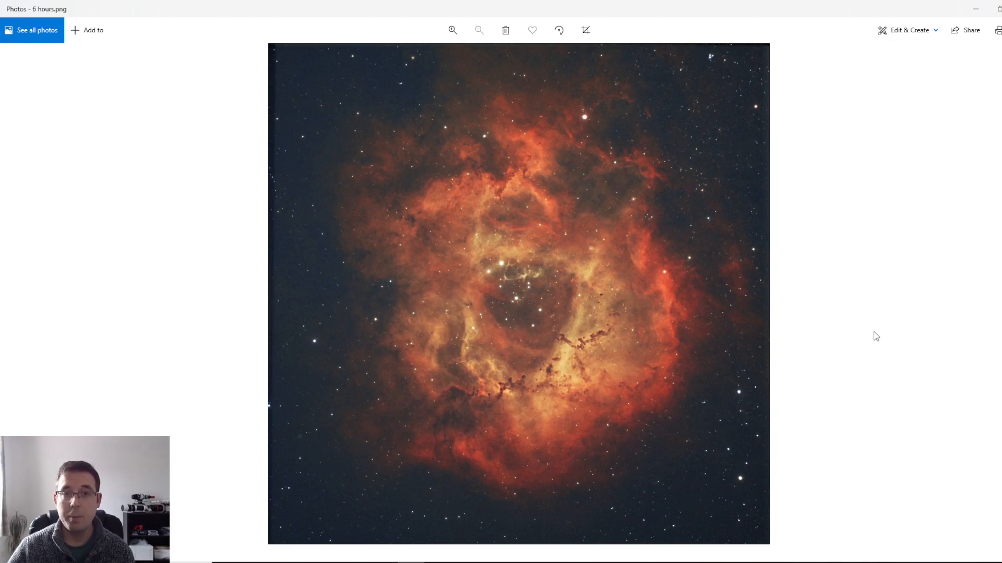
pyautogui.moveTo(754, 371)
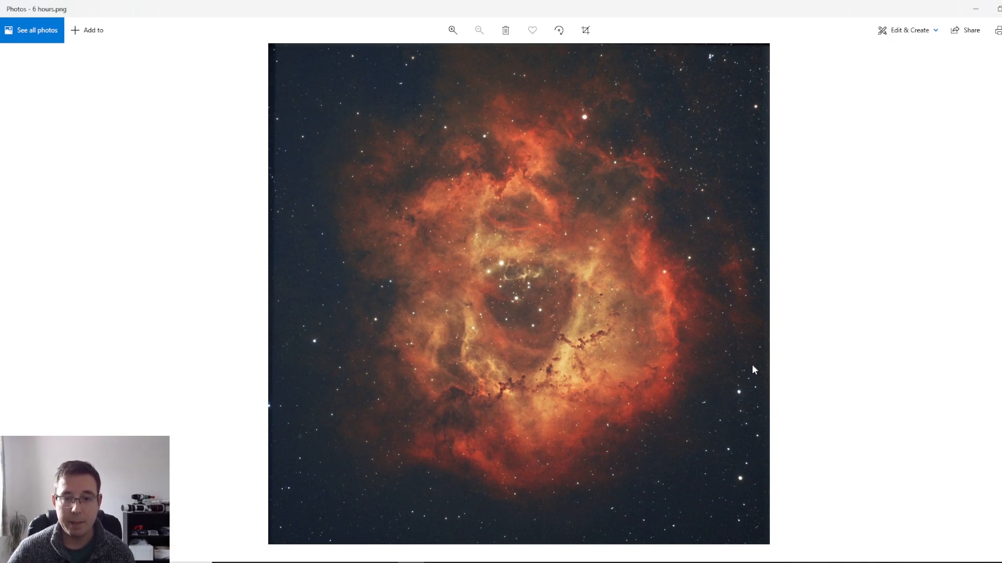
pyautogui.moveTo(279, 382)
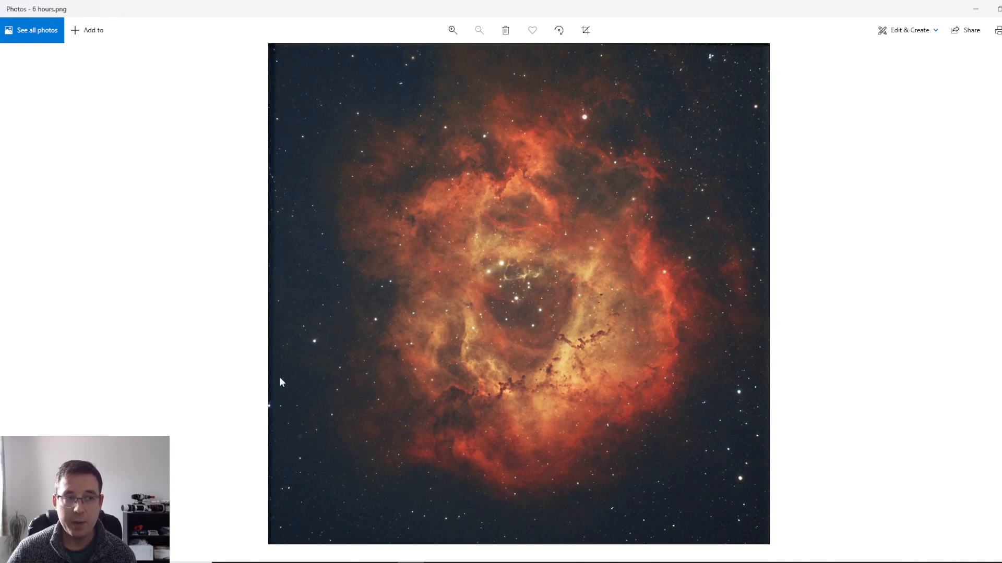
pyautogui.moveTo(549, 330)
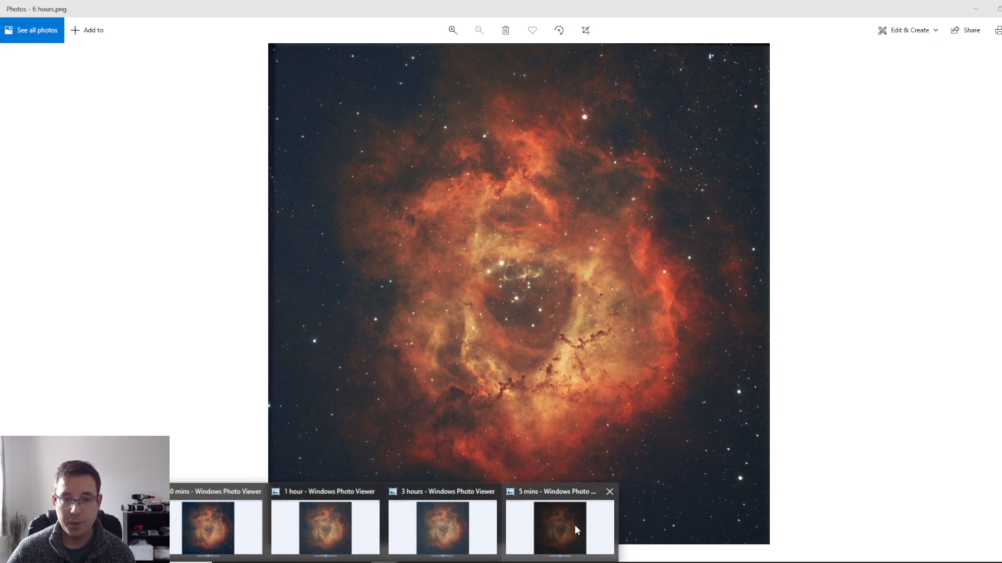
# Switch to the '5 mins' Windows Photo Viewer window showing the 5-minute Rosette Nebula stack
pyautogui.click(556, 528)
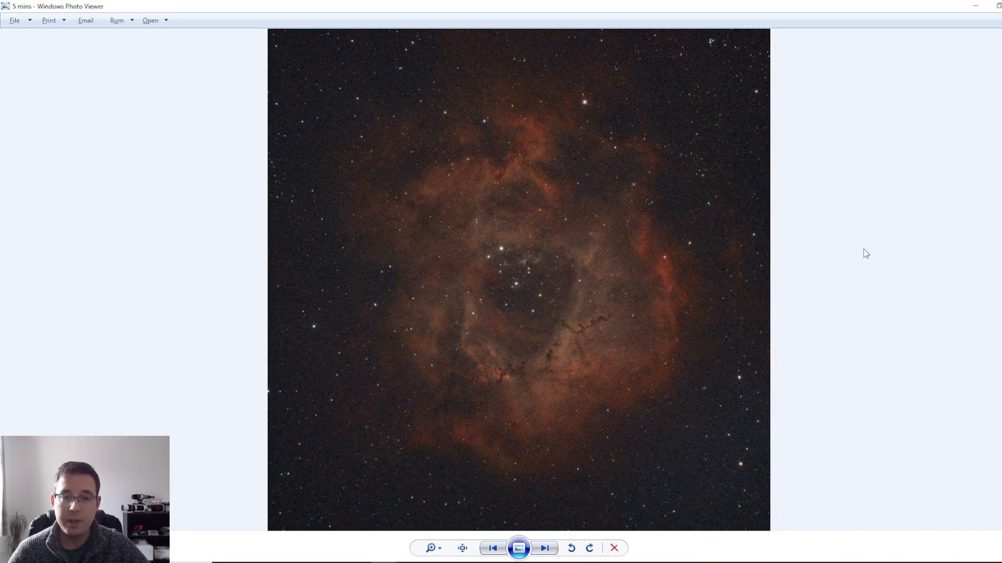
pyautogui.moveTo(871, 254)
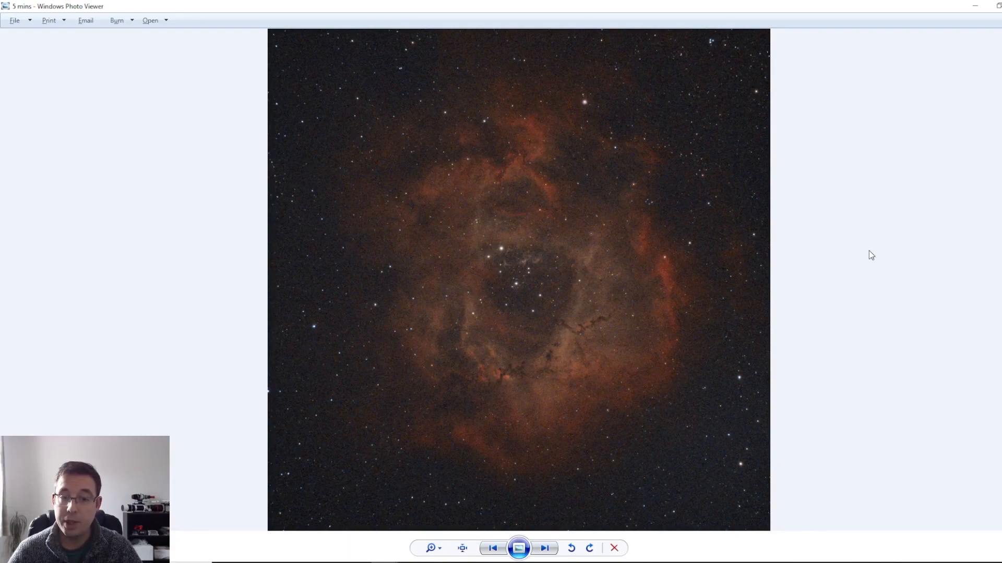
pyautogui.moveTo(821, 236)
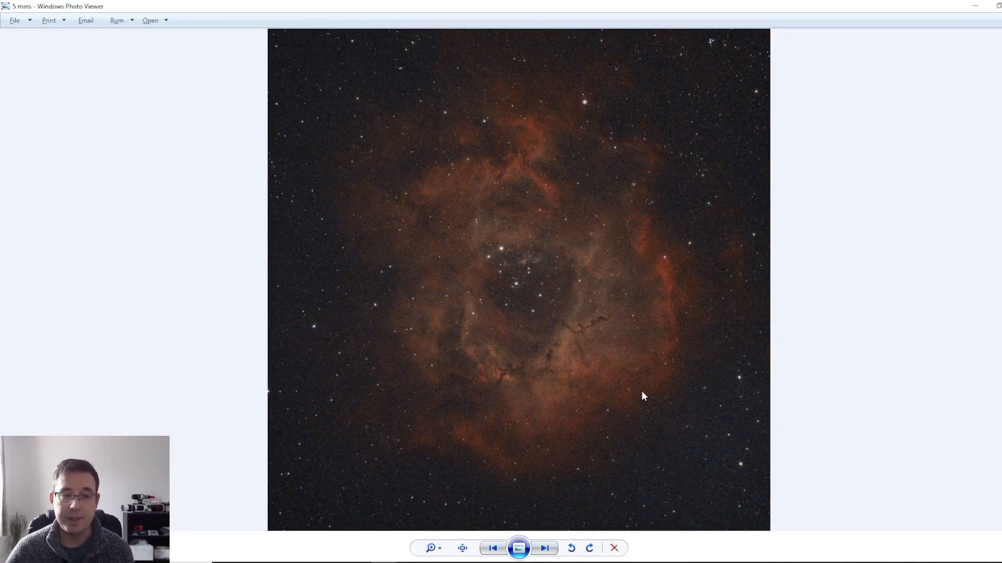
pyautogui.moveTo(591, 184)
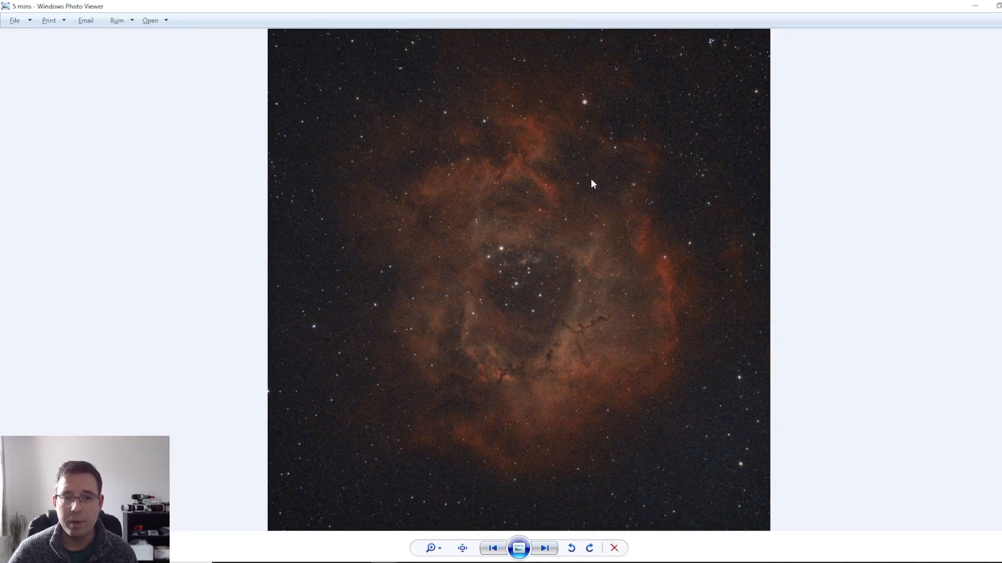
pyautogui.moveTo(530, 149)
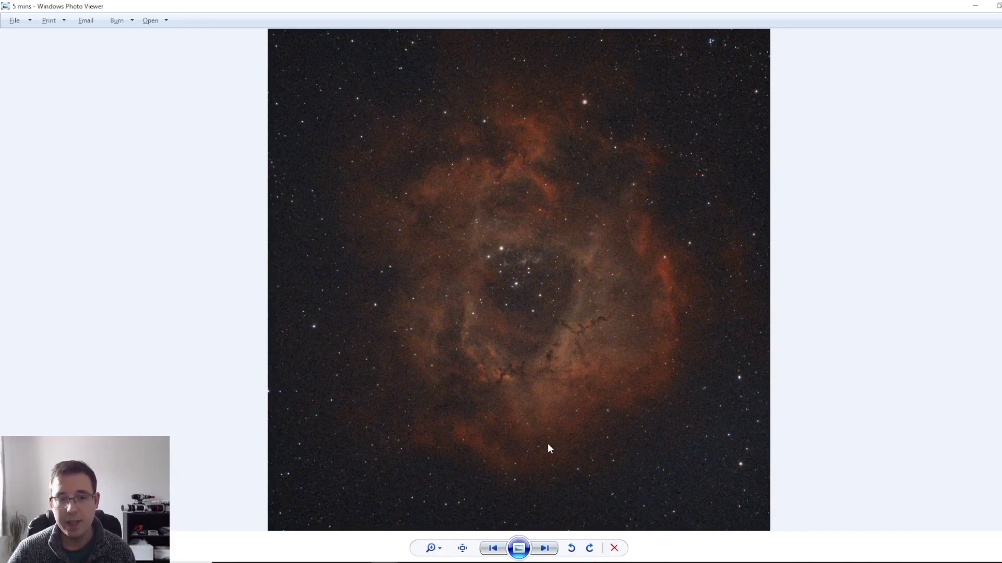
pyautogui.moveTo(610, 347)
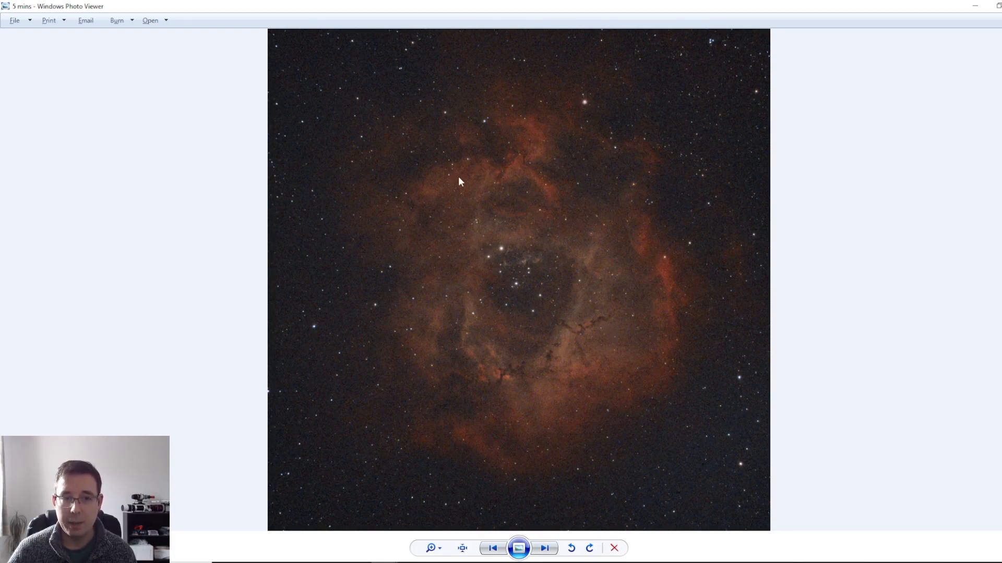
pyautogui.moveTo(393, 339)
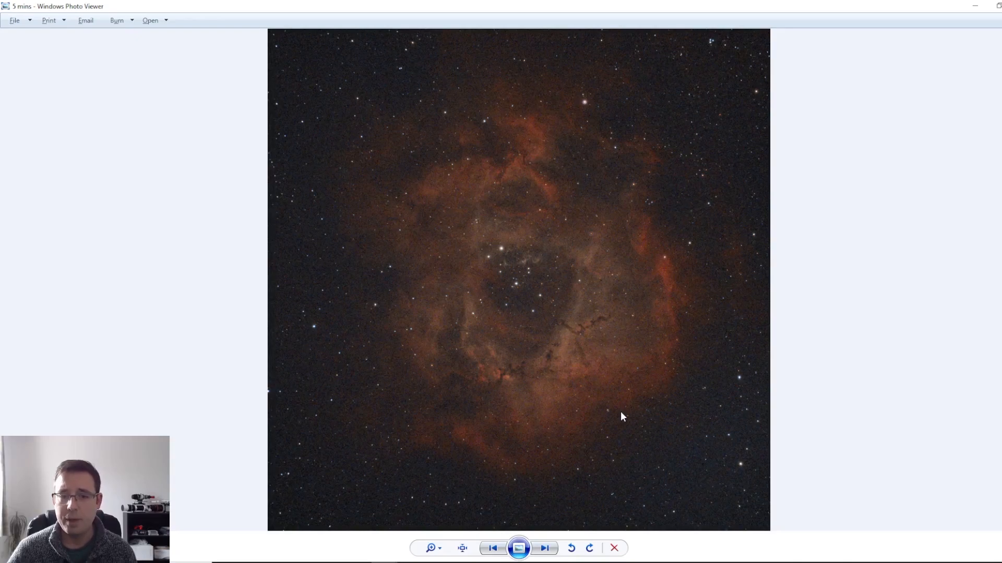
pyautogui.moveTo(635, 401)
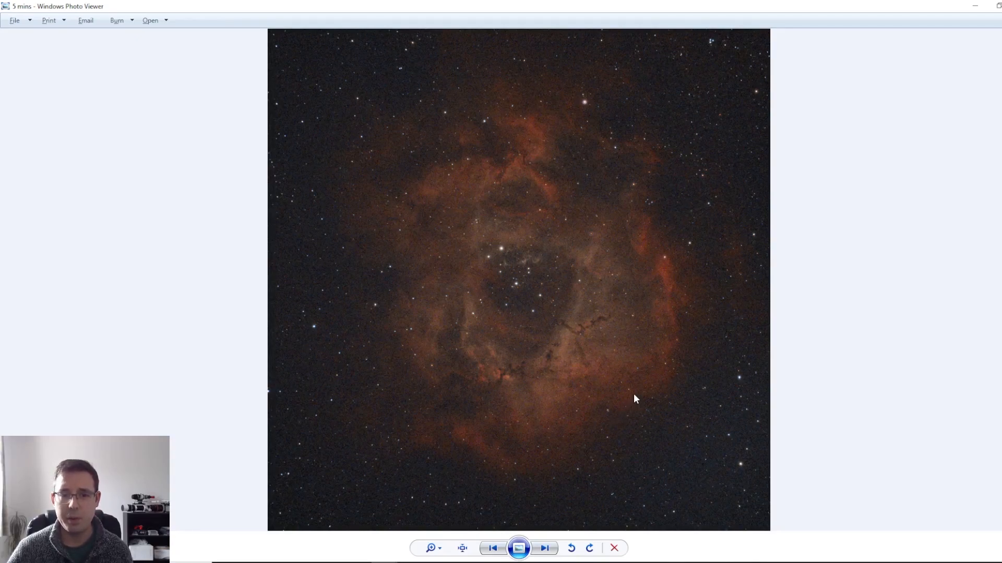
pyautogui.moveTo(672, 390)
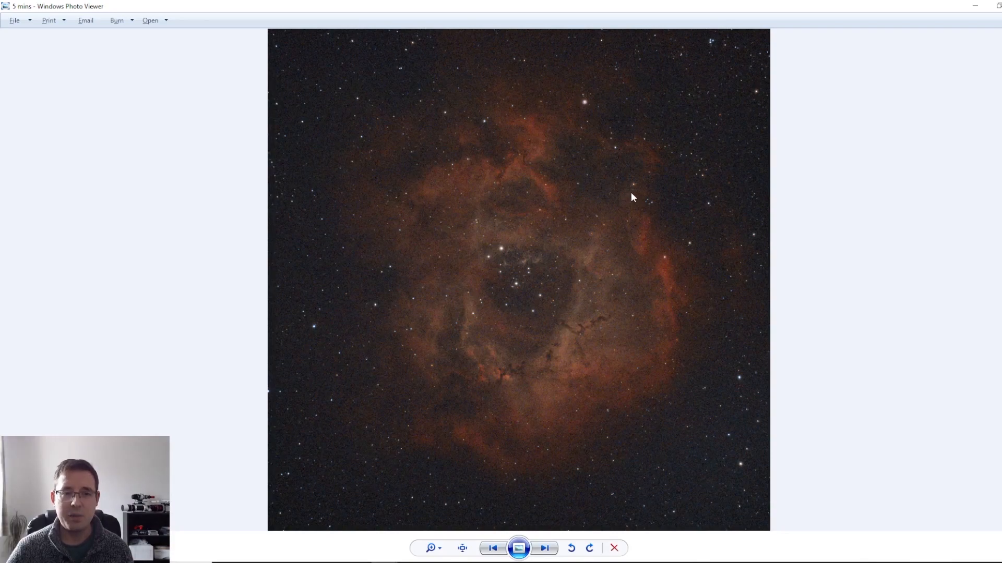
pyautogui.moveTo(631, 195)
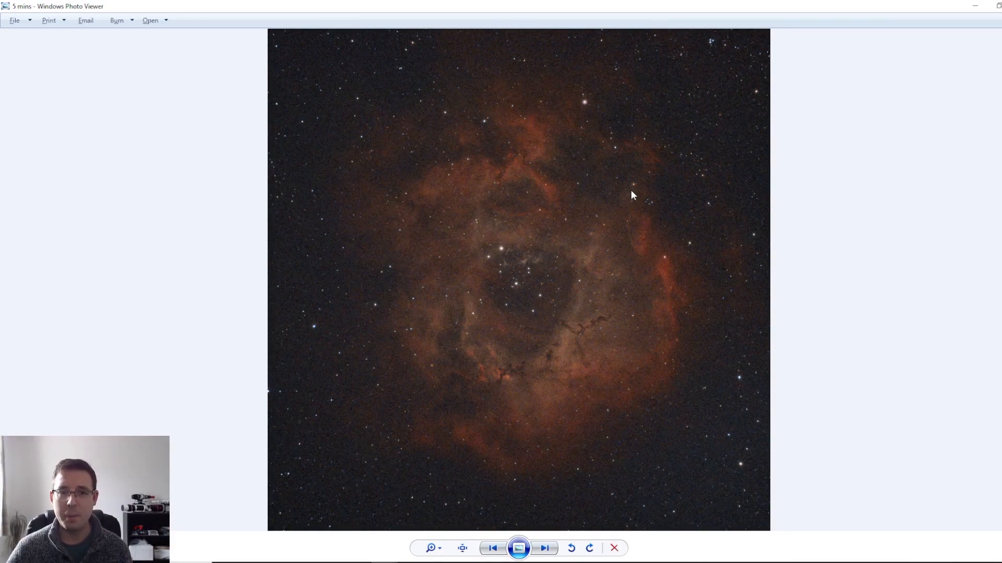
pyautogui.moveTo(618, 196)
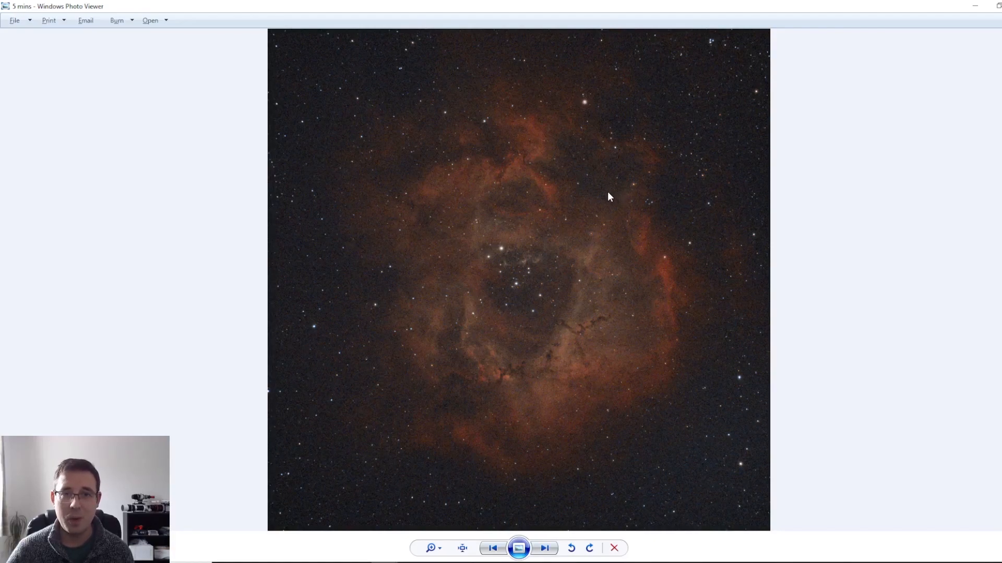
pyautogui.moveTo(473, 364)
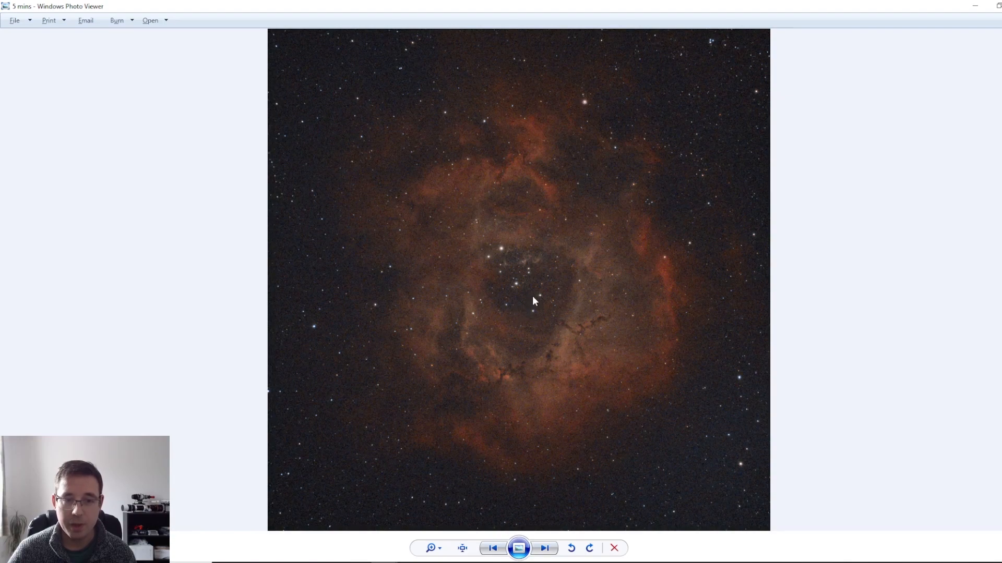
pyautogui.moveTo(570, 302)
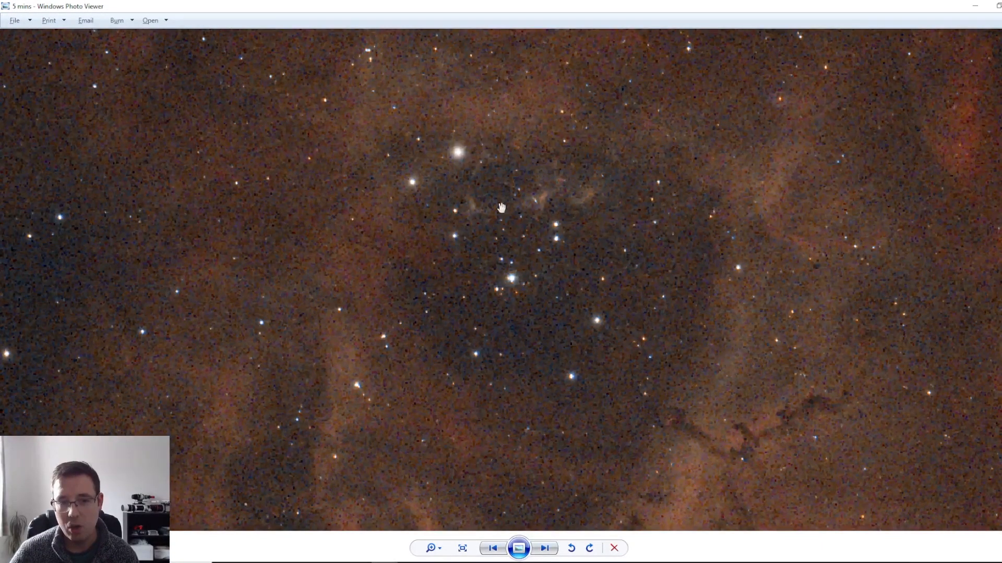
pyautogui.moveTo(664, 328)
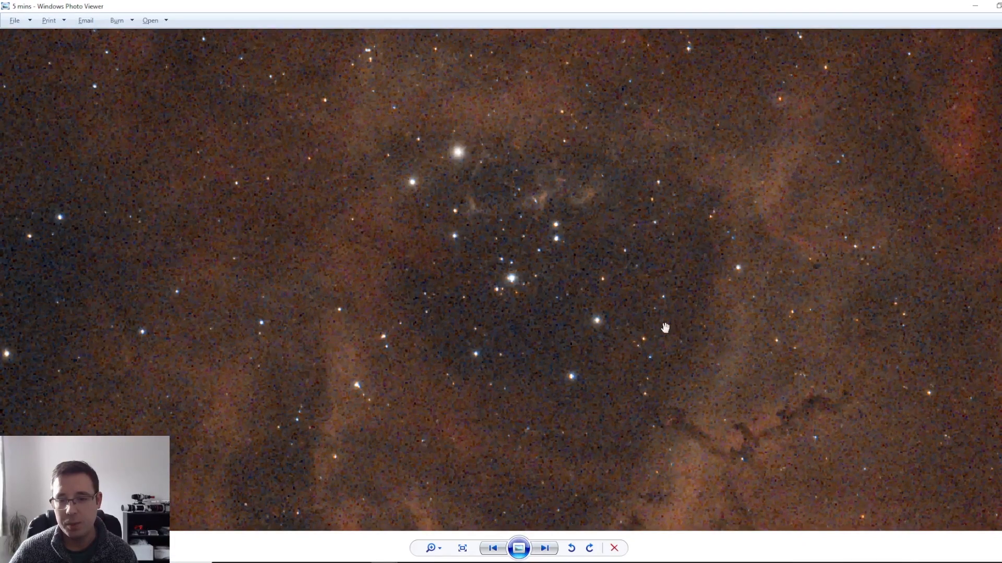
pyautogui.moveTo(438, 179)
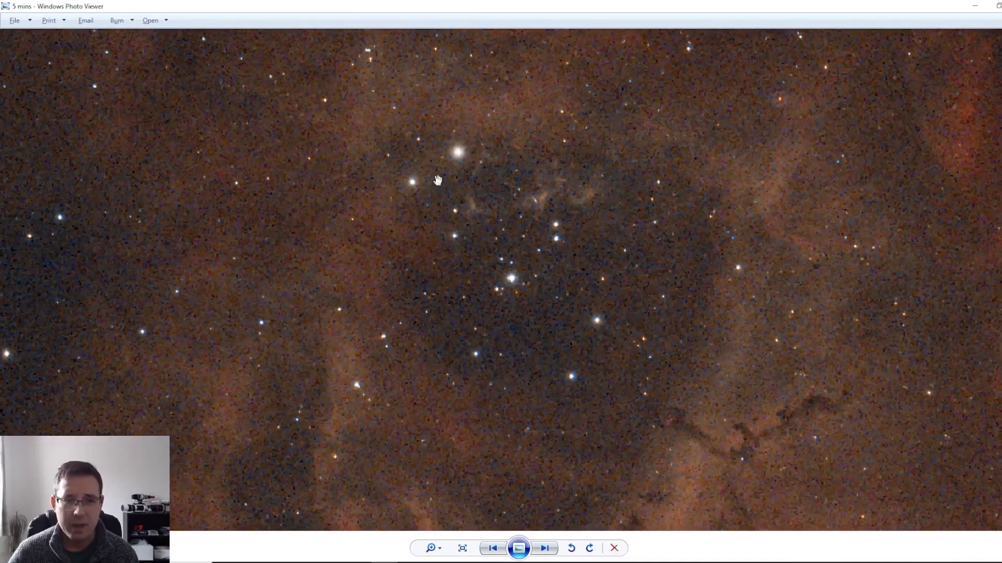
pyautogui.moveTo(648, 192)
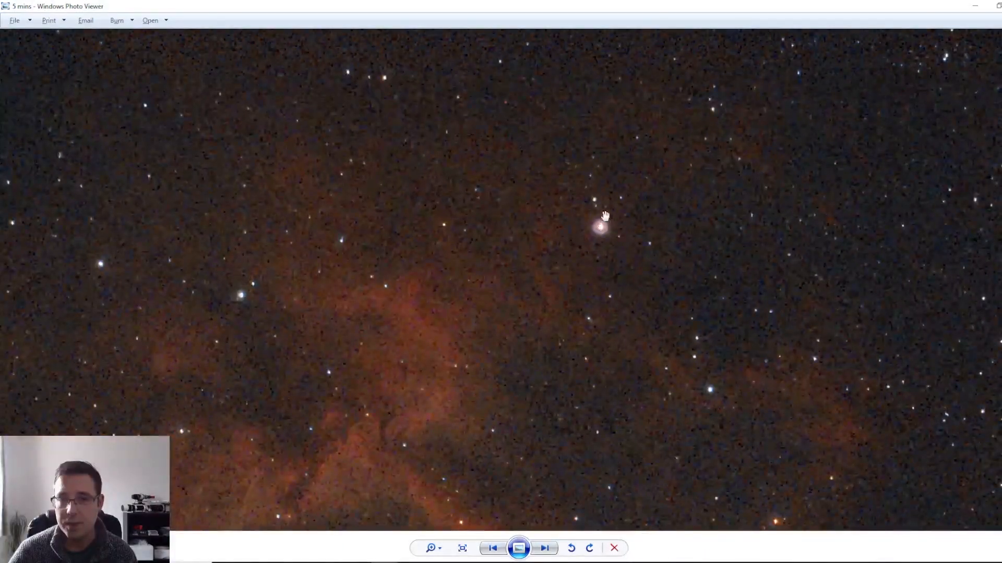
pyautogui.moveTo(644, 226)
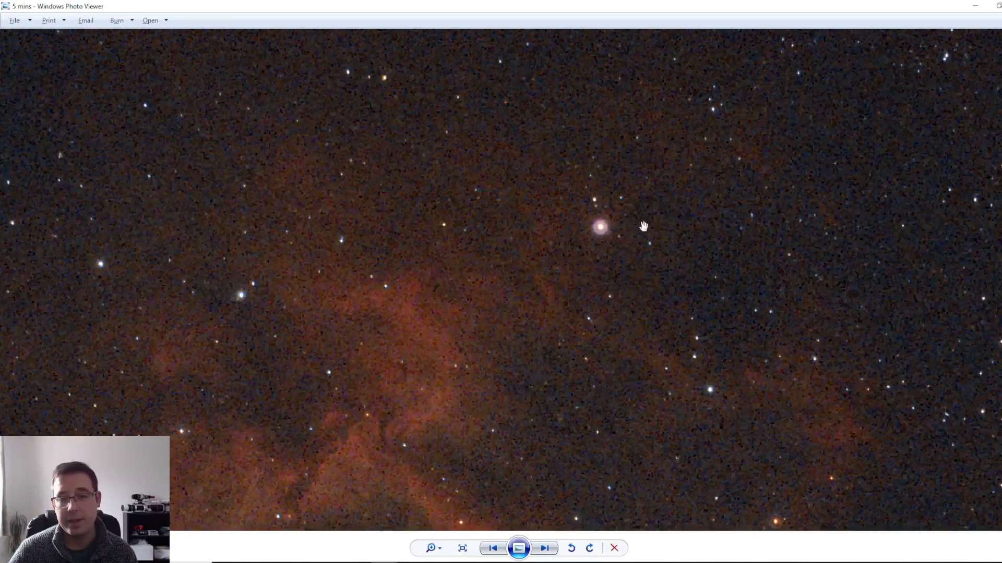
pyautogui.moveTo(651, 239)
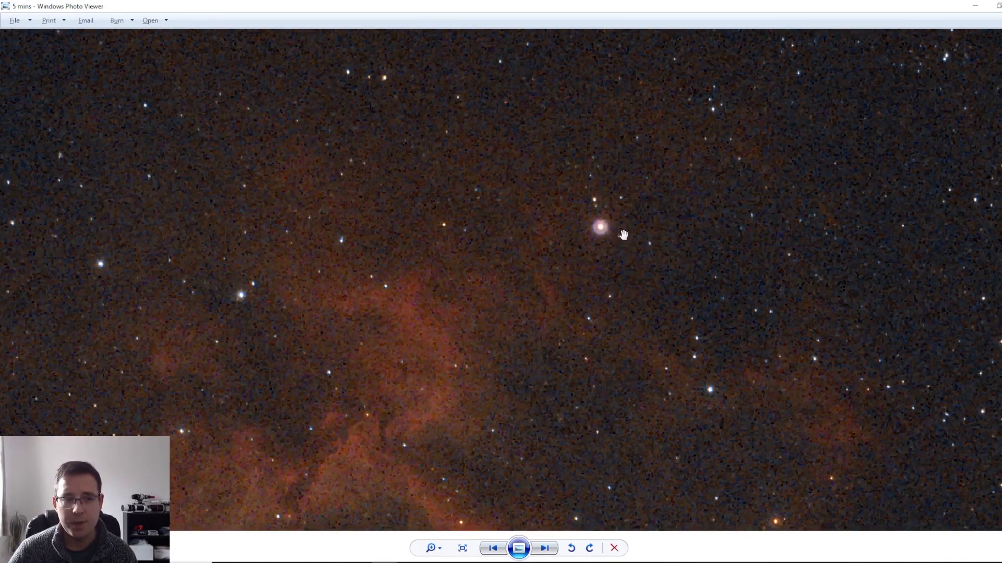
pyautogui.moveTo(622, 257)
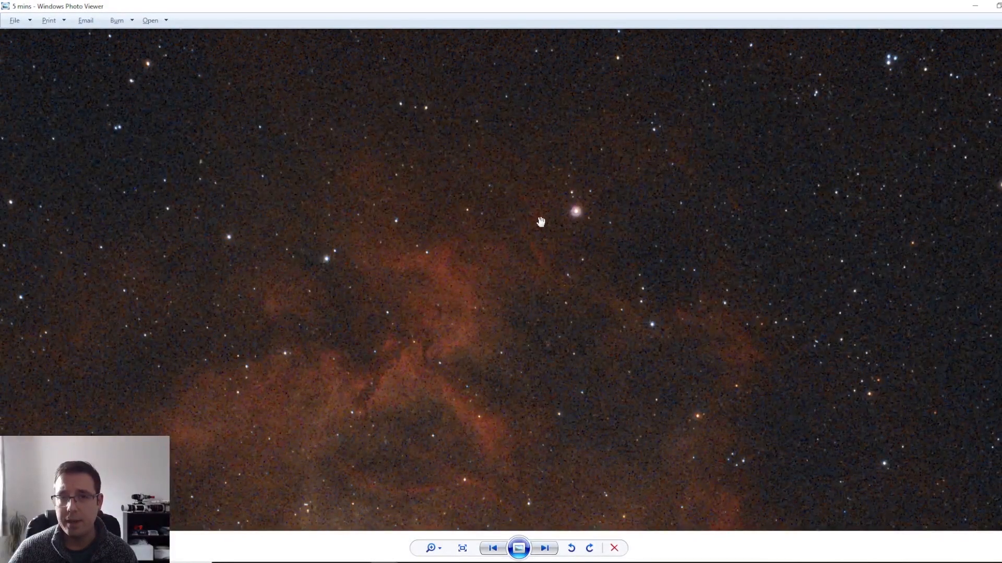
pyautogui.moveTo(535, 228)
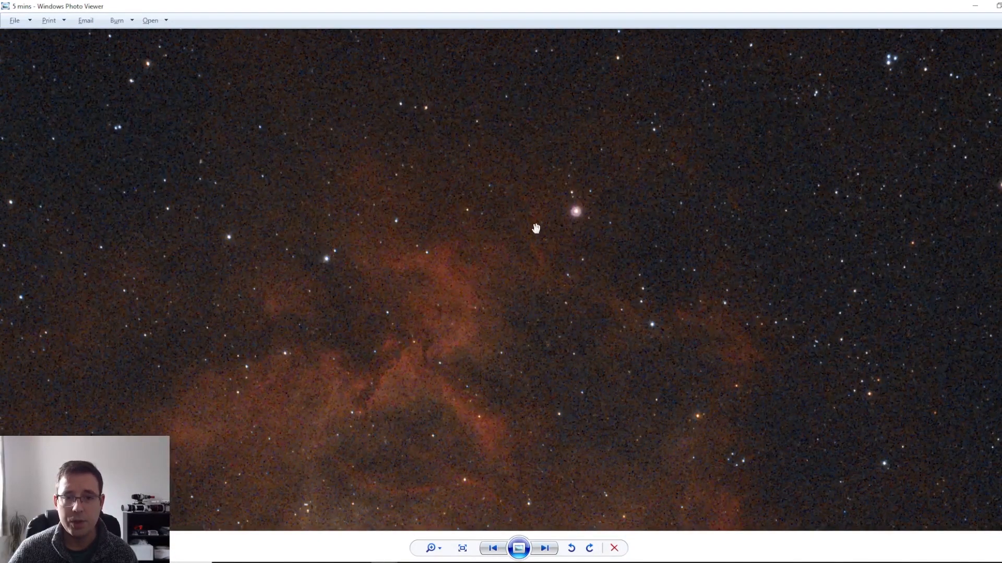
pyautogui.moveTo(445, 388)
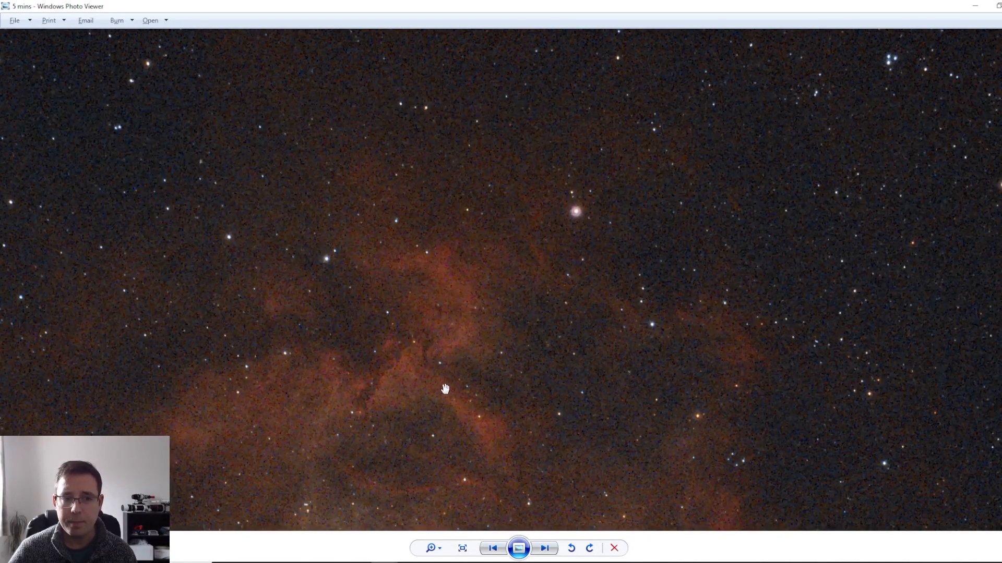
pyautogui.moveTo(419, 361)
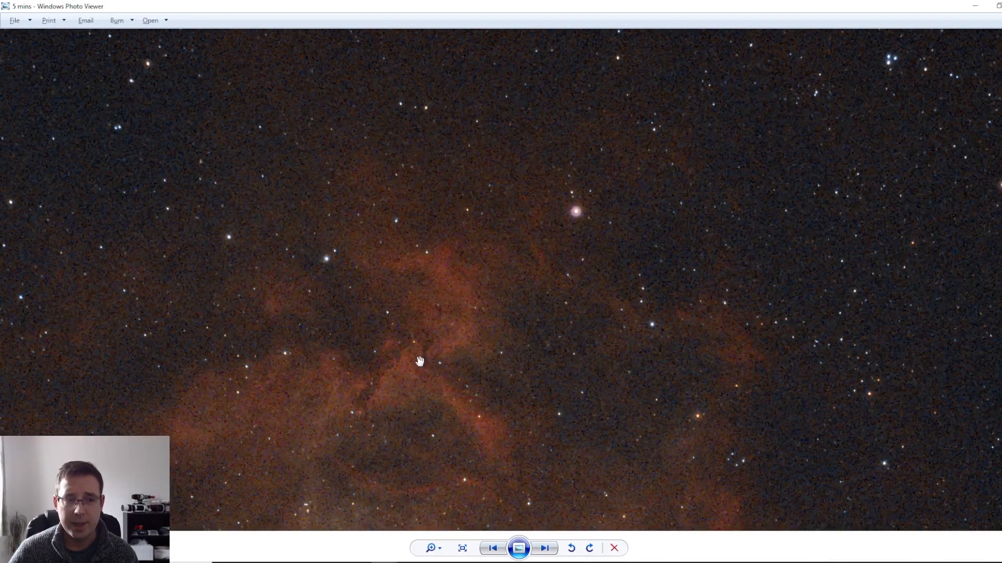
pyautogui.moveTo(482, 381)
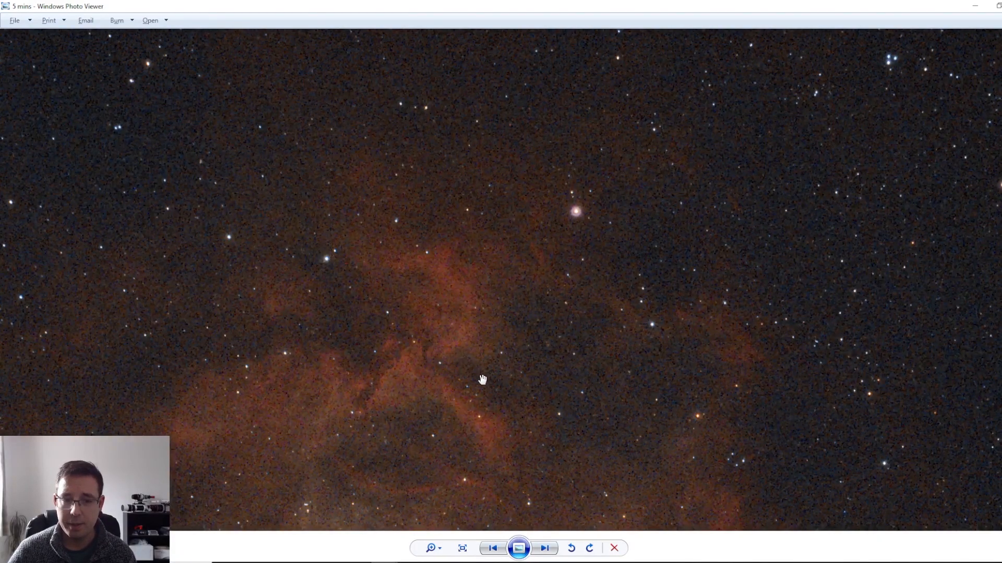
# Return to the whole 5-minute stack after inspecting its grainy nebulosity close up
pyautogui.click(543, 548)
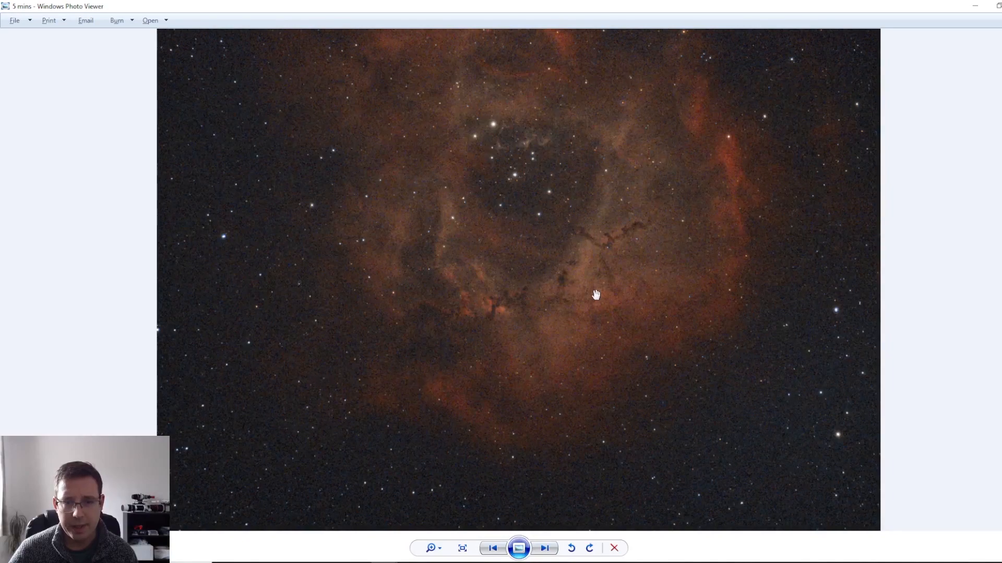
pyautogui.click(461, 548)
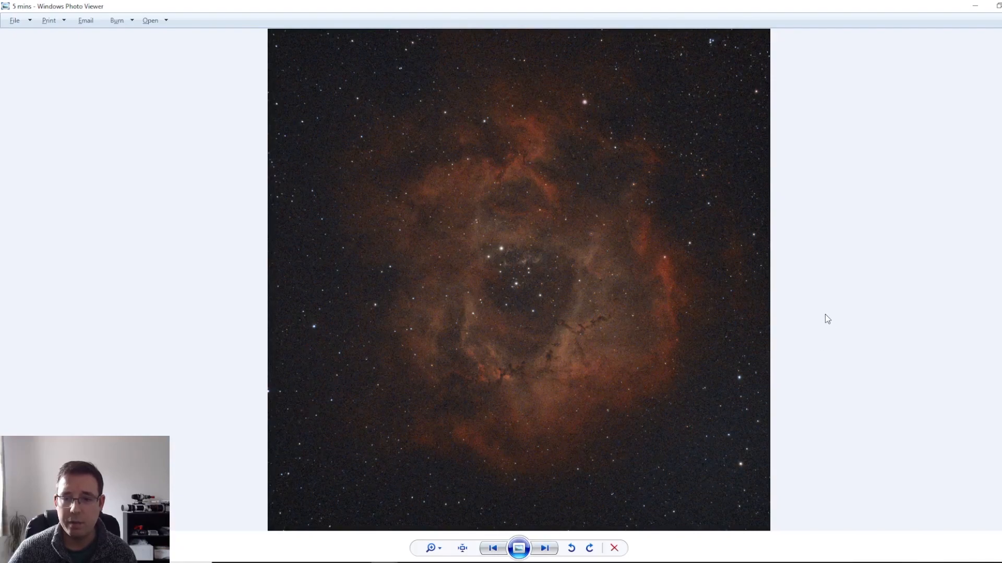
pyautogui.moveTo(463, 414)
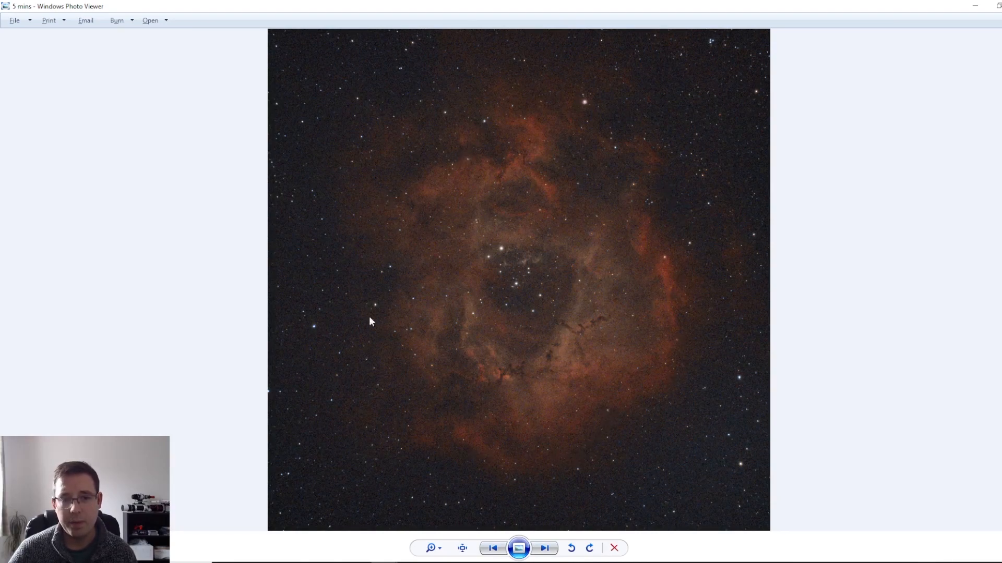
pyautogui.moveTo(700, 332)
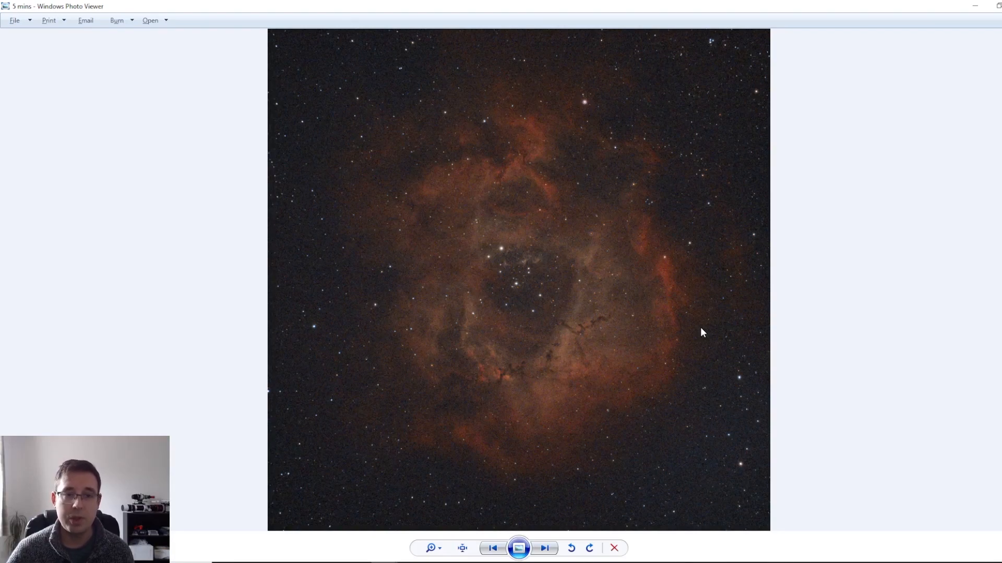
pyautogui.moveTo(686, 313)
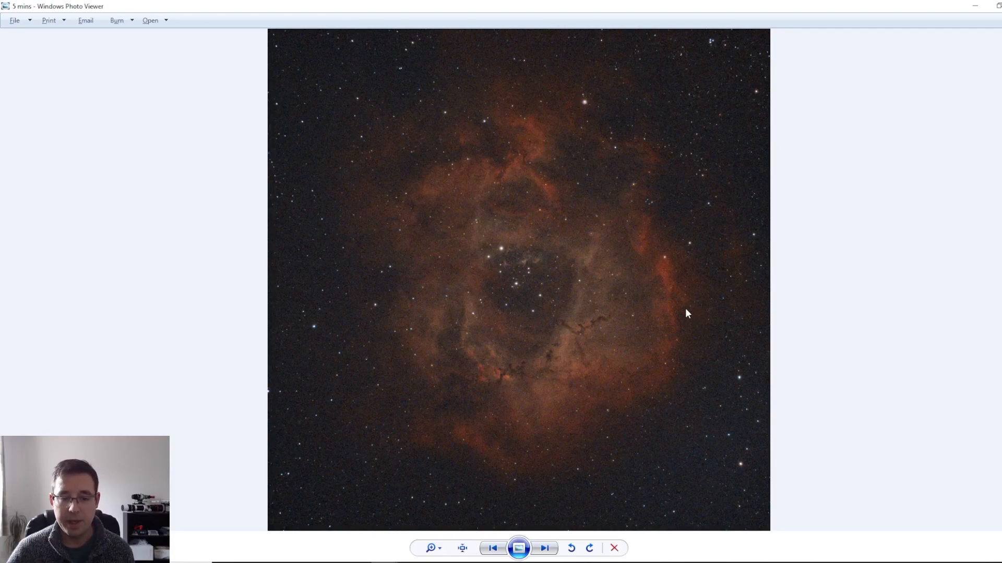
pyautogui.moveTo(394, 534)
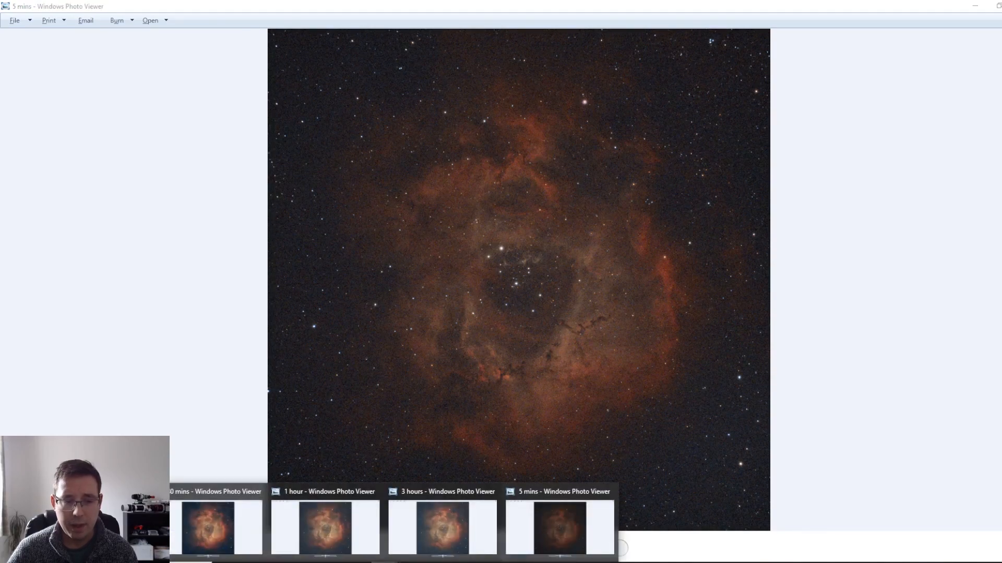
pyautogui.click(216, 527)
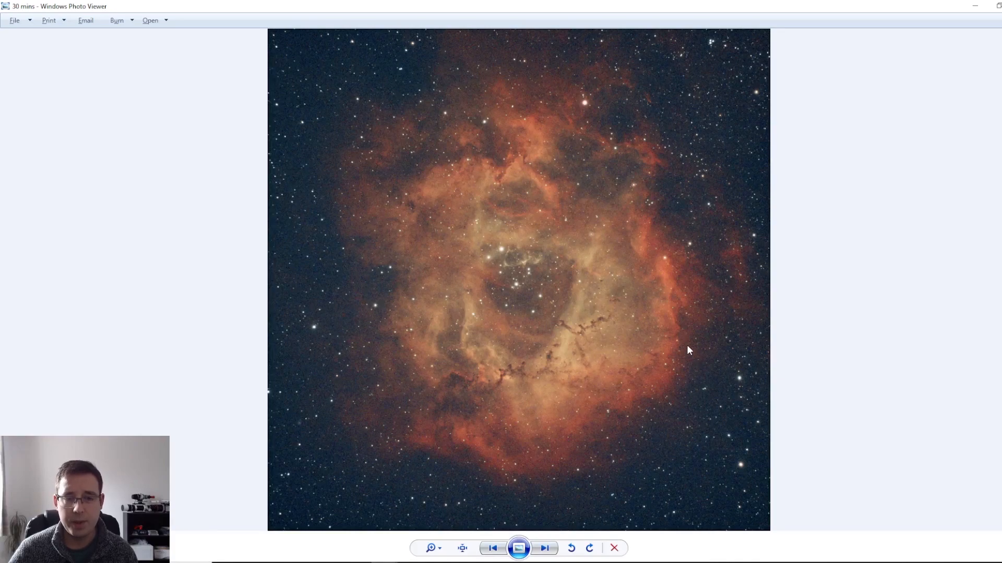
pyautogui.moveTo(809, 285)
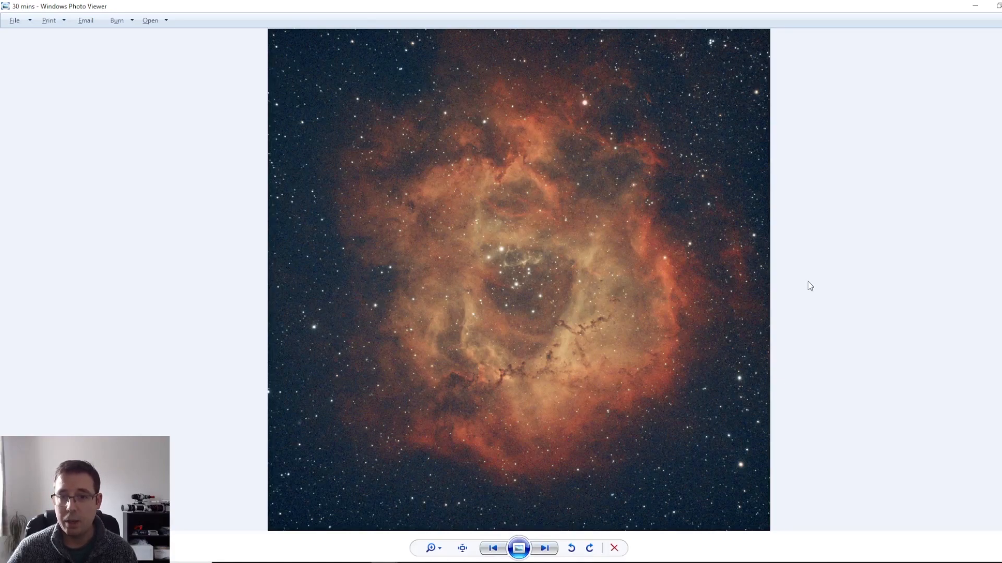
pyautogui.moveTo(953, 304)
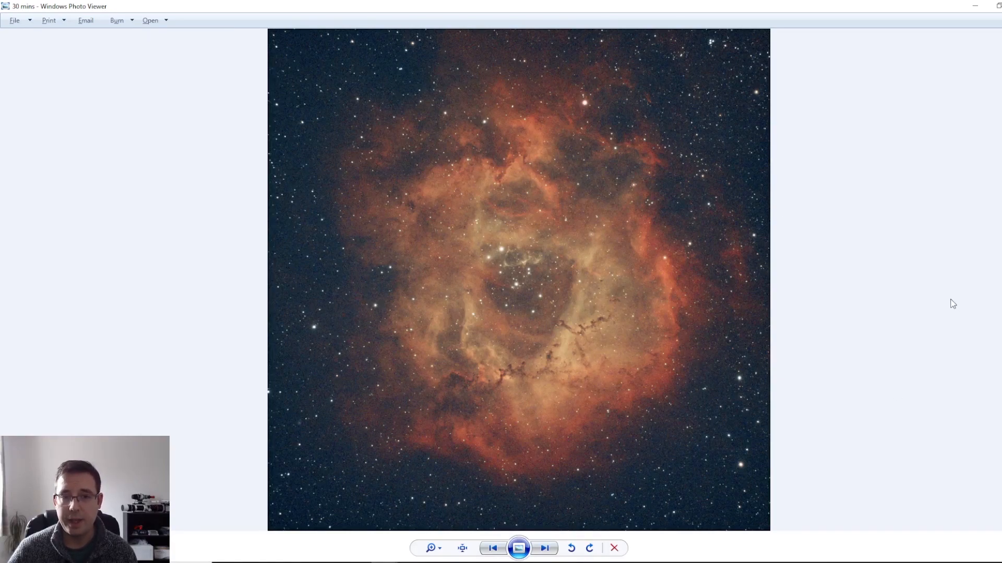
pyautogui.moveTo(760, 297)
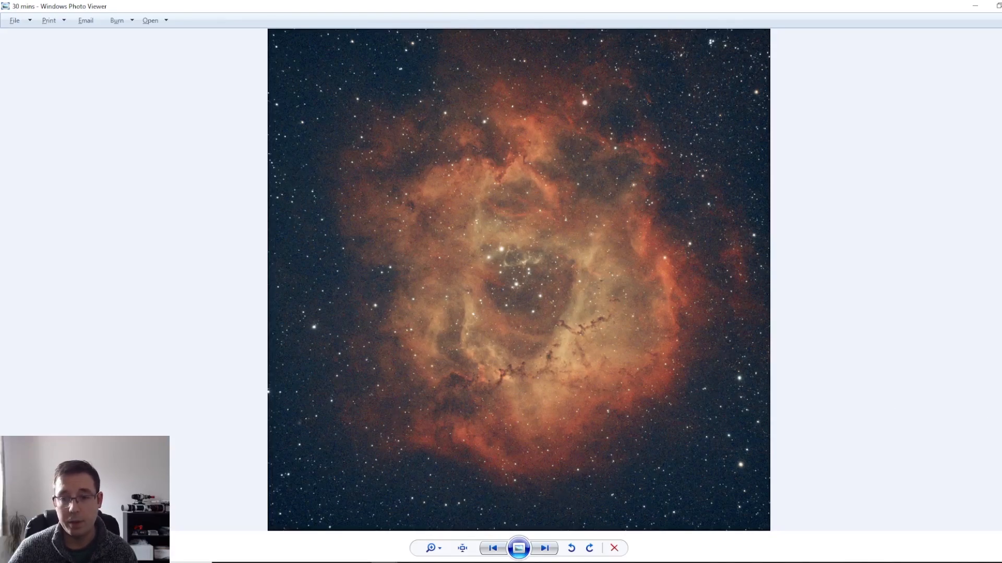
pyautogui.moveTo(855, 261)
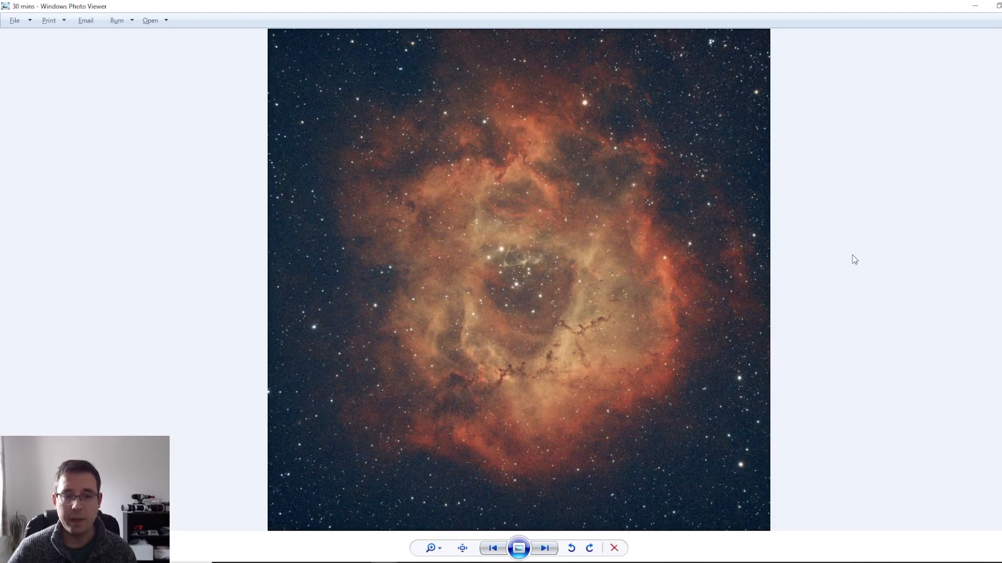
pyautogui.moveTo(839, 254)
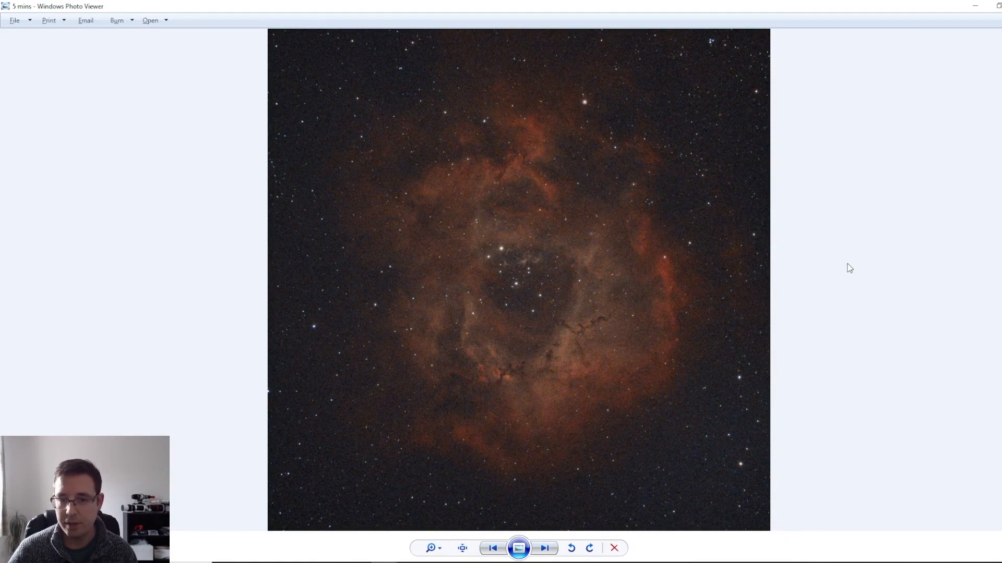
# Zoom in on the central star cluster, then show the 30-minute stack at the same magnification
pyautogui.press('alt+tab')
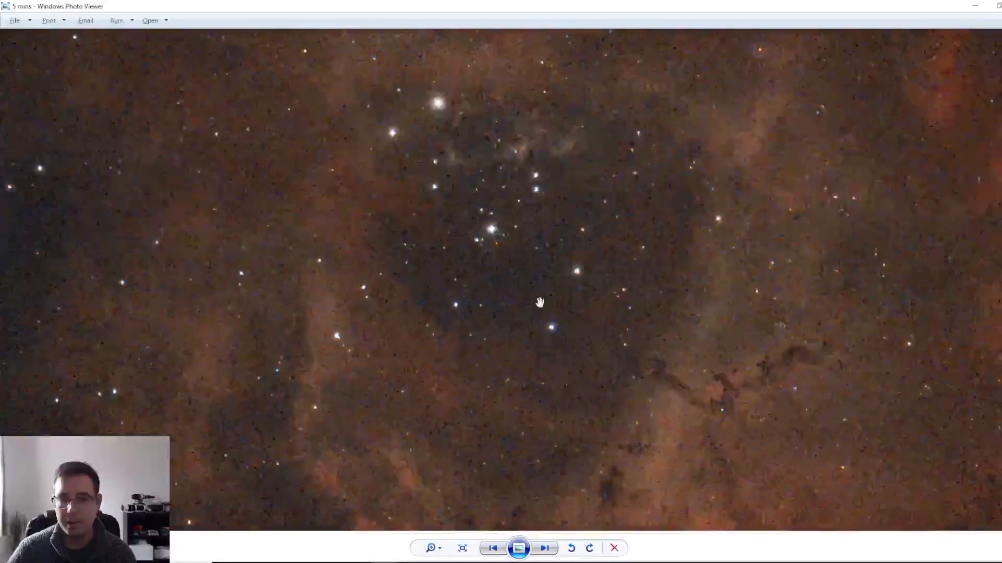
pyautogui.click(543, 547)
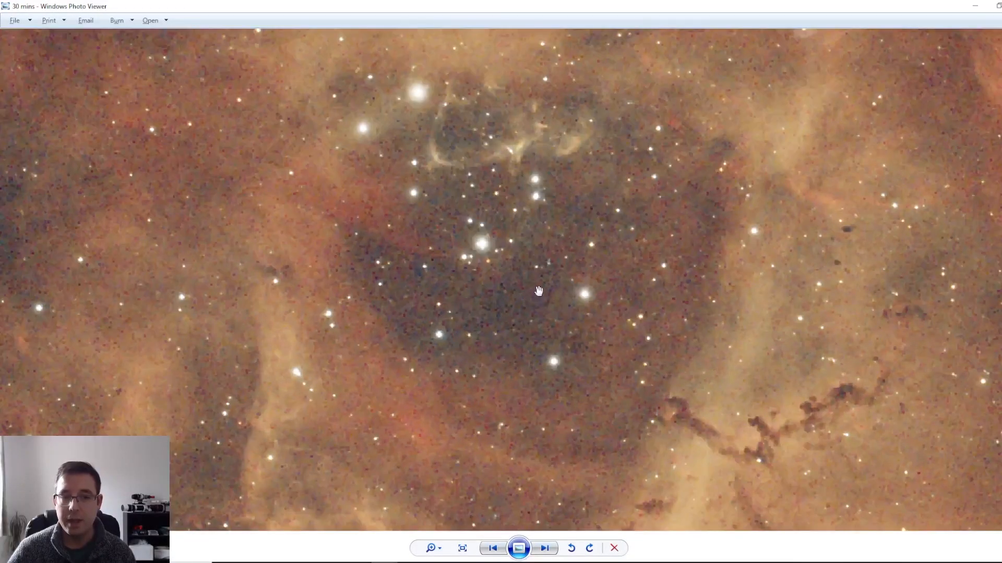
pyautogui.moveTo(814, 250)
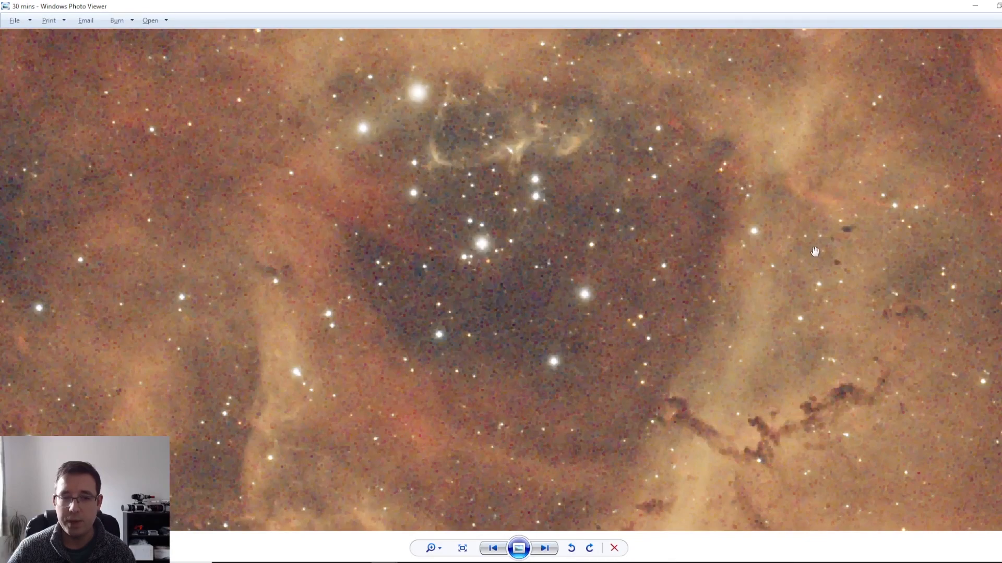
pyautogui.click(544, 548)
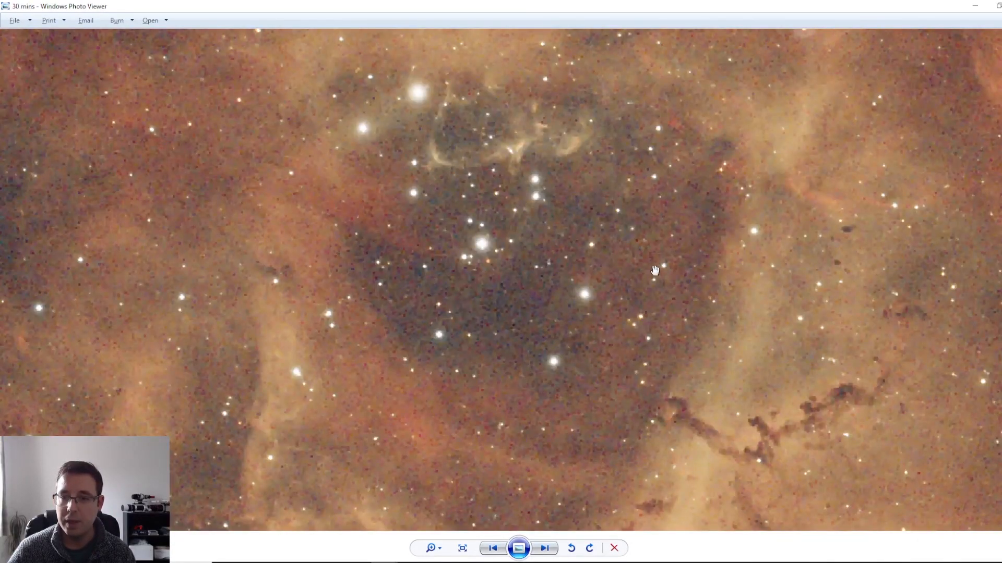
pyautogui.moveTo(658, 265)
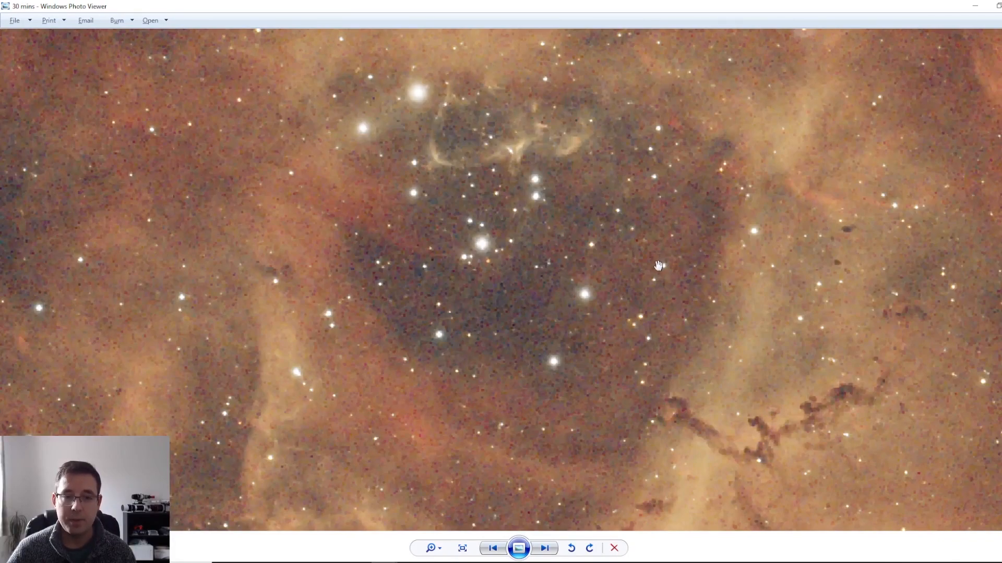
pyautogui.moveTo(720, 234)
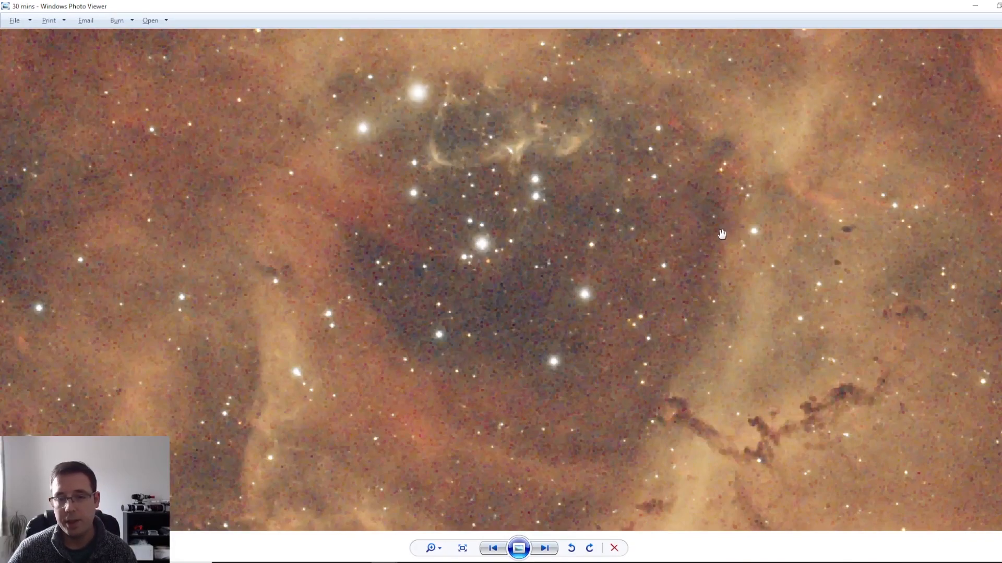
pyautogui.moveTo(707, 246)
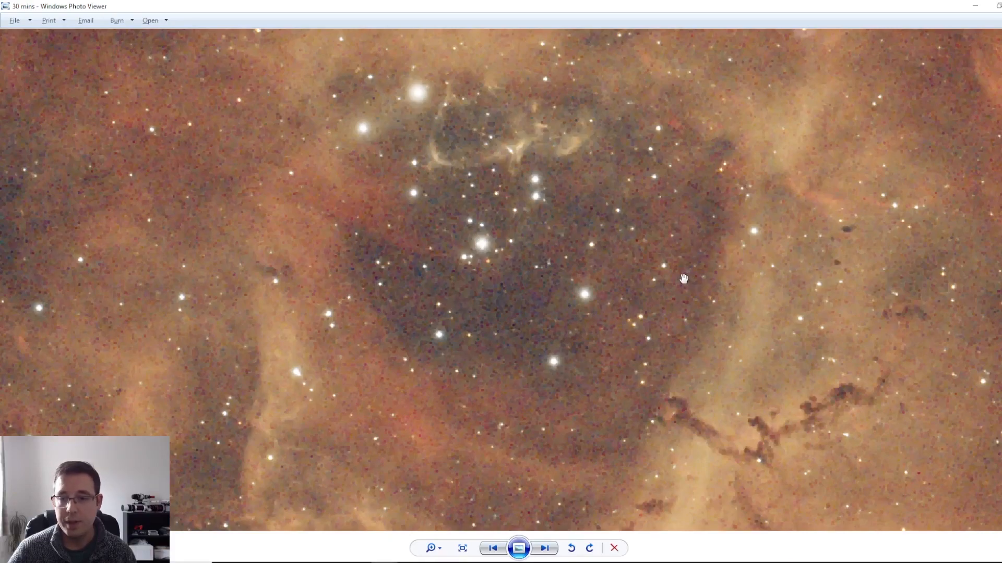
pyautogui.moveTo(688, 279)
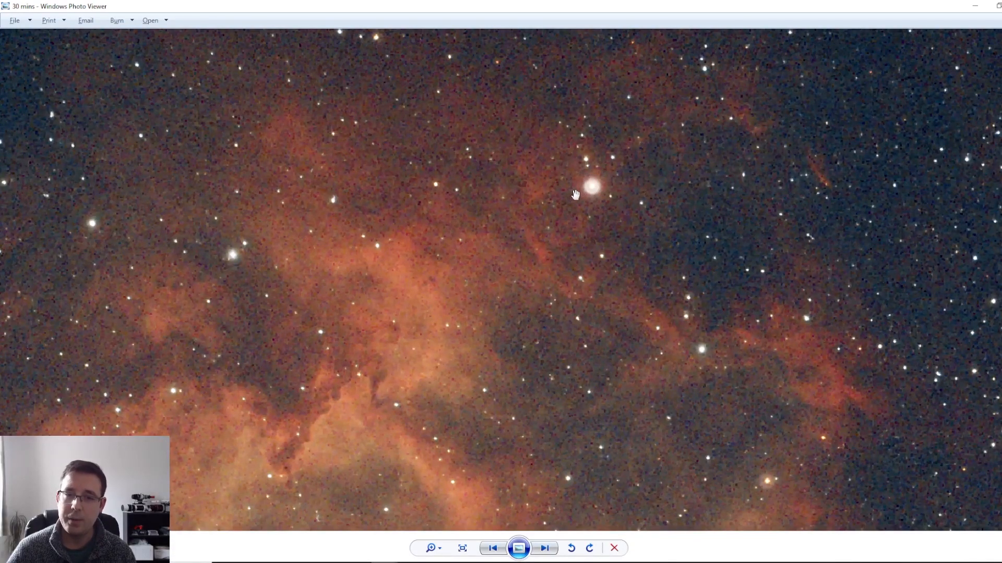
pyautogui.moveTo(560, 305)
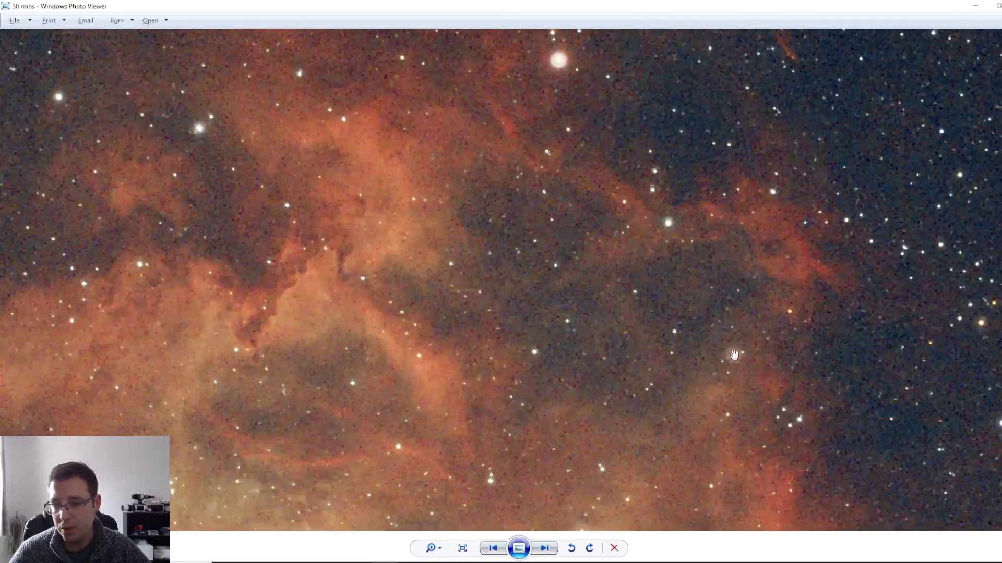
pyautogui.moveTo(592, 107)
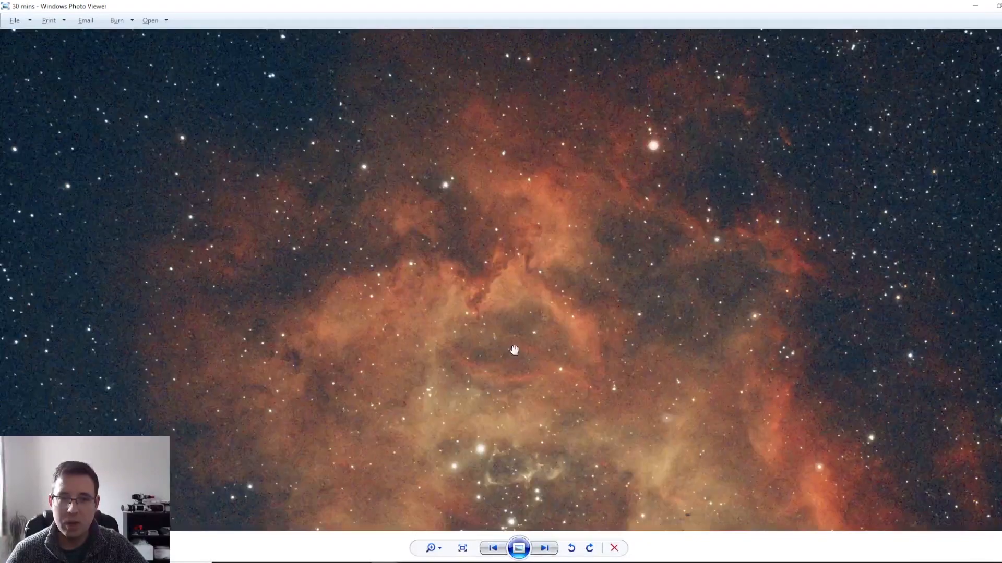
# Fit the entire 30-minute stack back to the window after viewing its upper nebulosity
pyautogui.click(462, 548)
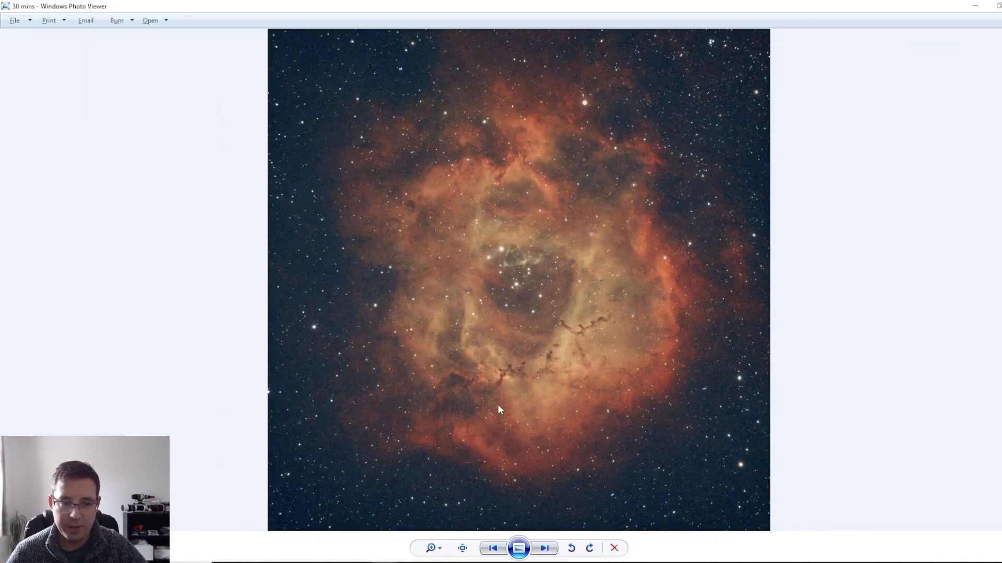
pyautogui.moveTo(302, 489)
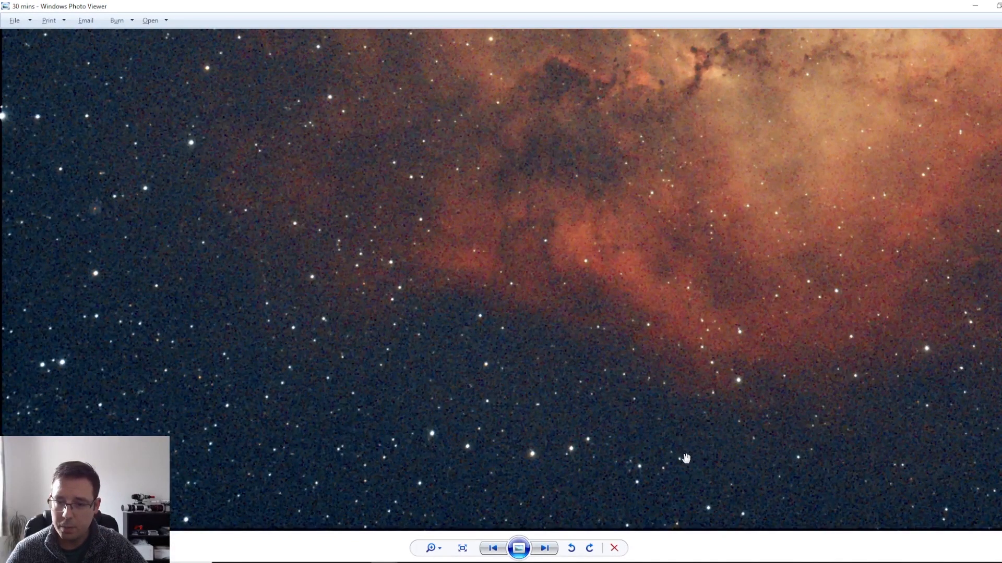
pyautogui.moveTo(217, 304)
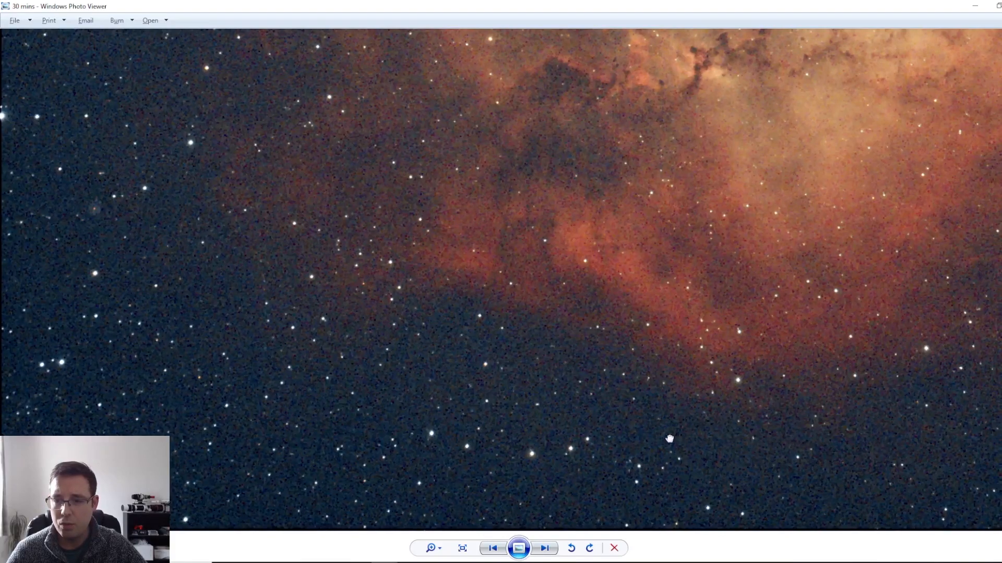
# Pan the zoomed 30-minute stack across to the nebula's opposite outer edge and star field
pyautogui.moveTo(669, 439); pyautogui.dragTo(902, 169)
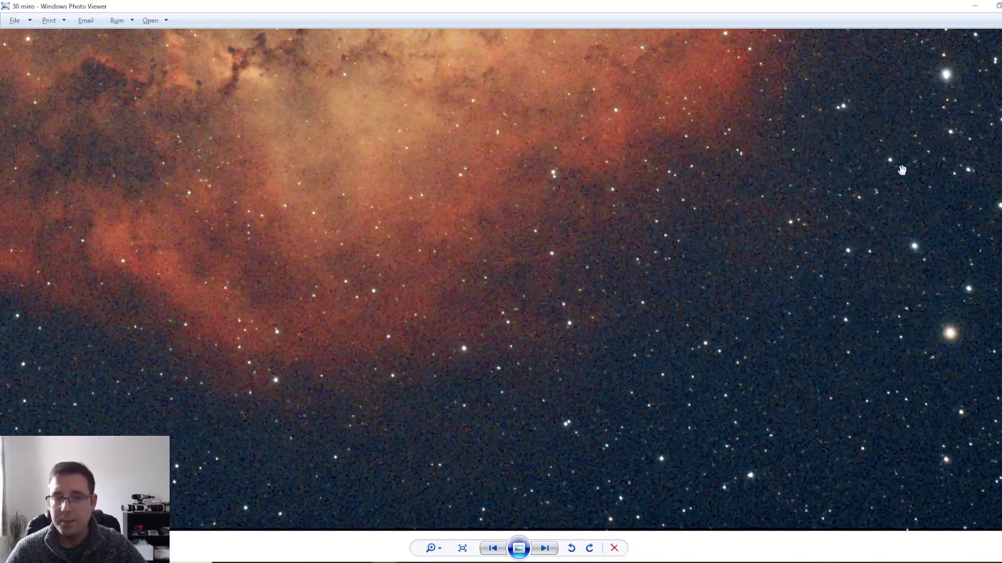
pyautogui.click(544, 548)
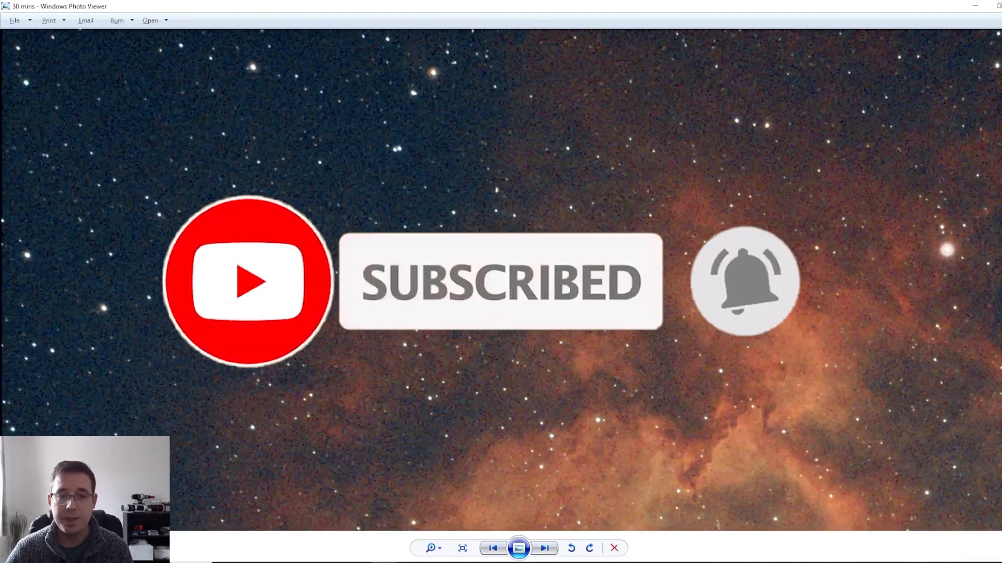
# Switch between the 5-minute and 30-minute windows, ending on the full, unmagnified 30-minute stack
pyautogui.click(545, 548)
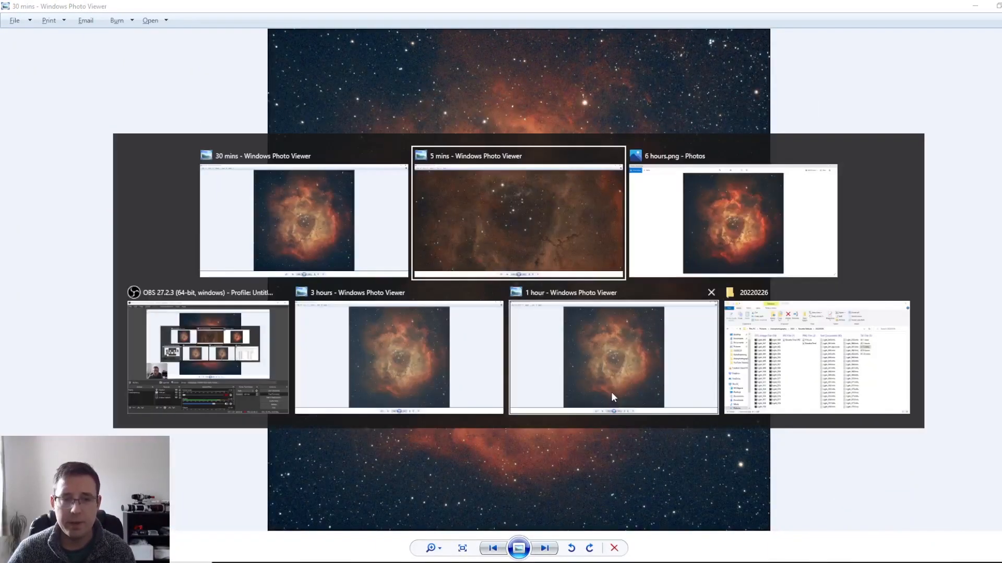
pyautogui.click(517, 217)
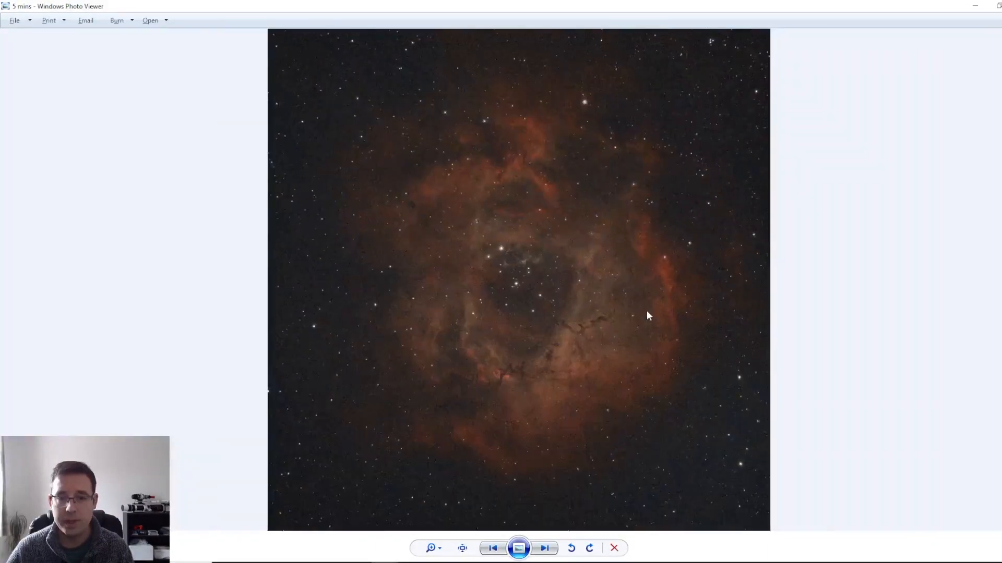
pyautogui.click(544, 548)
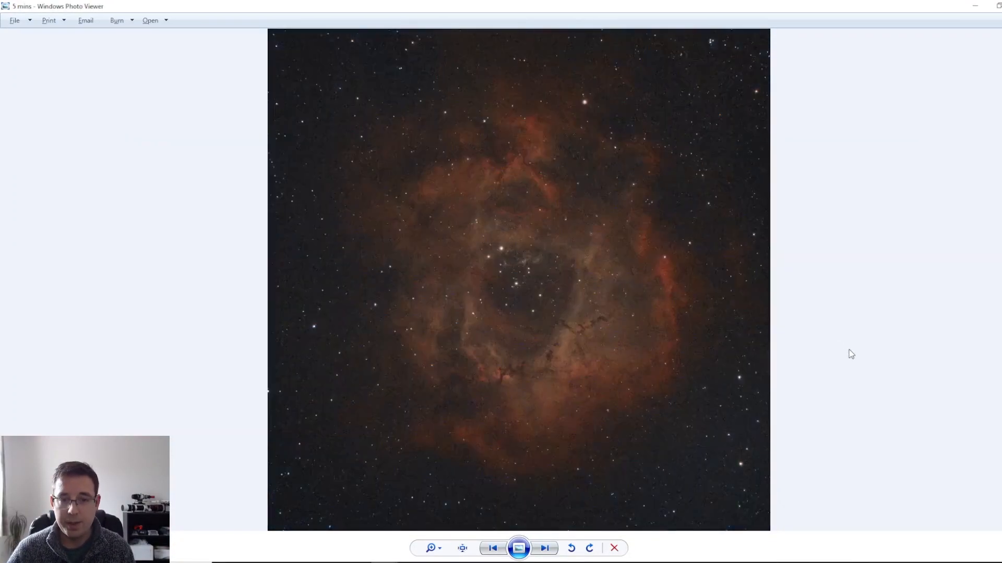
pyautogui.click(543, 548)
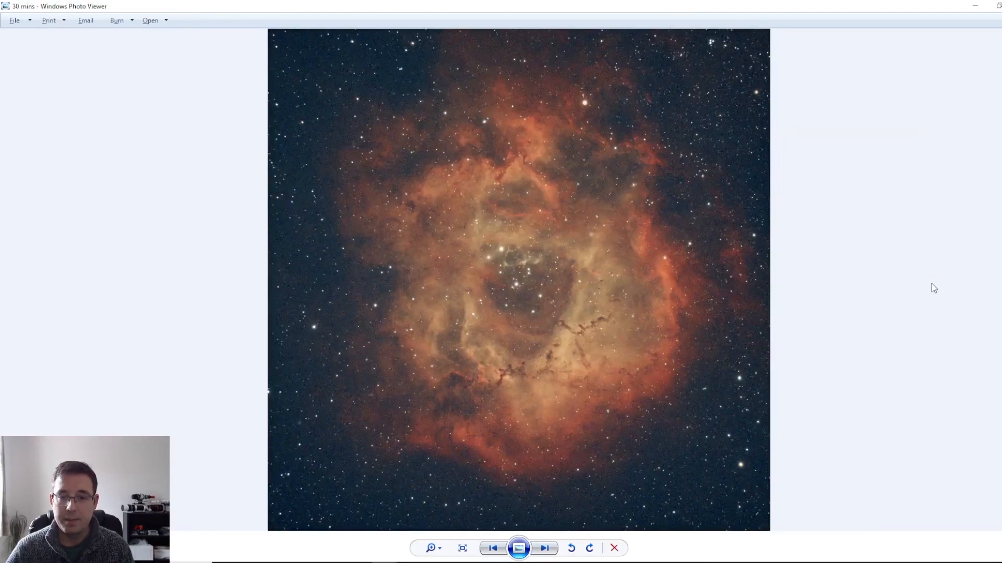
pyautogui.moveTo(887, 245)
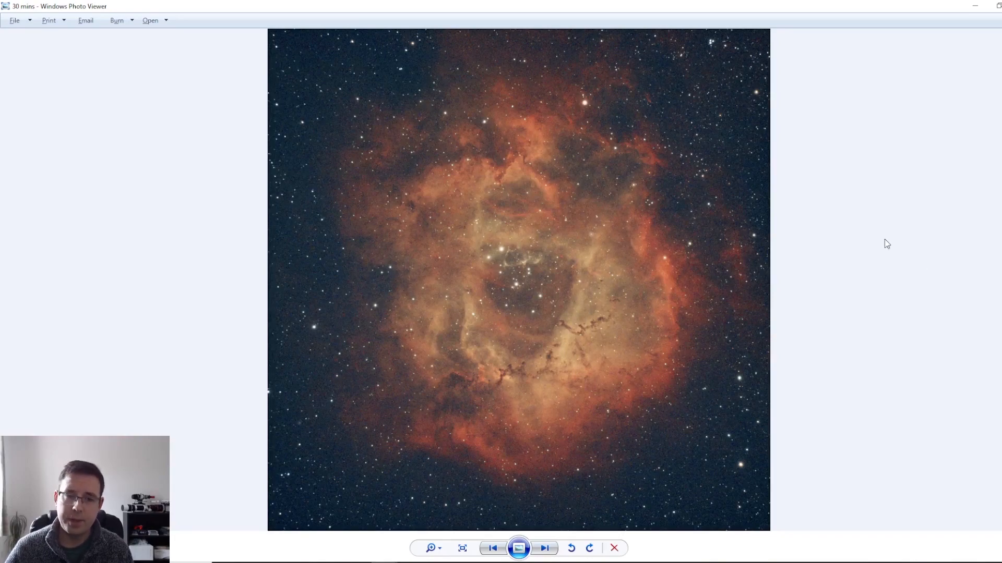
pyautogui.moveTo(493, 444)
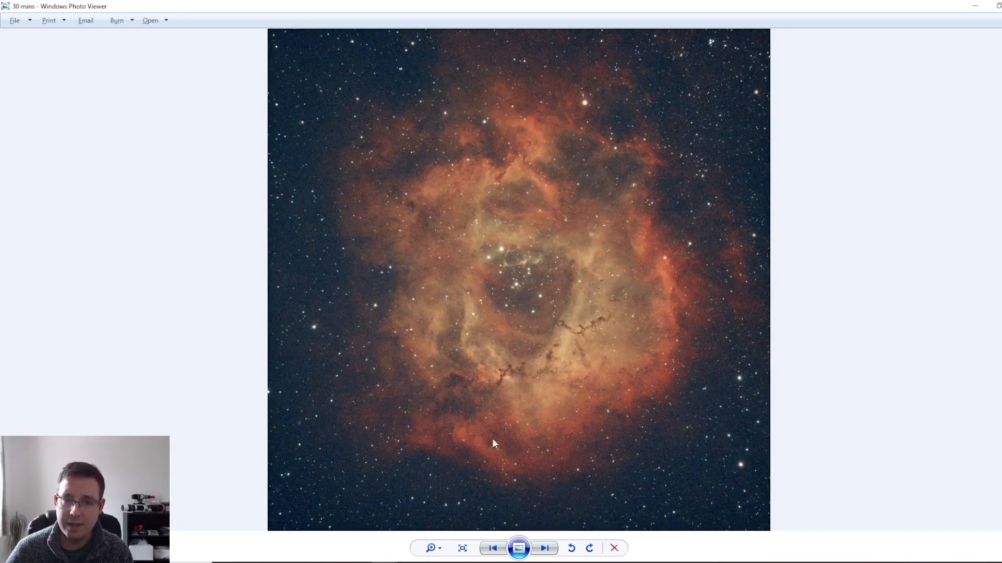
pyautogui.moveTo(677, 348)
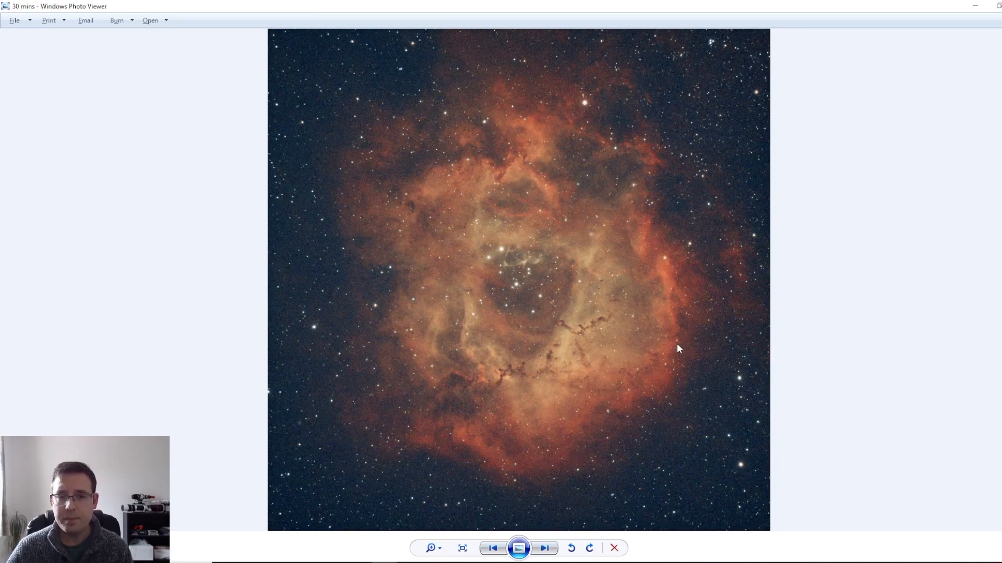
pyautogui.moveTo(622, 349)
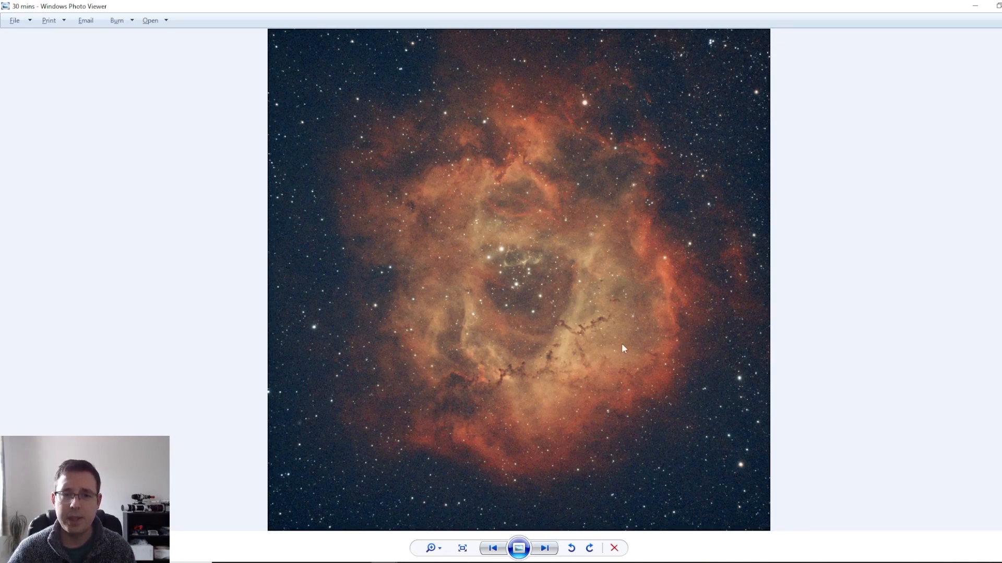
pyautogui.moveTo(697, 262)
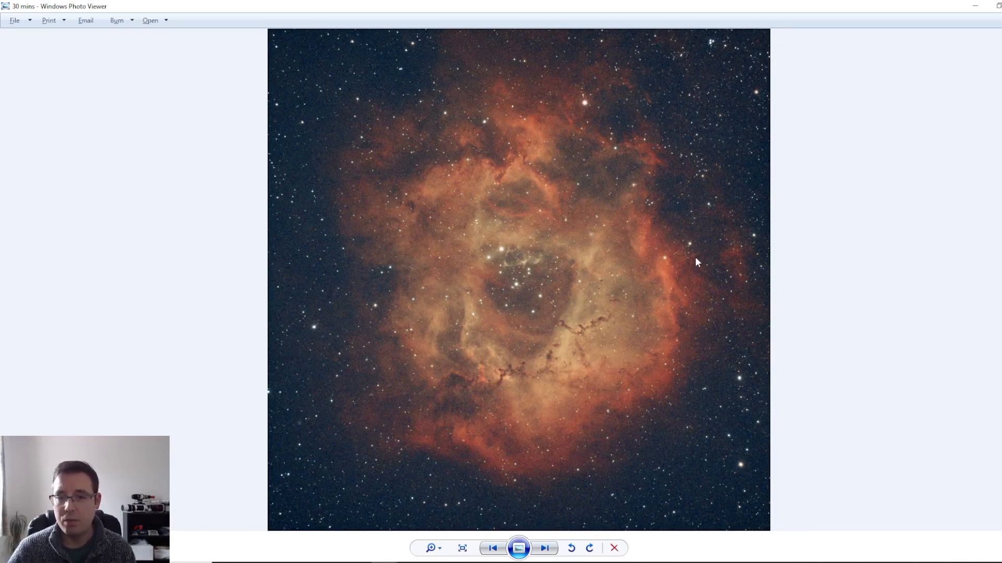
pyautogui.moveTo(489, 145)
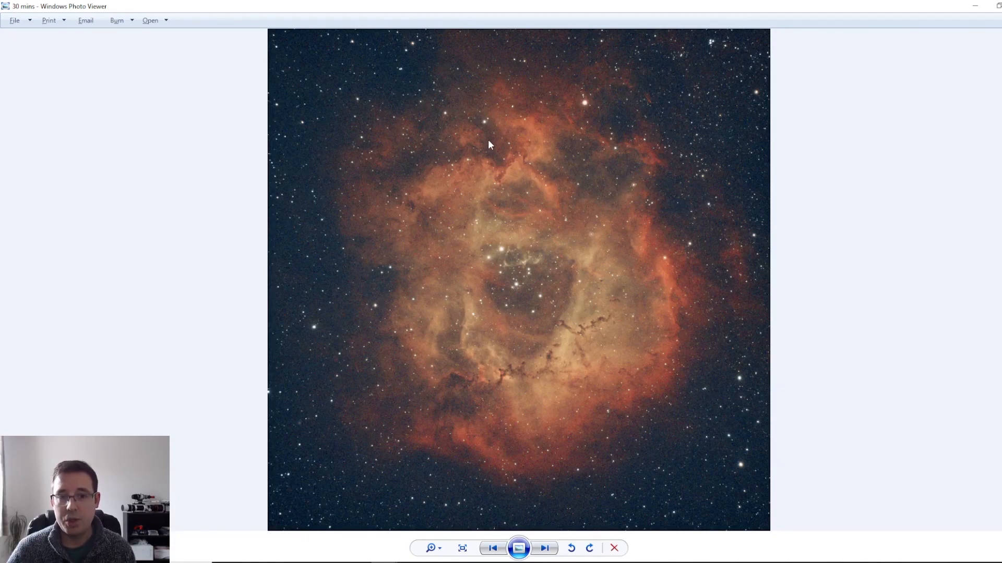
pyautogui.moveTo(393, 398)
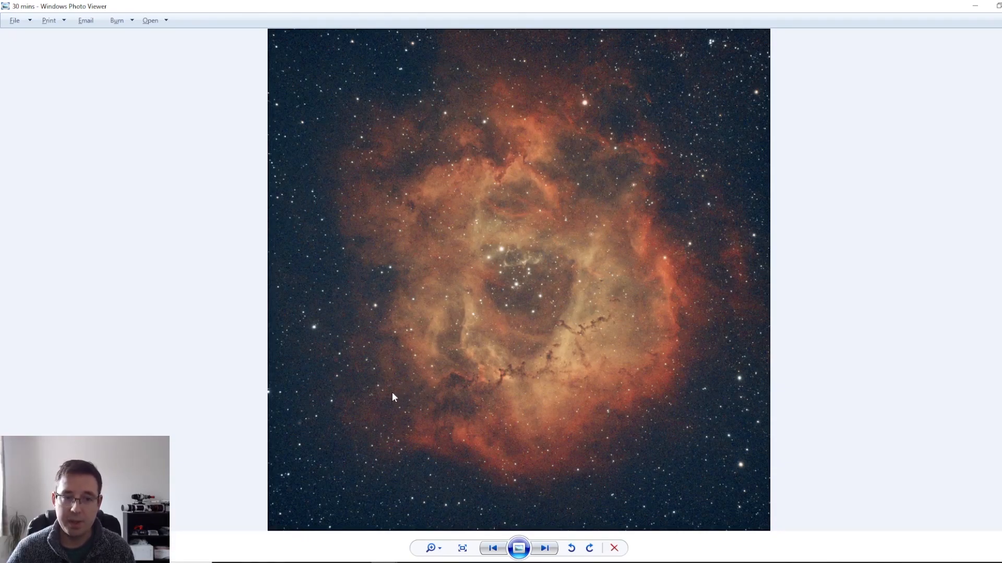
pyautogui.moveTo(875, 393)
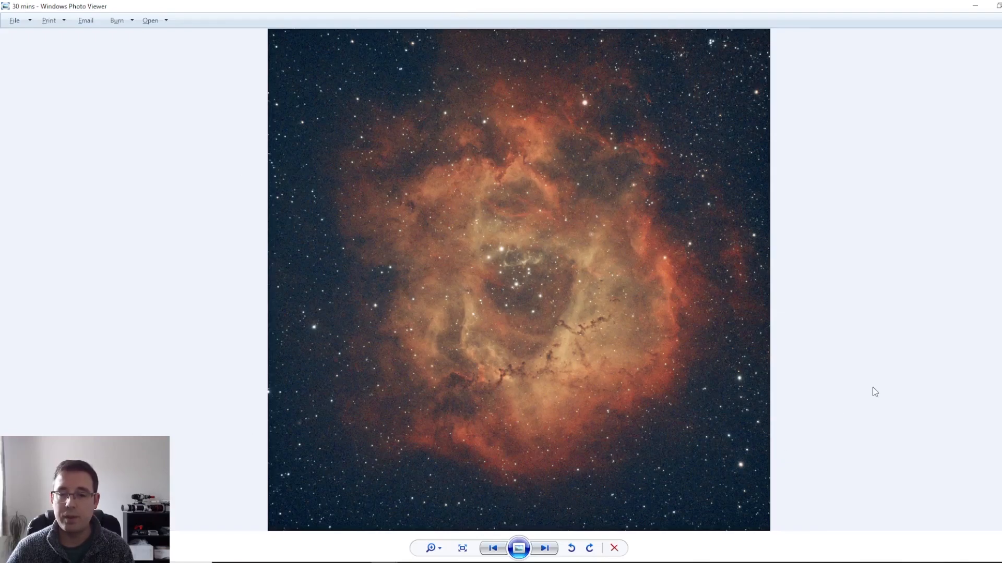
pyautogui.moveTo(783, 238)
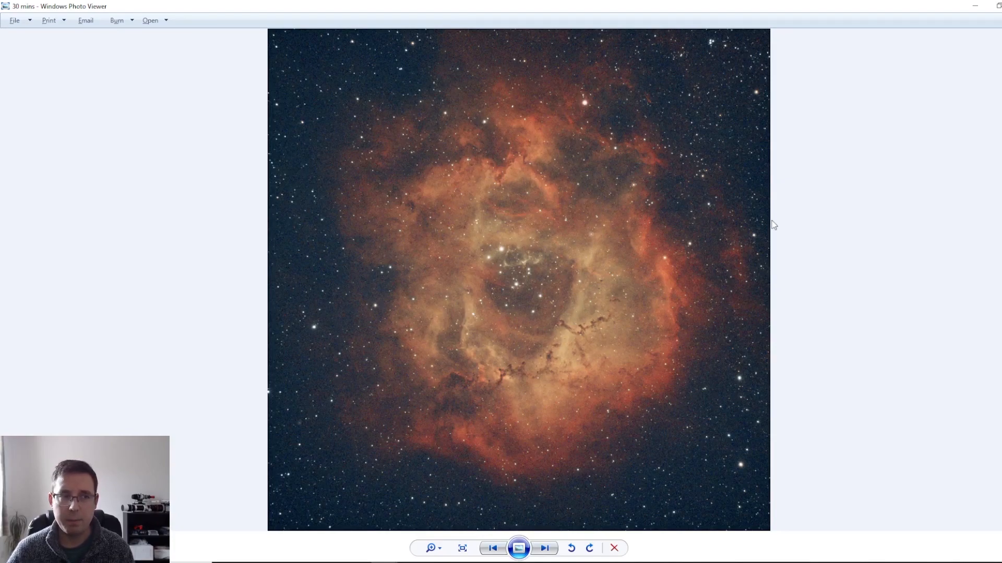
pyautogui.moveTo(767, 215)
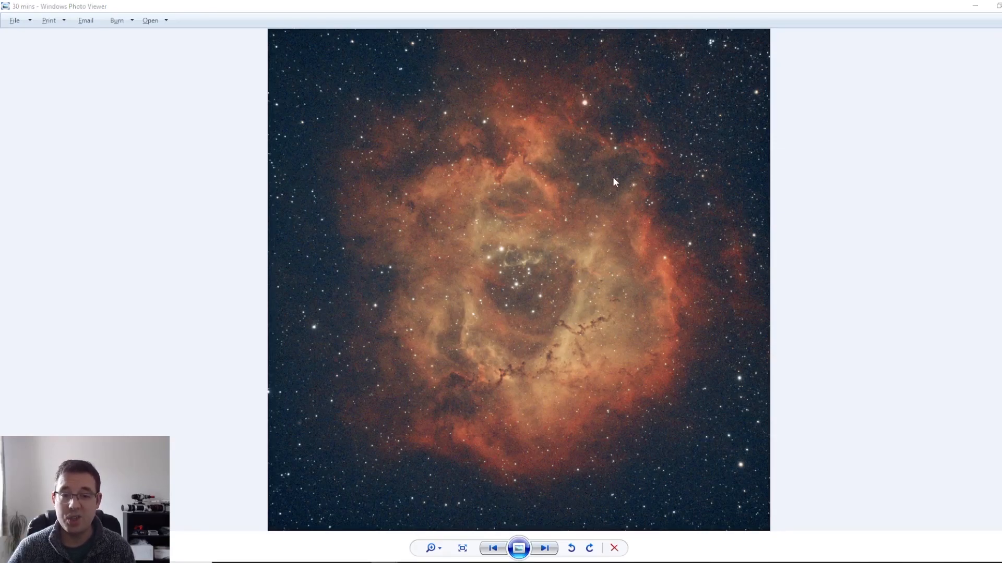
pyautogui.click(544, 548)
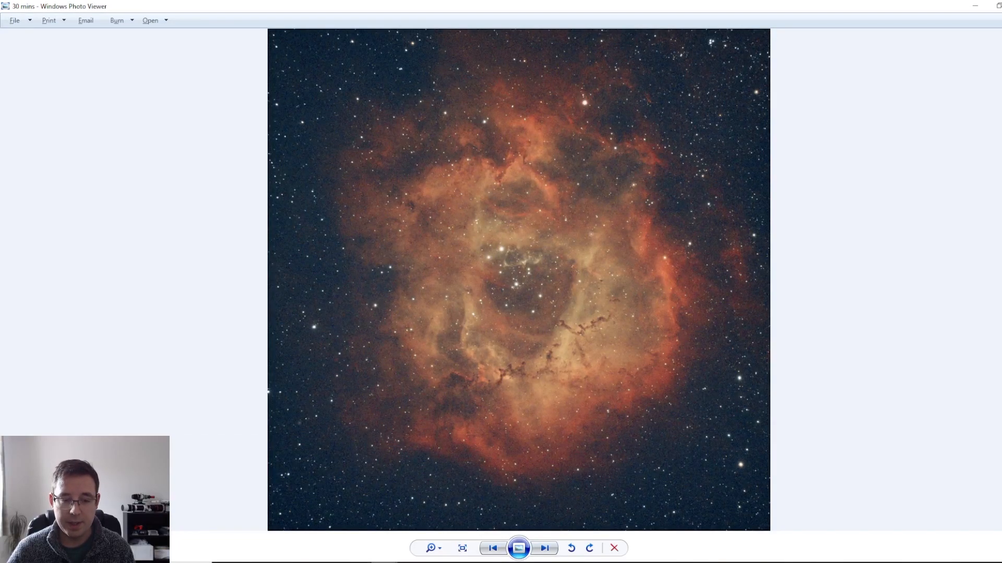
# Flip repeatedly between the 1-hour and 30-minute stacks, ending on the magnified 1-hour core
pyautogui.click(543, 549)
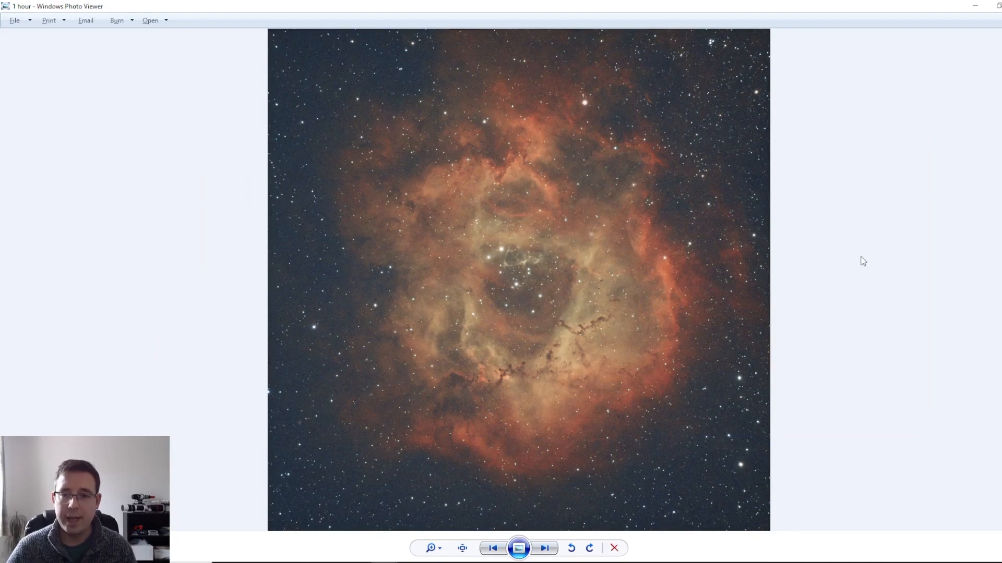
pyautogui.click(544, 548)
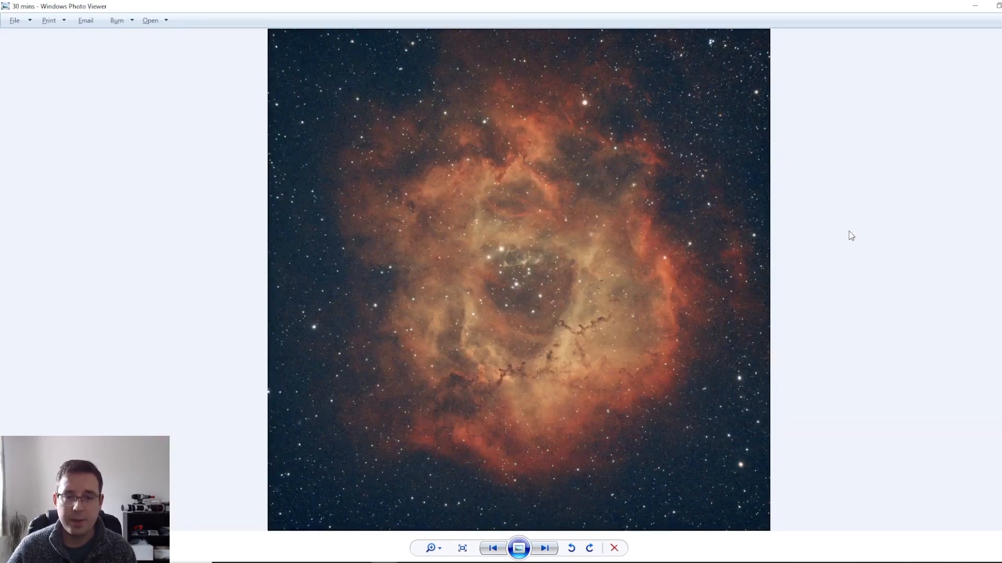
pyautogui.moveTo(820, 260)
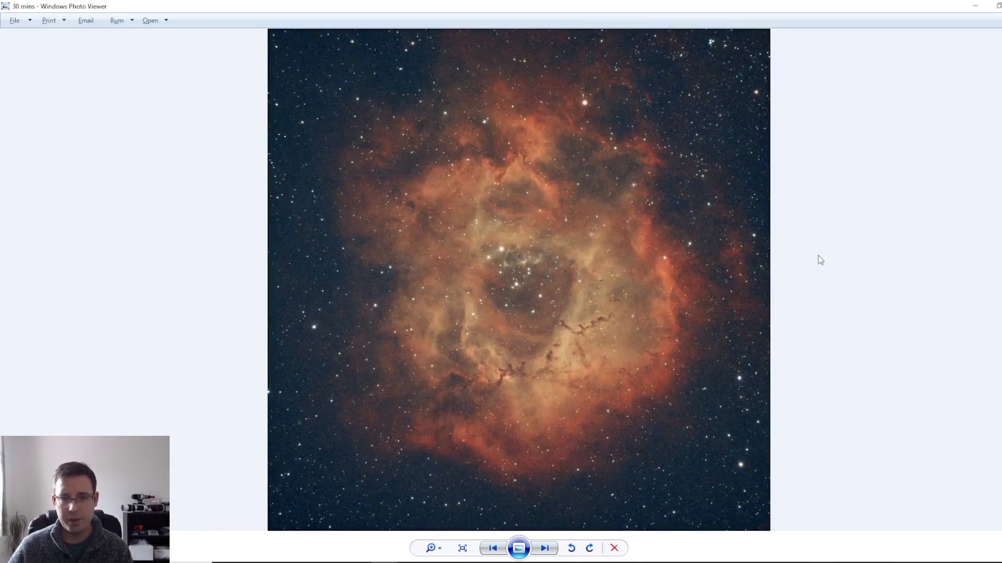
pyautogui.click(544, 549)
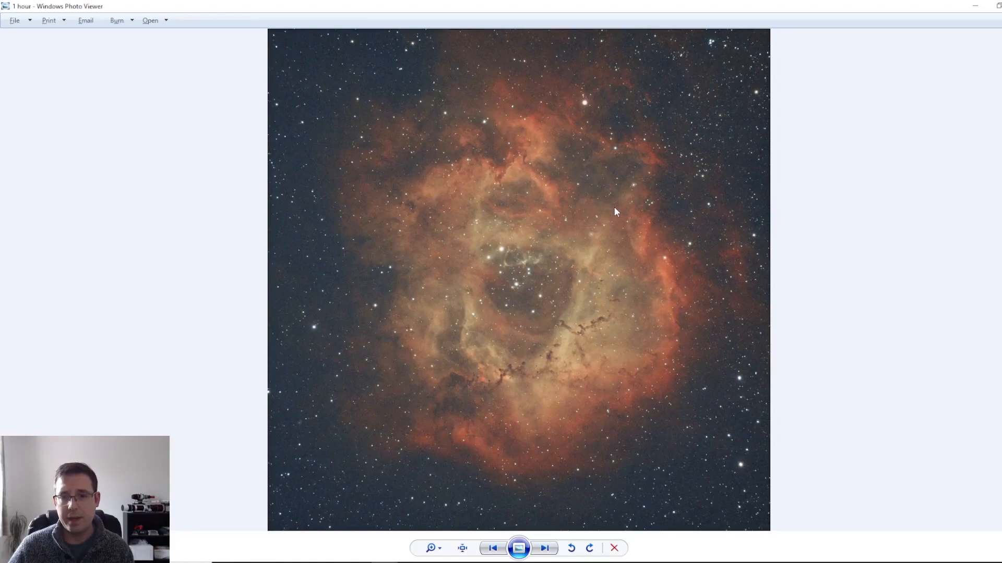
pyautogui.moveTo(515, 498)
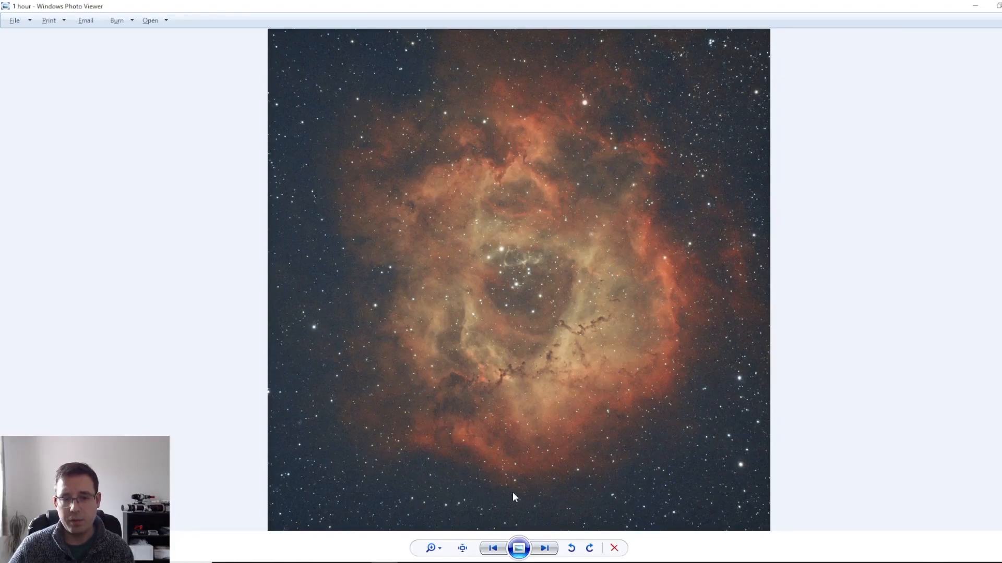
pyautogui.moveTo(821, 375)
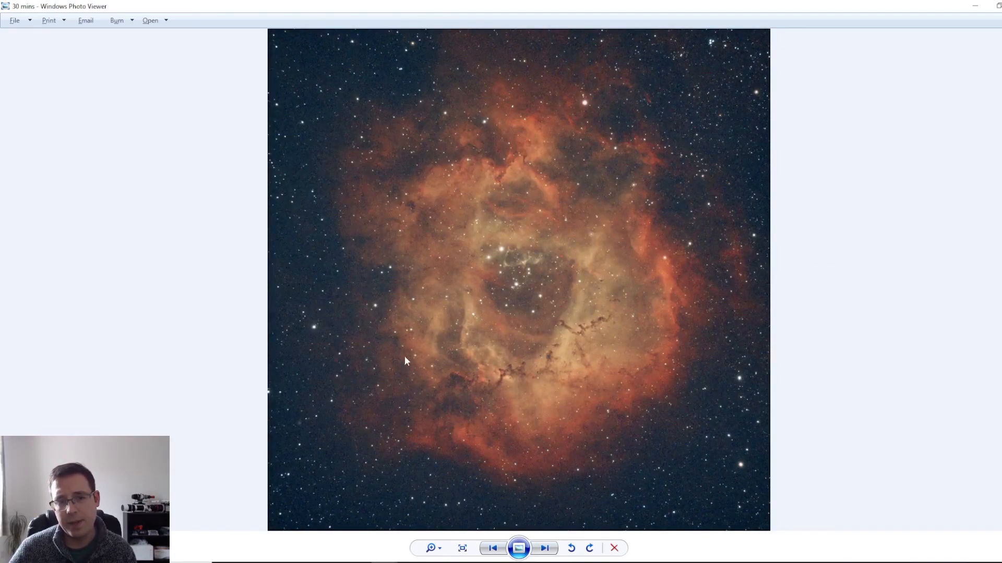
pyautogui.click(543, 548)
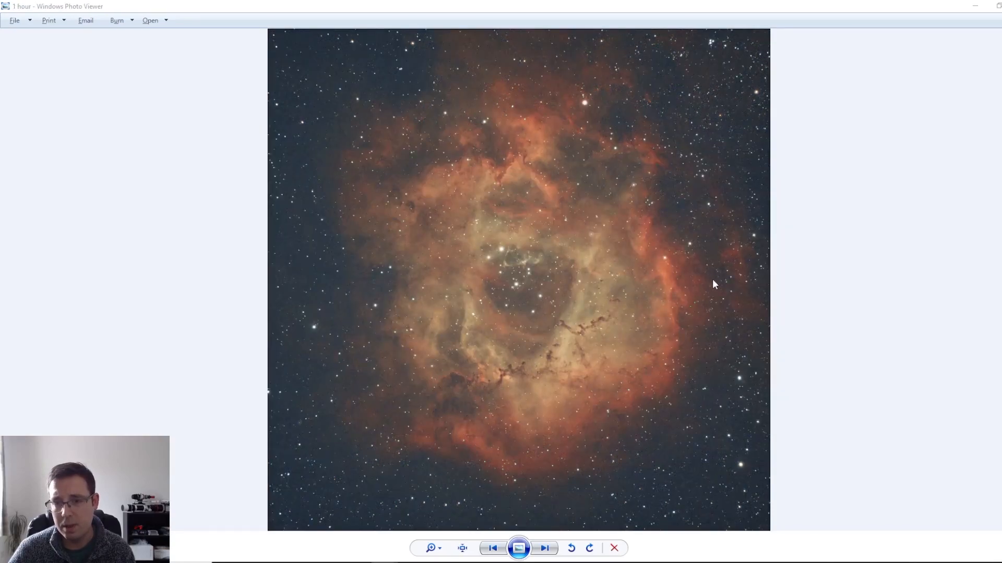
pyautogui.click(543, 548)
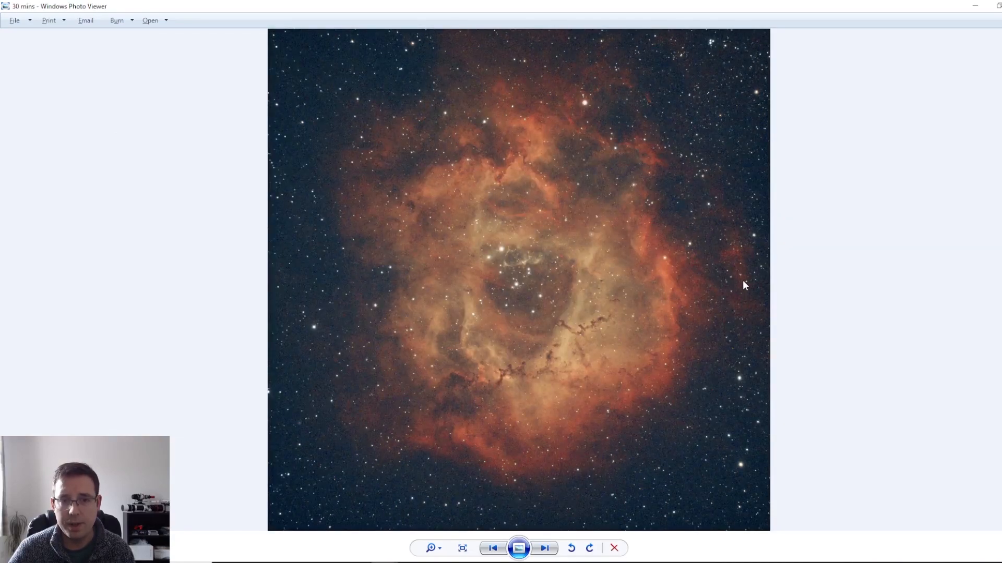
pyautogui.click(544, 548)
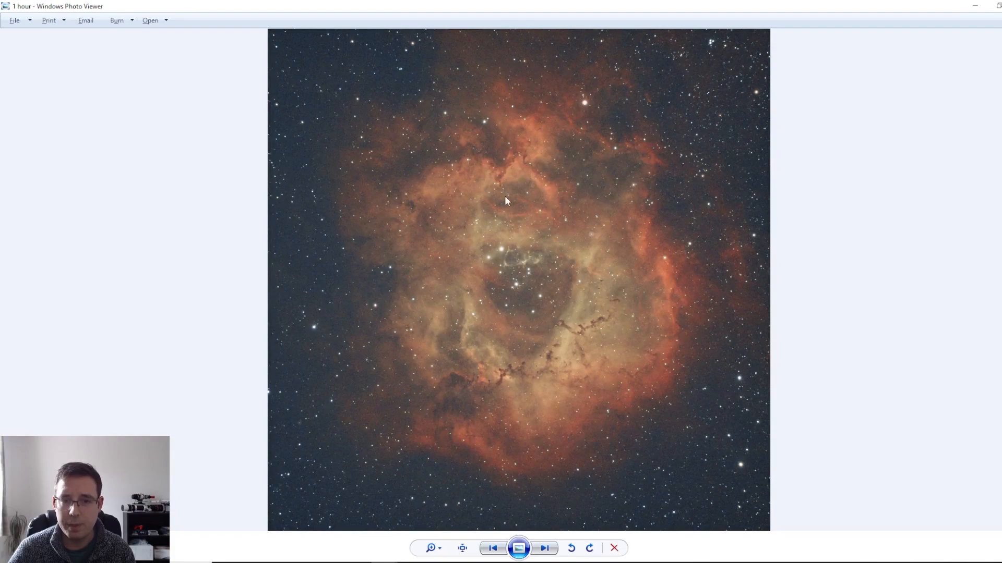
pyautogui.click(544, 548)
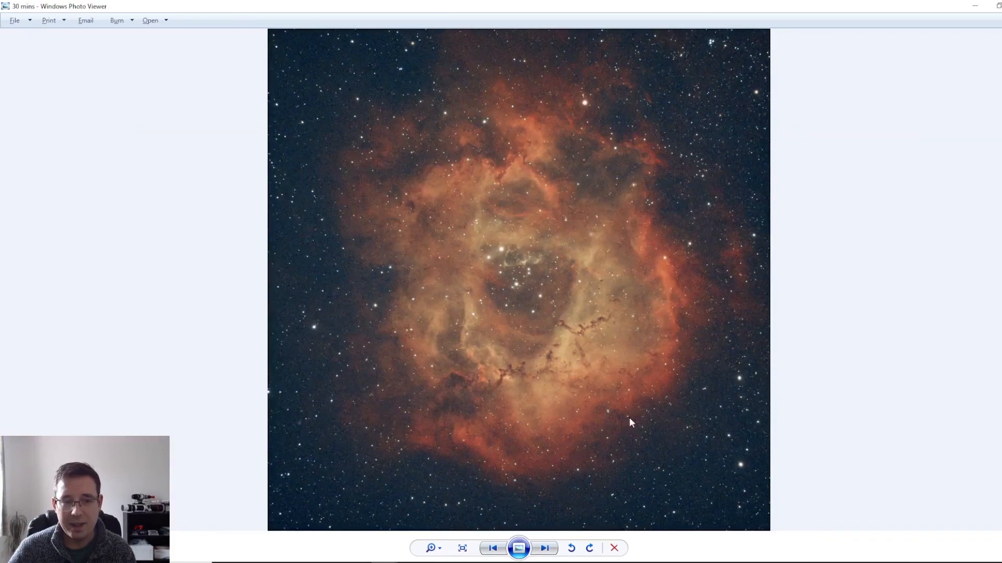
pyautogui.moveTo(444, 344)
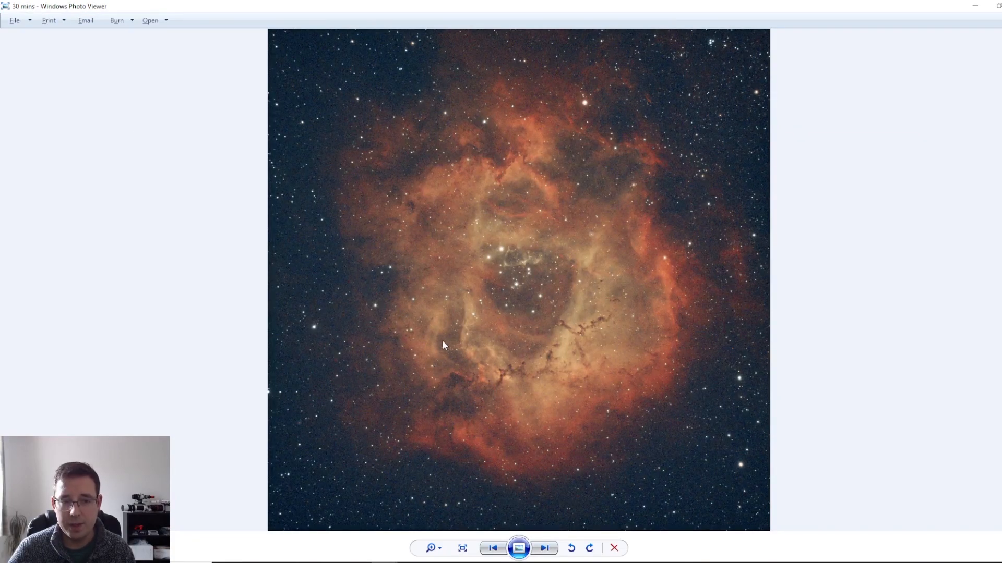
pyautogui.moveTo(361, 350)
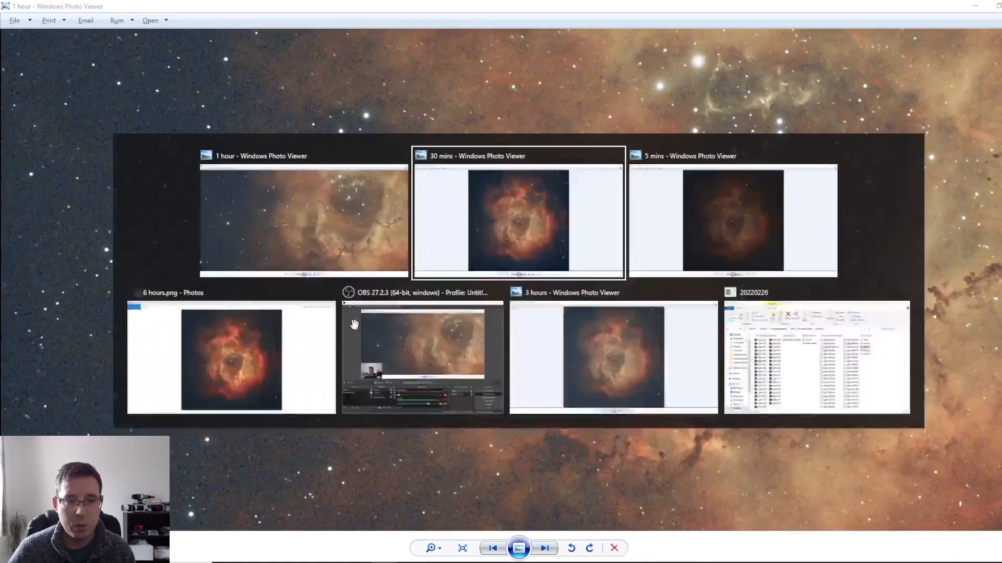
pyautogui.click(516, 217)
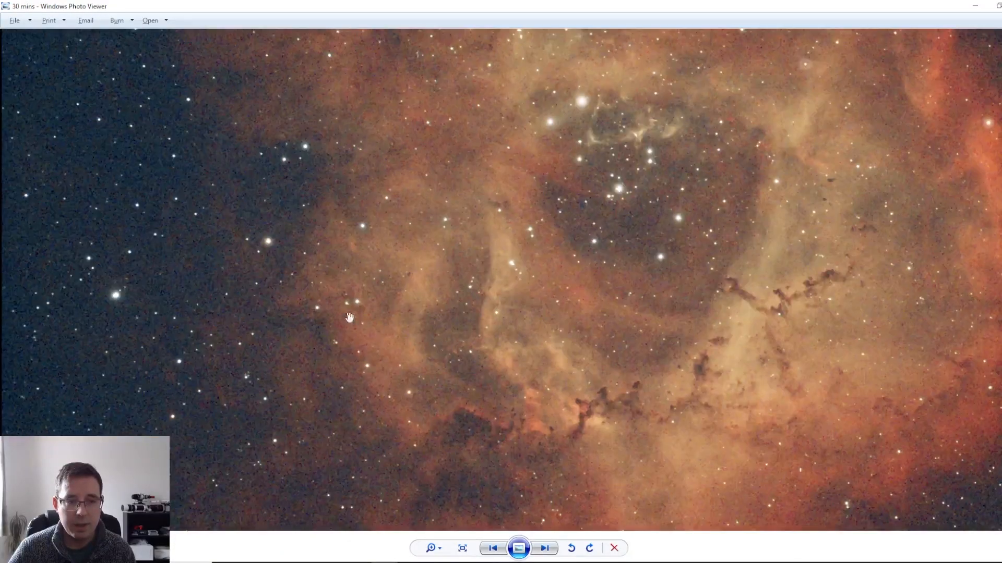
pyautogui.press('alt+tab')
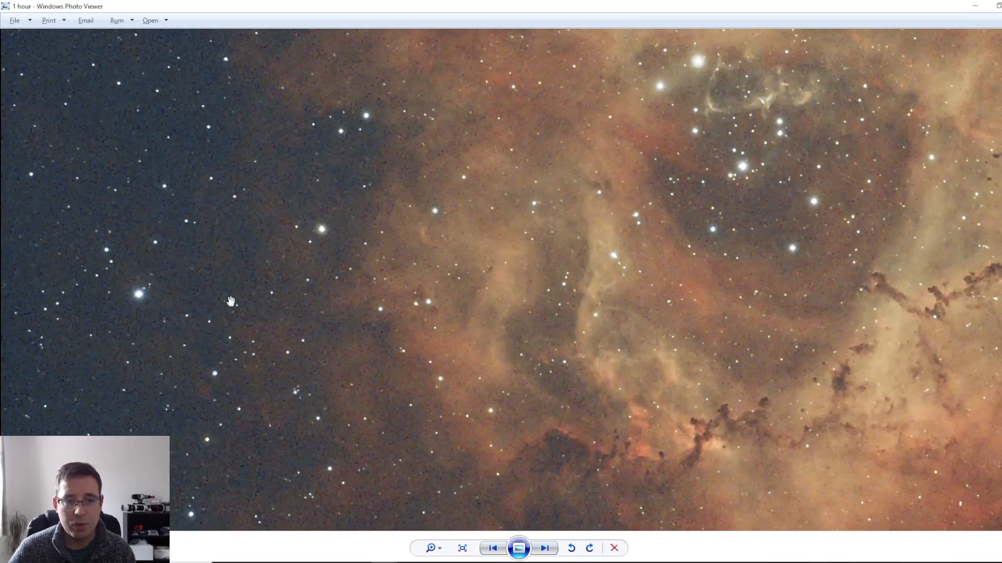
pyautogui.moveTo(438, 364)
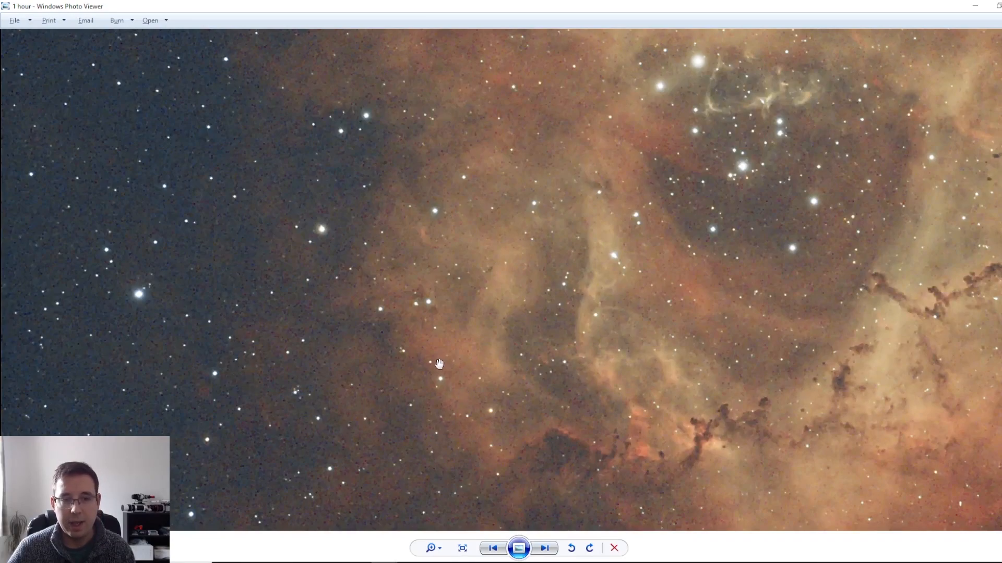
pyautogui.click(461, 548)
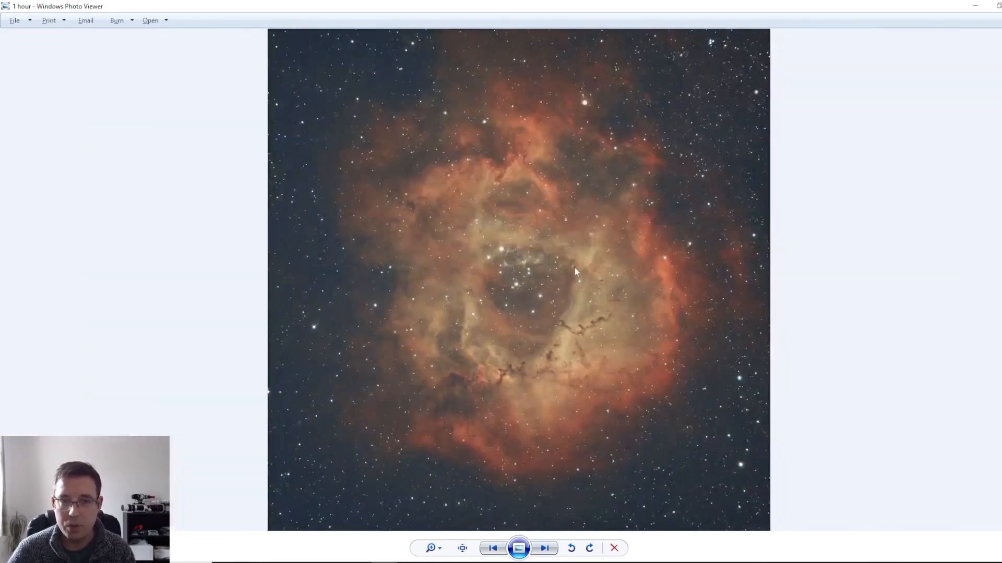
pyautogui.moveTo(580, 189)
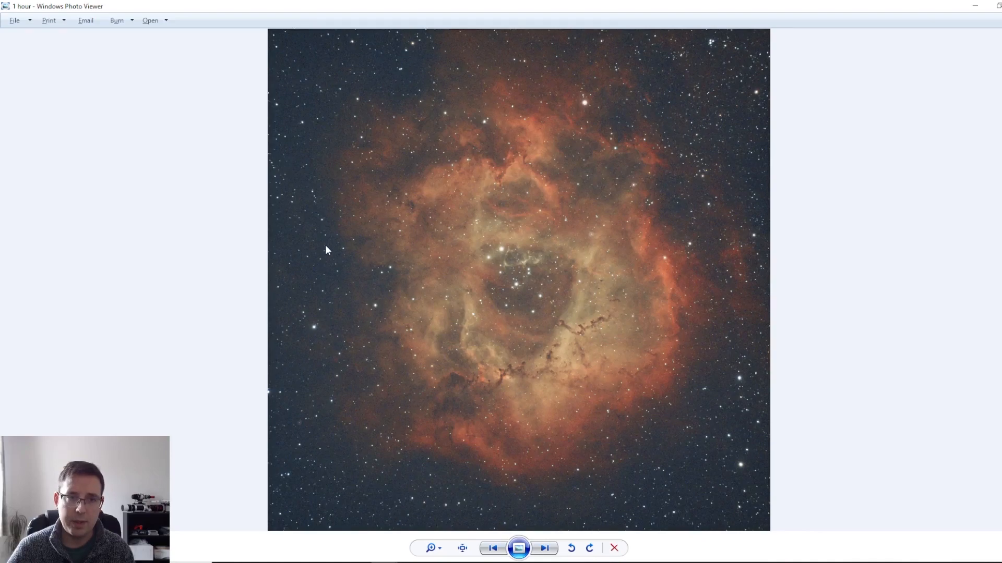
pyautogui.moveTo(643, 109)
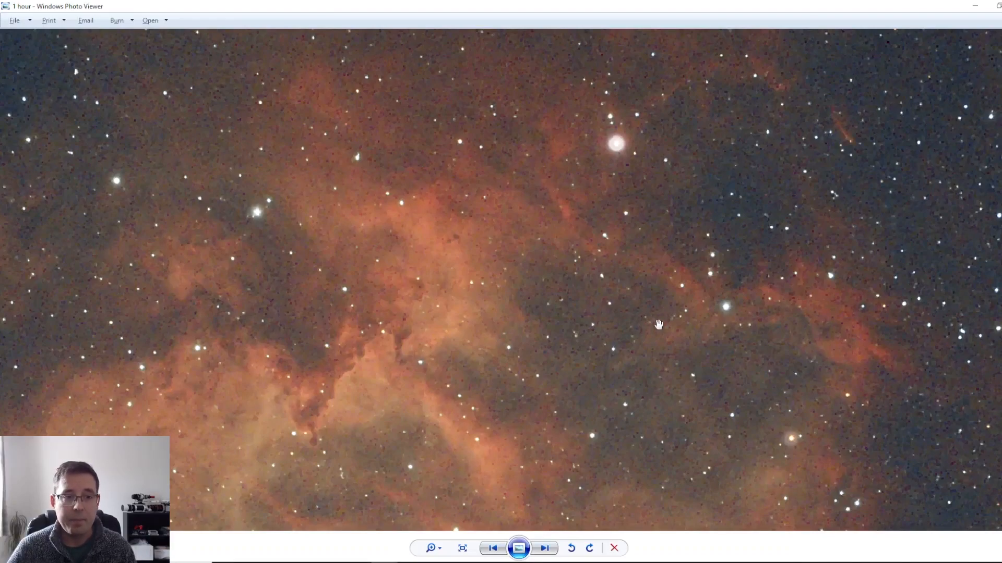
pyautogui.moveTo(641, 123)
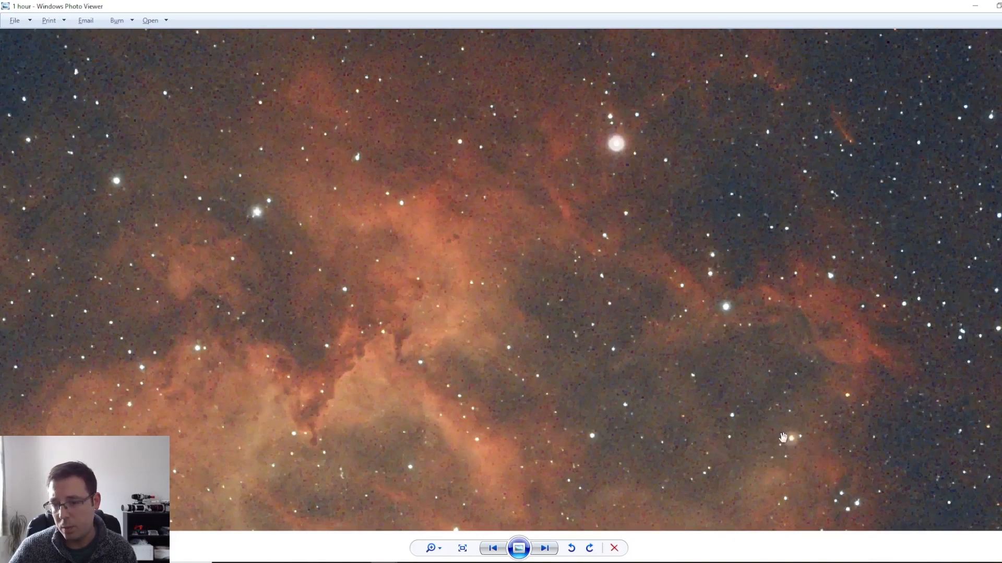
pyautogui.moveTo(516, 338)
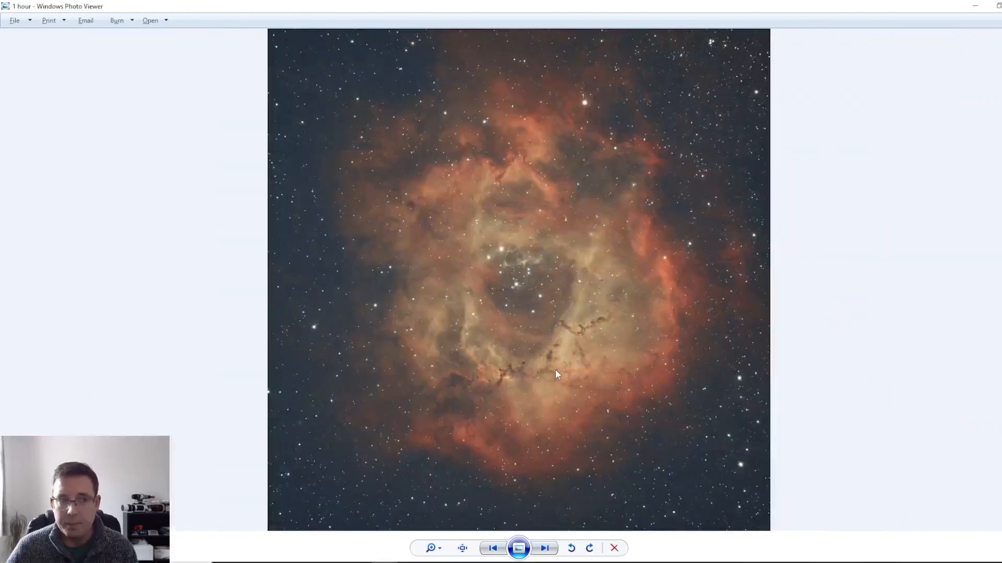
pyautogui.moveTo(612, 346)
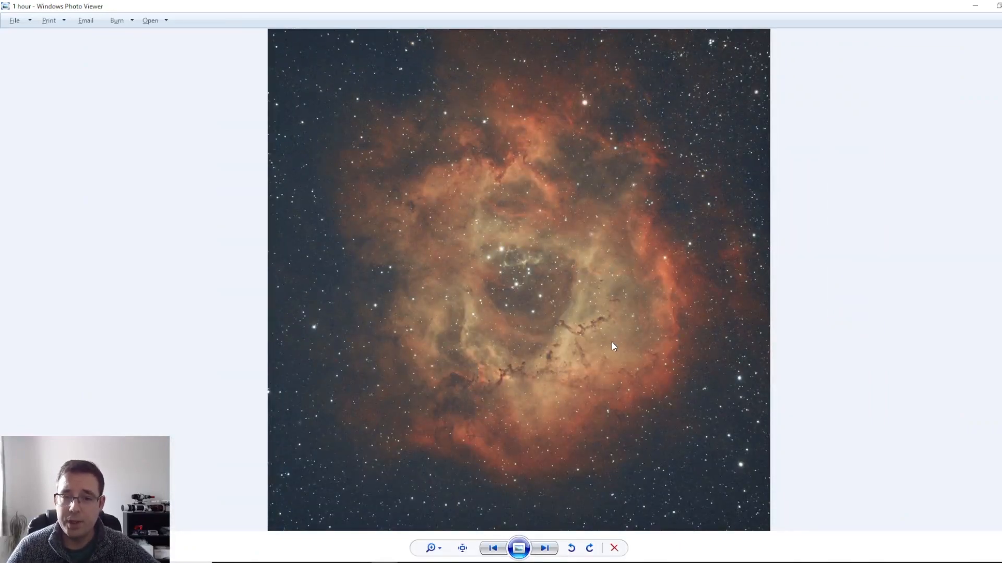
pyautogui.moveTo(590, 338)
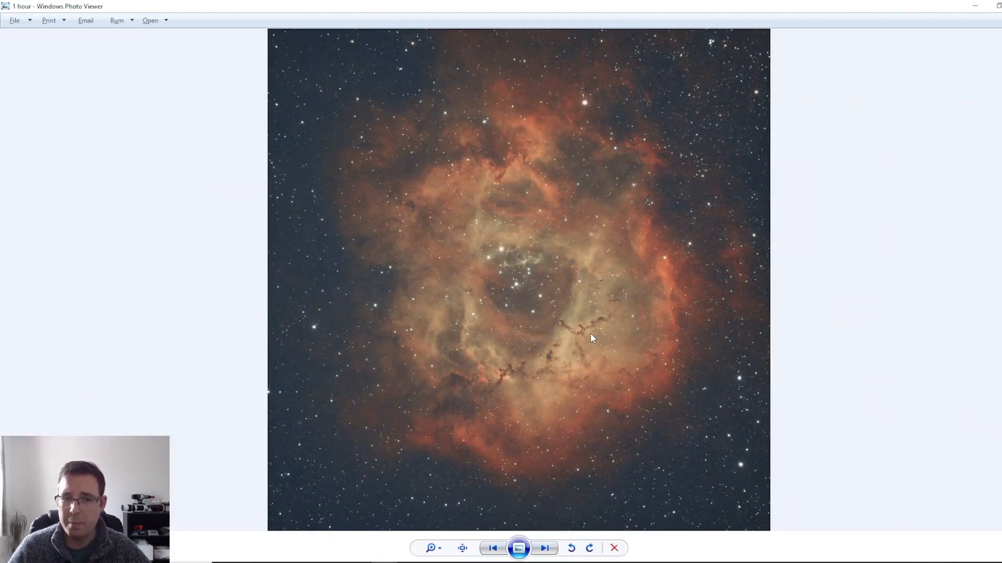
pyautogui.moveTo(527, 284)
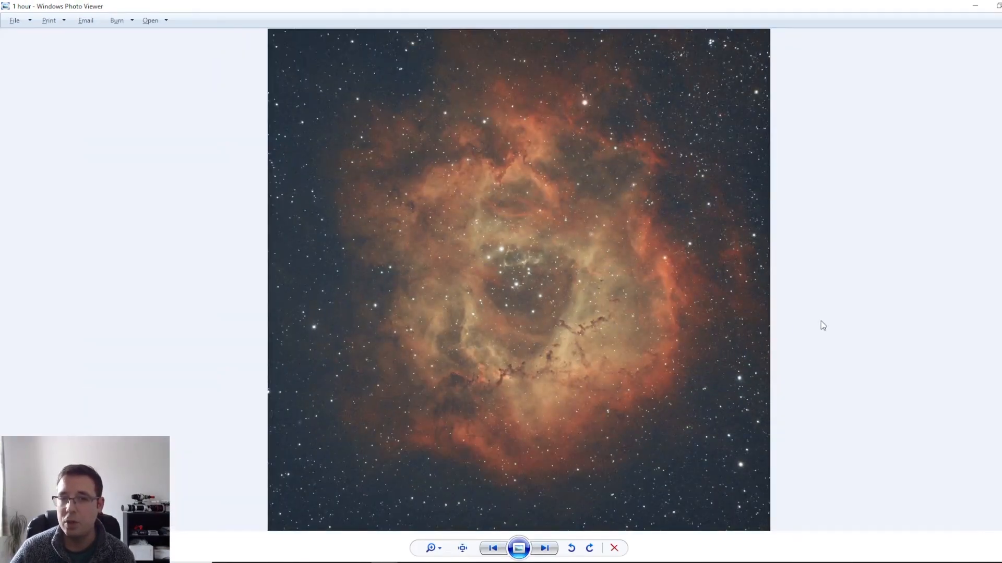
pyautogui.moveTo(809, 318)
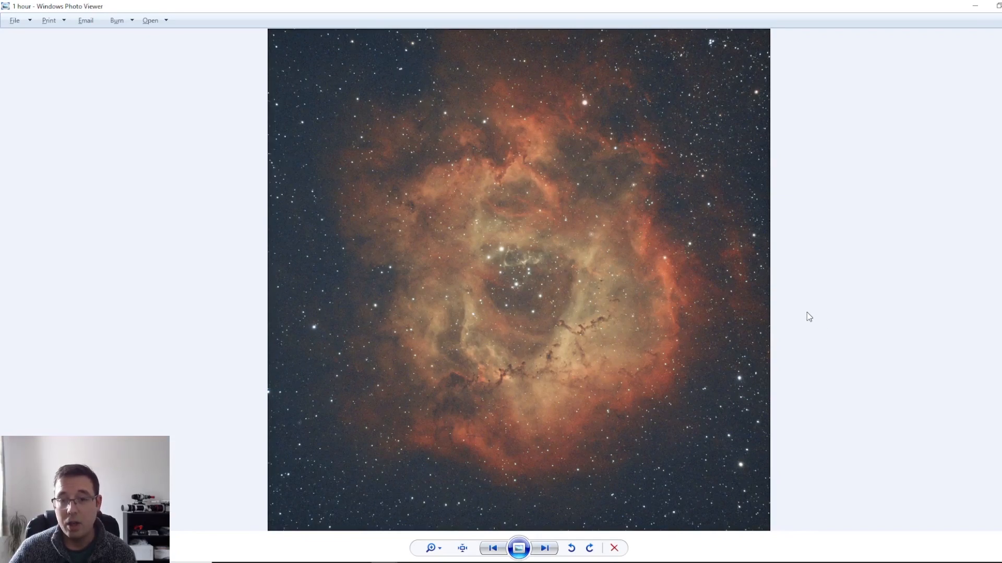
pyautogui.moveTo(811, 317)
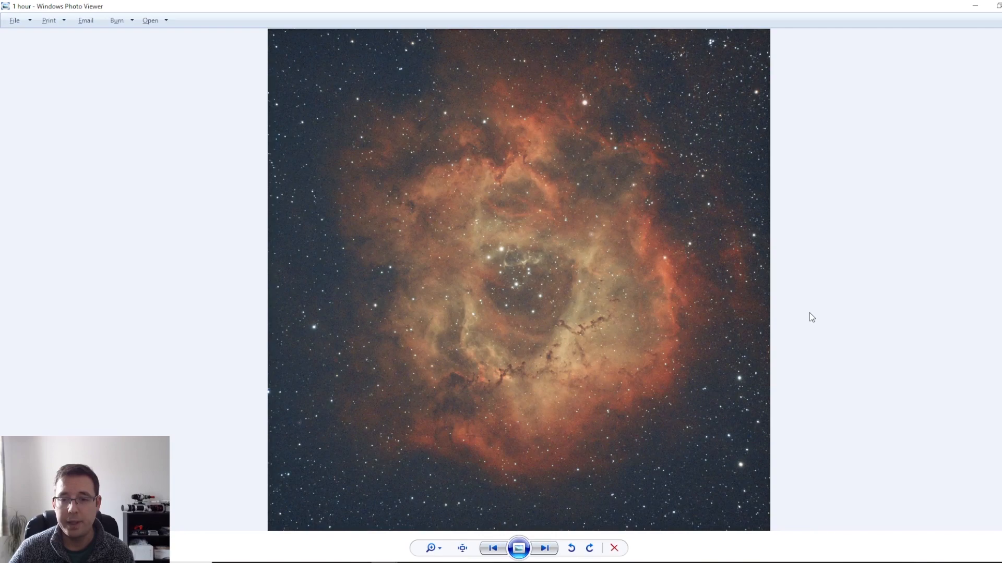
pyautogui.moveTo(675, 468)
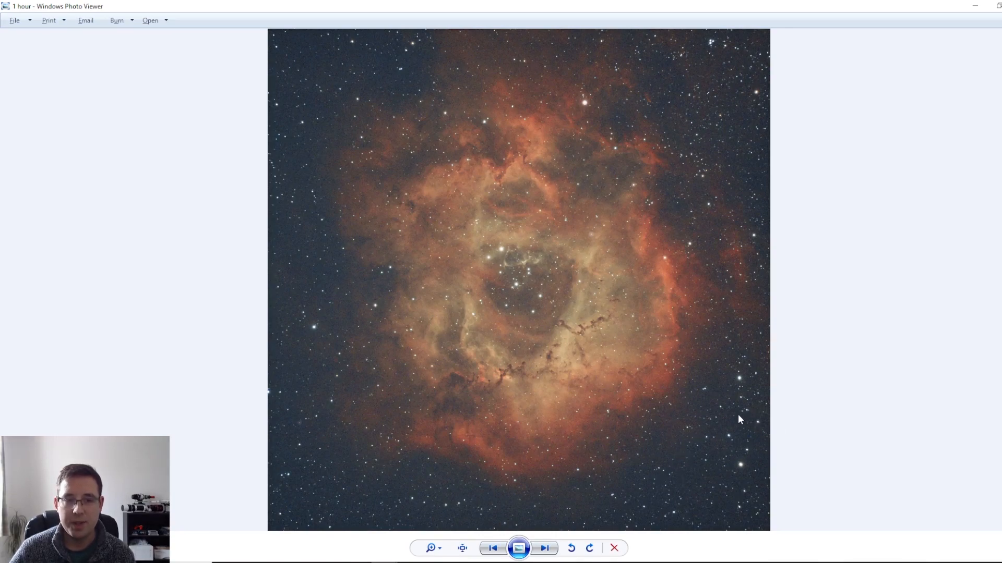
pyautogui.moveTo(871, 333)
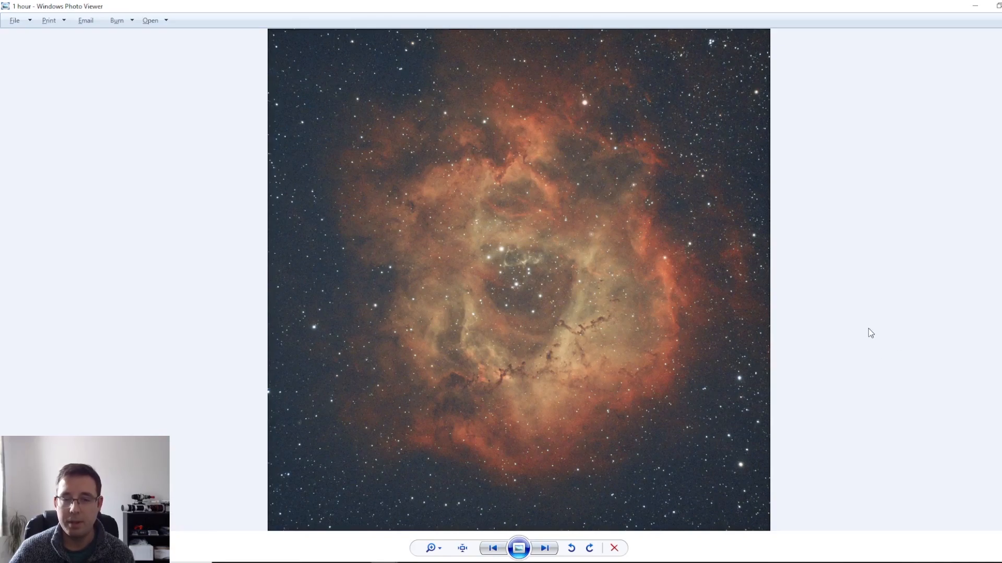
pyautogui.moveTo(859, 360)
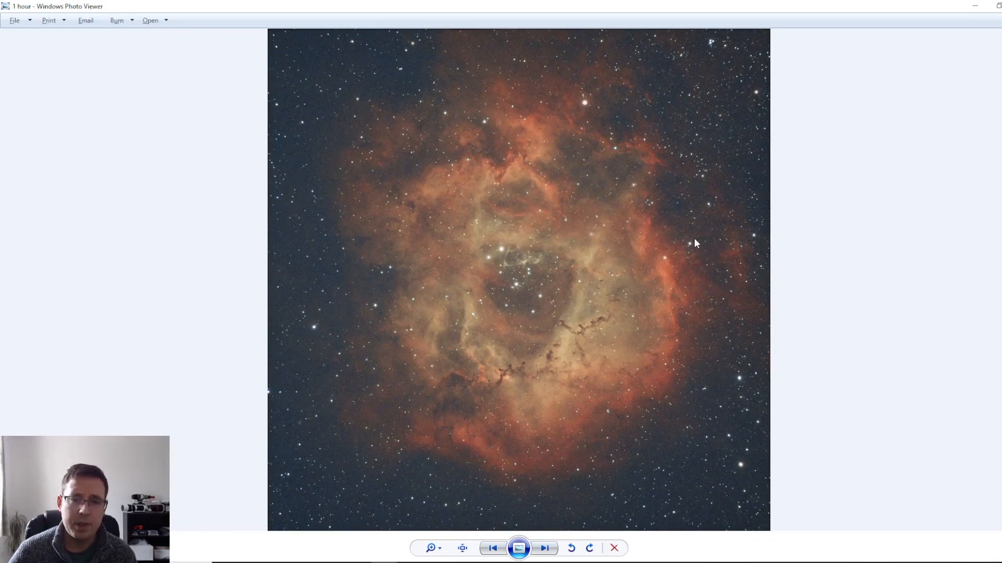
pyautogui.moveTo(649, 114)
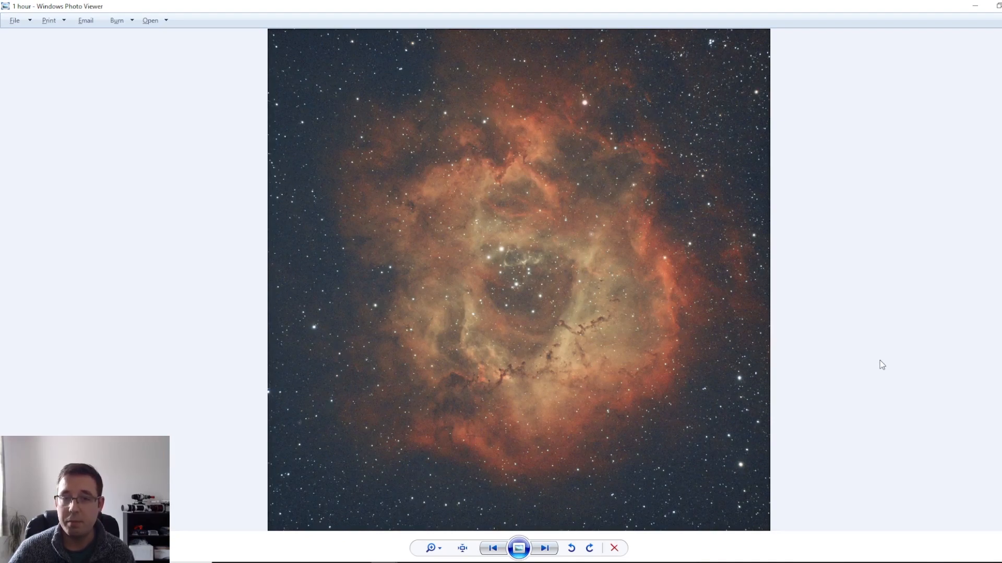
pyautogui.moveTo(886, 362)
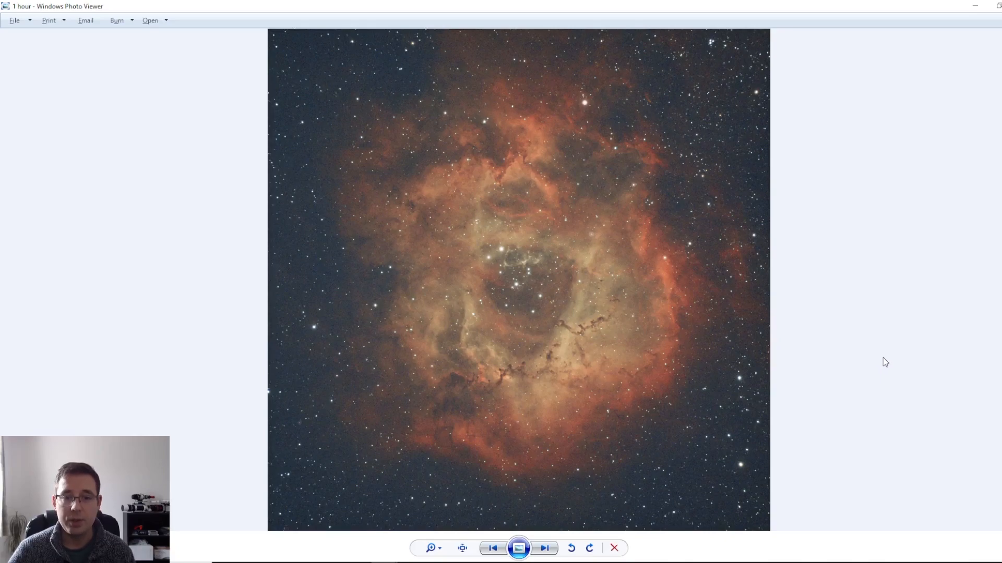
pyautogui.moveTo(455, 324)
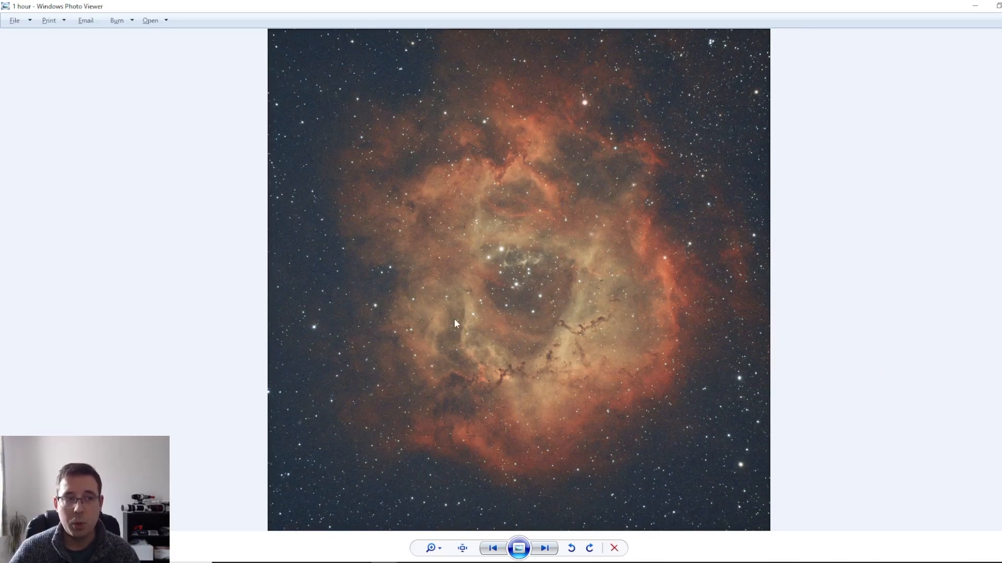
pyautogui.moveTo(5, 382)
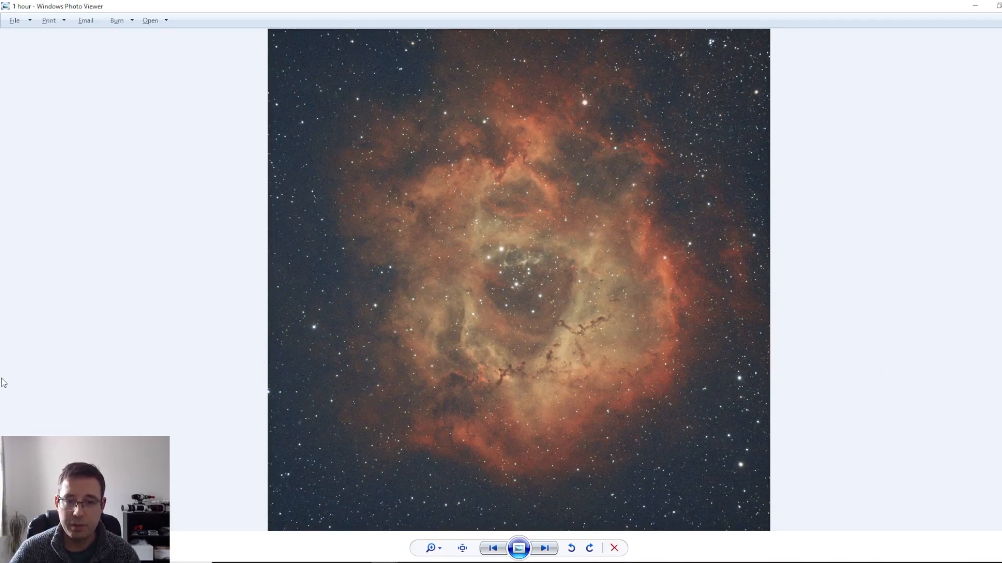
pyautogui.moveTo(145, 322)
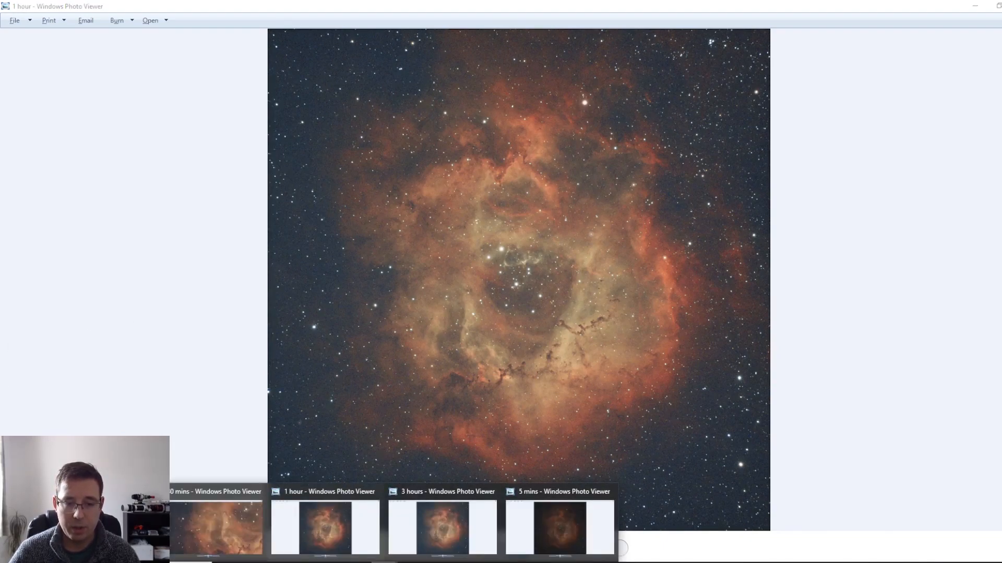
# Bring up the 3-hour stack and alternate it with the 1-hour stack, finishing on 1 hour
pyautogui.click(437, 529)
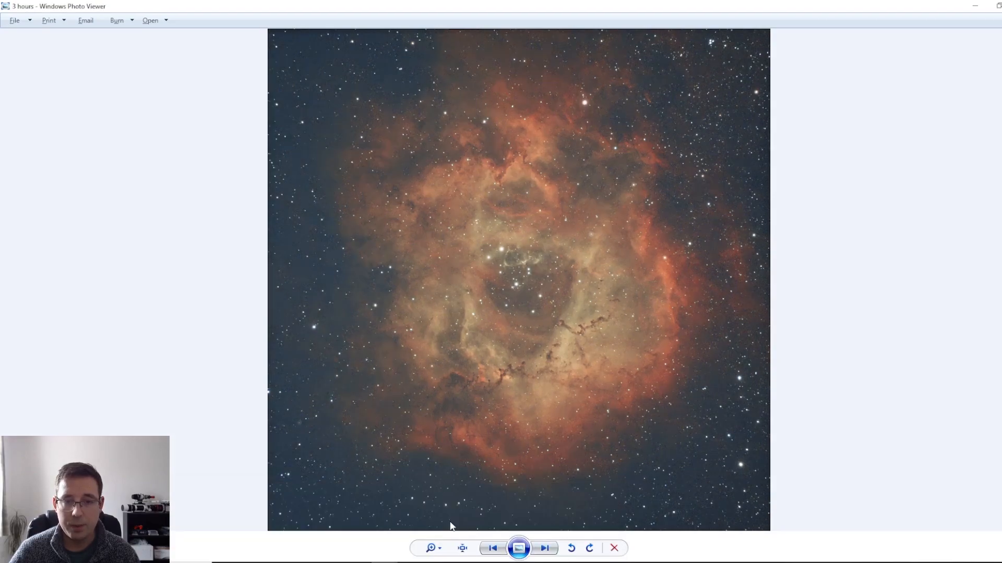
pyautogui.moveTo(890, 281)
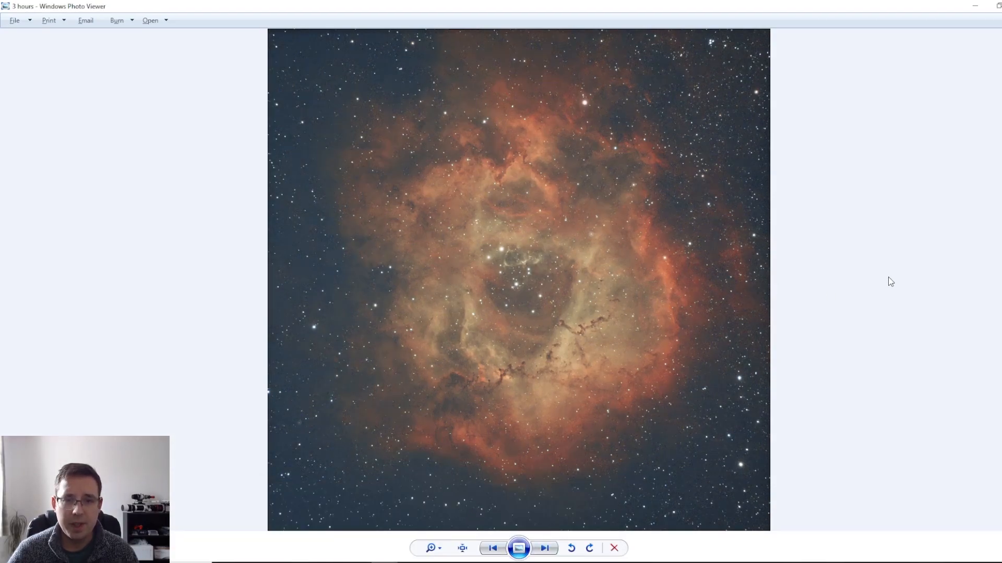
pyautogui.click(543, 548)
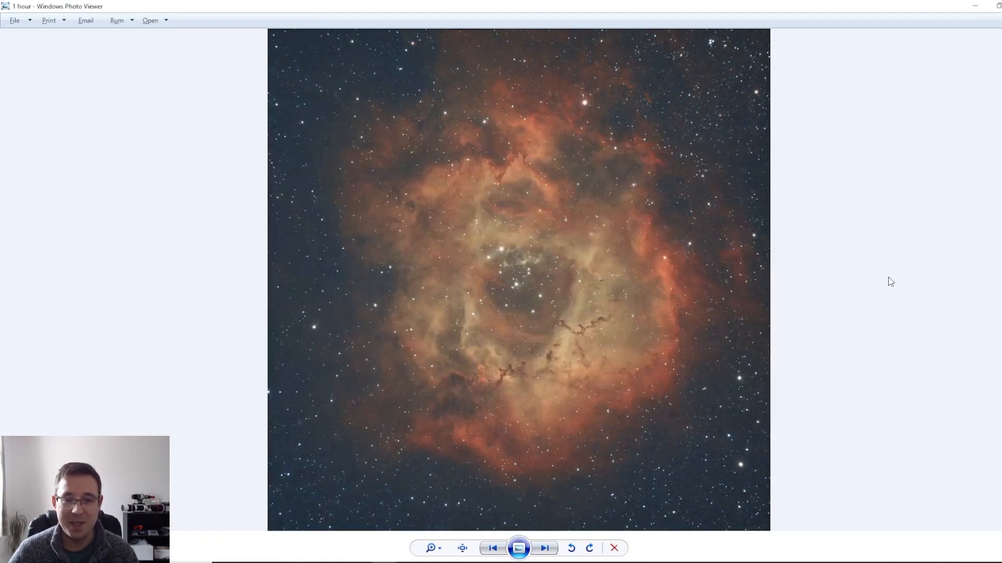
pyautogui.click(544, 548)
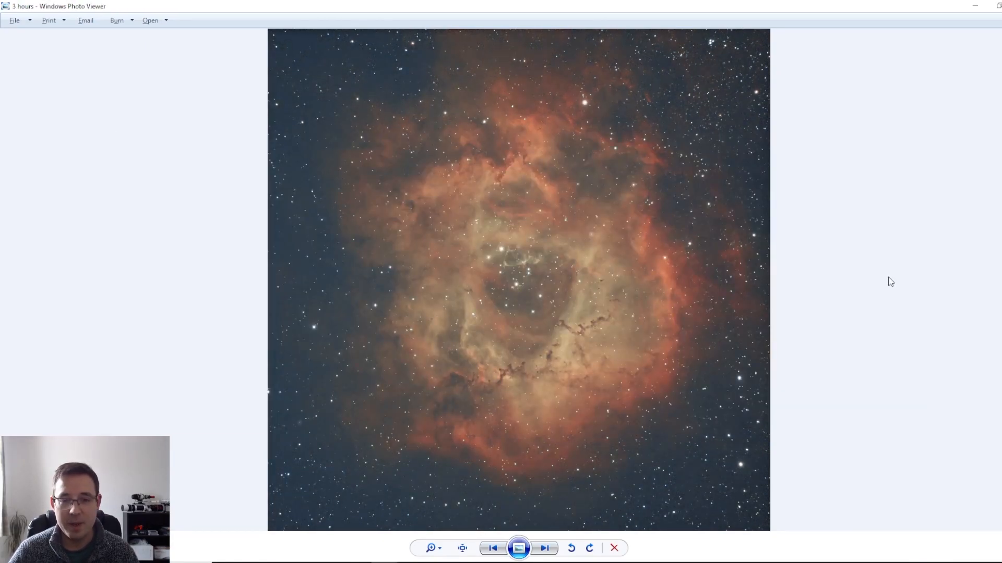
pyautogui.moveTo(572, 231)
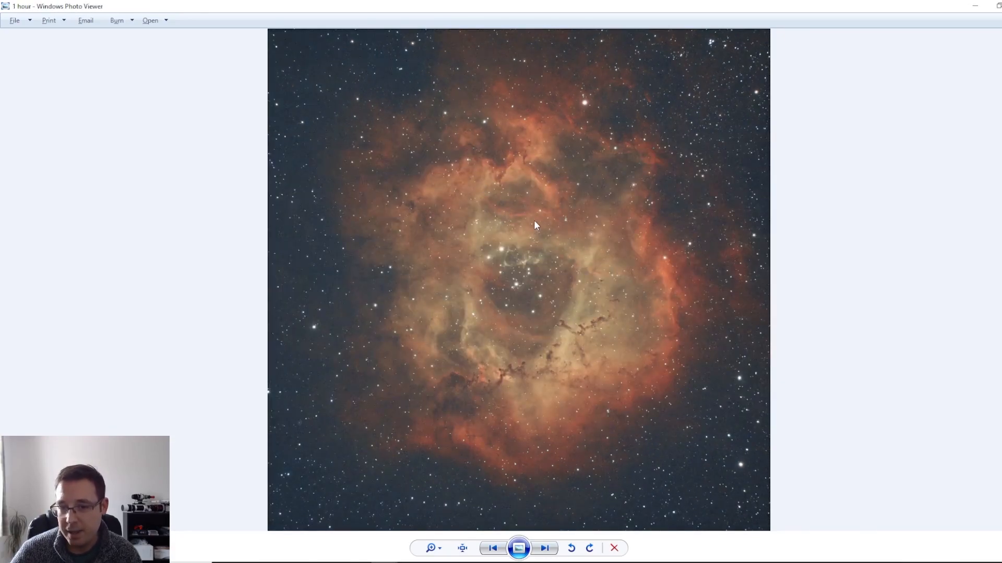
pyautogui.click(543, 549)
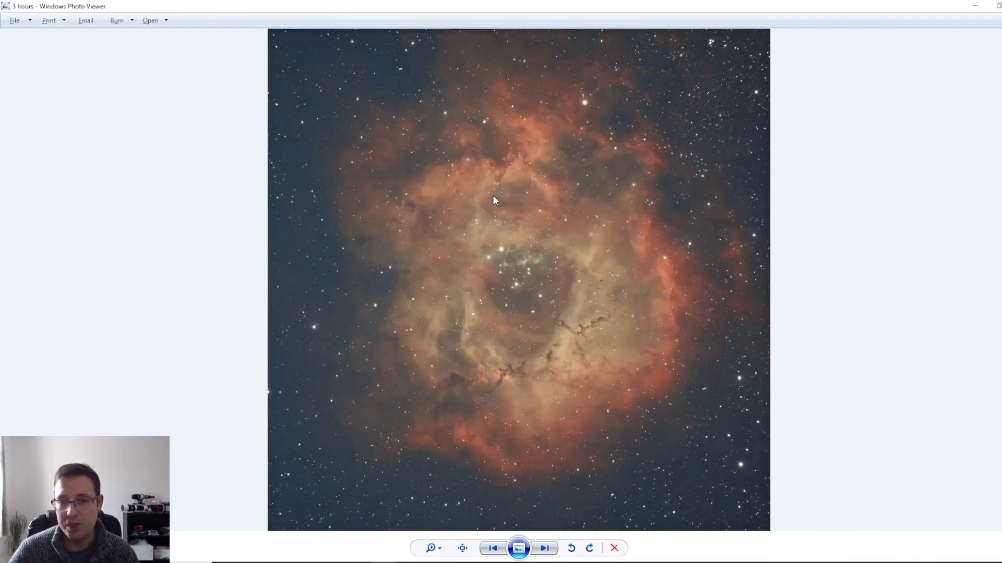
pyautogui.click(544, 548)
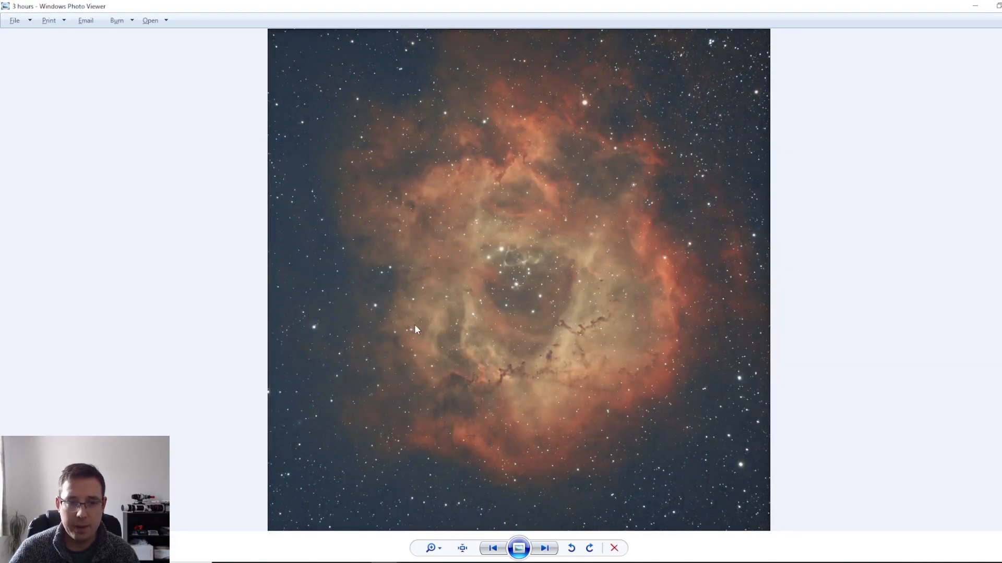
pyautogui.moveTo(367, 235)
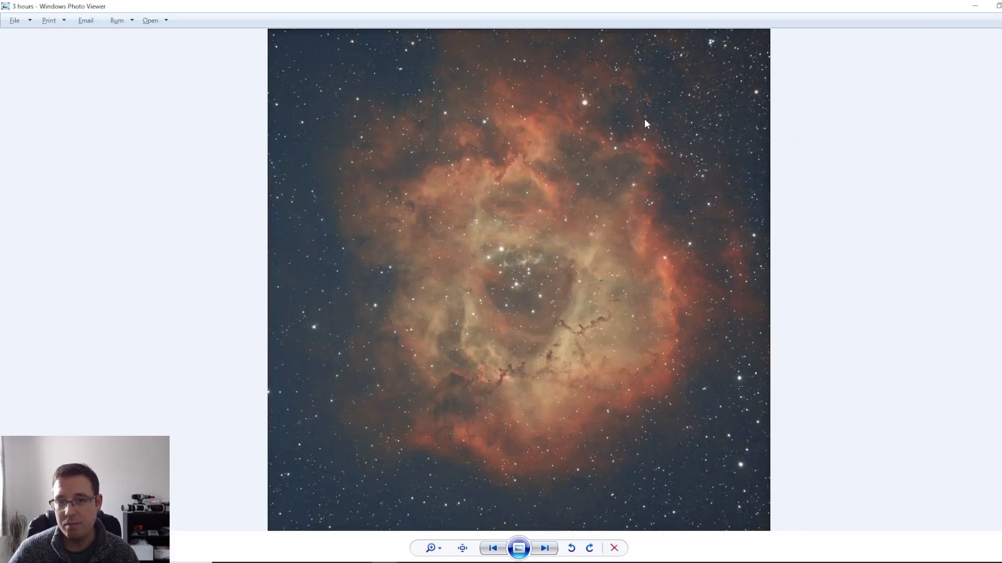
pyautogui.click(544, 549)
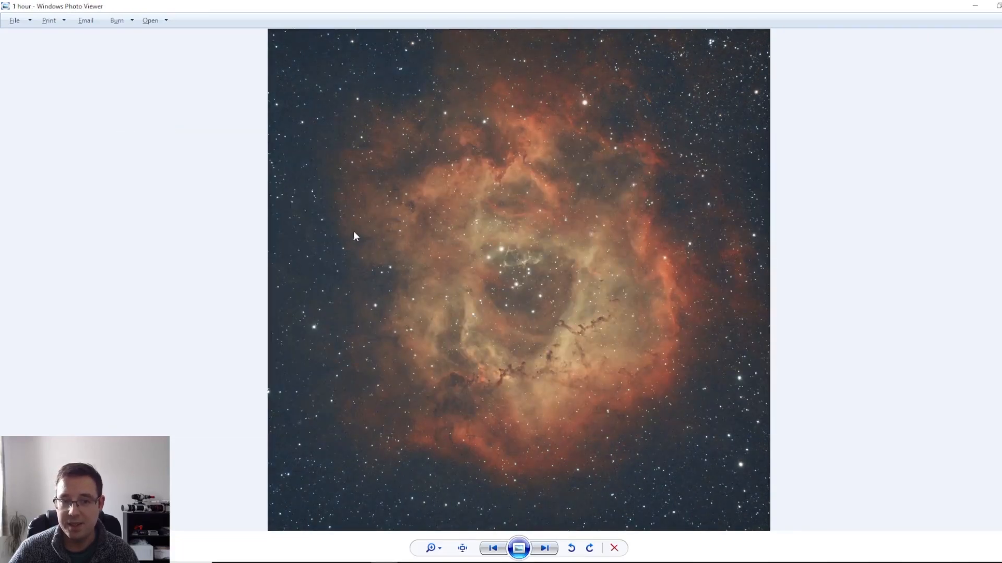
# Zoom in and flip between 3-hour and 1-hour close-ups, ending on the 3-hour lower nebula edge
pyautogui.click(461, 549)
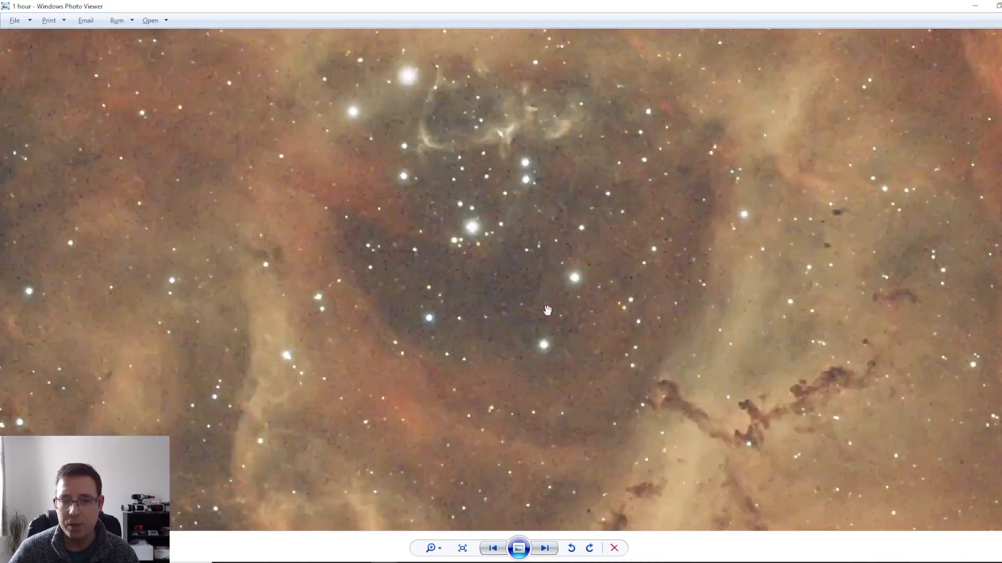
pyautogui.click(544, 548)
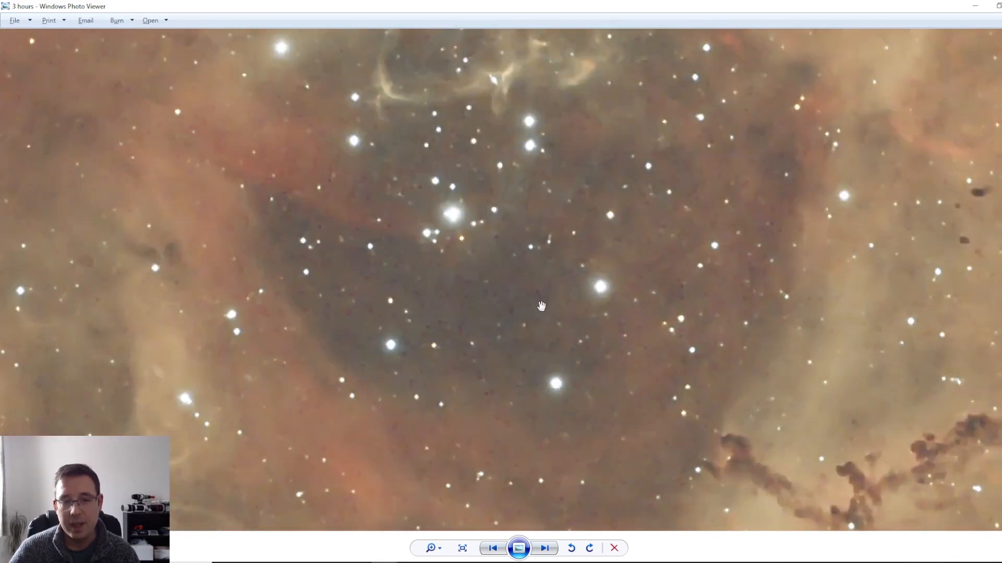
pyautogui.click(544, 549)
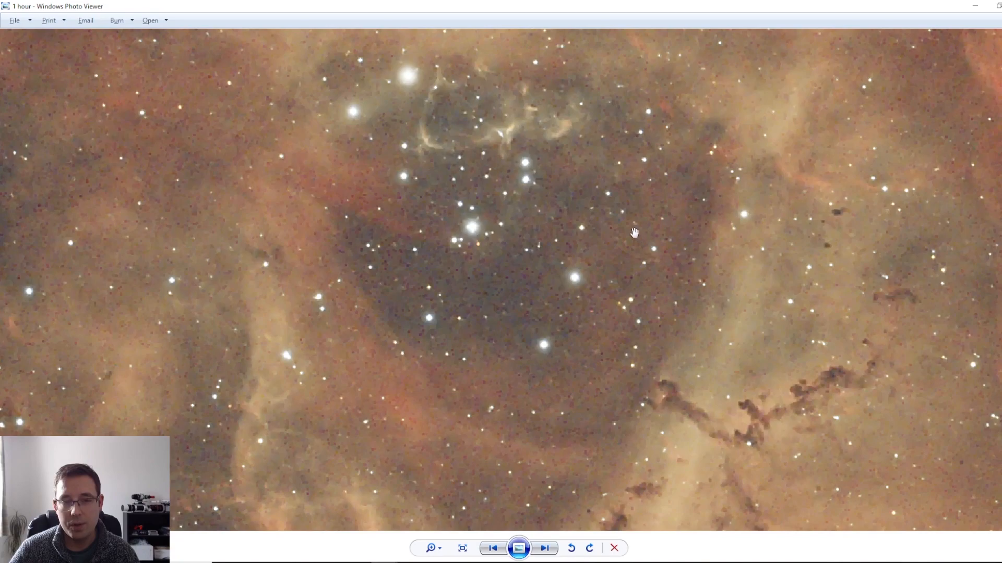
pyautogui.click(544, 548)
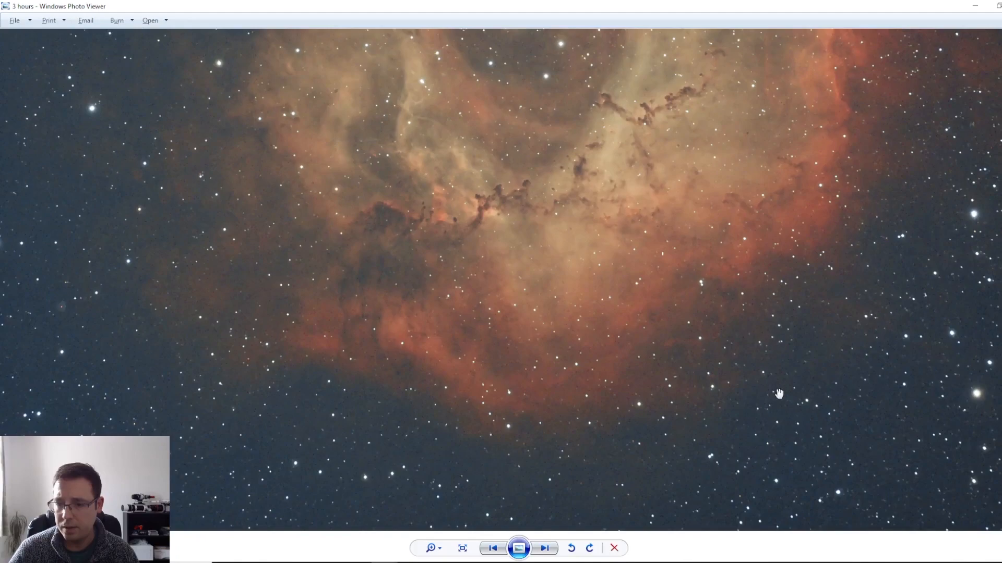
# Compare star-field noise in the 1-hour and 3-hour stacks, then pan to the red outer clouds
pyautogui.moveTo(779, 393); pyautogui.dragTo(686, 420)
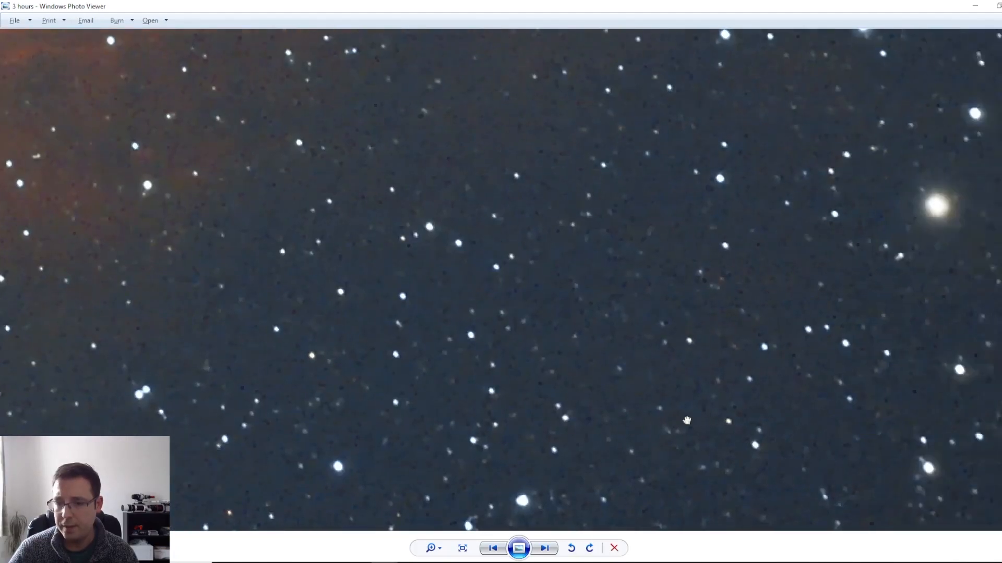
pyautogui.click(544, 548)
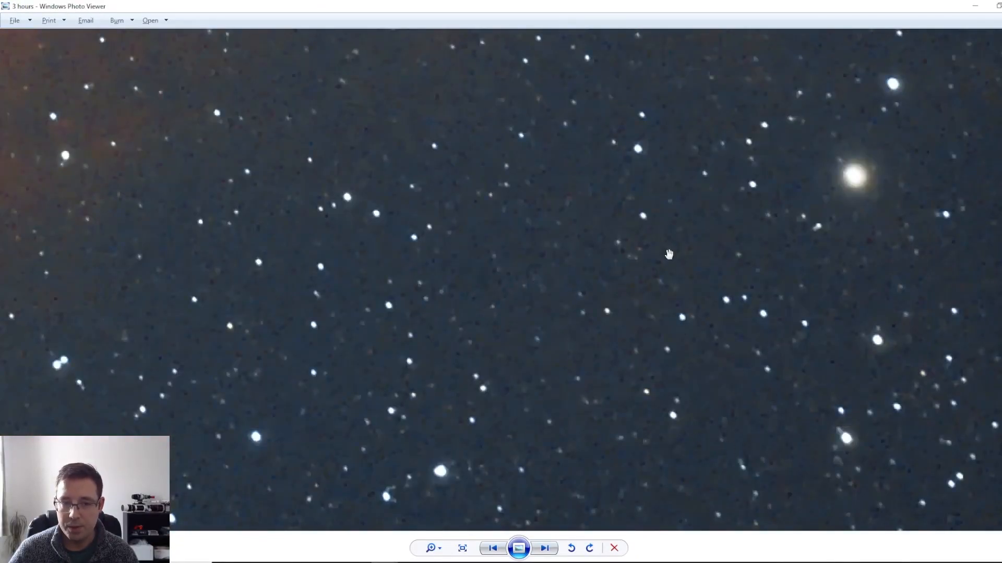
pyautogui.moveTo(598, 423)
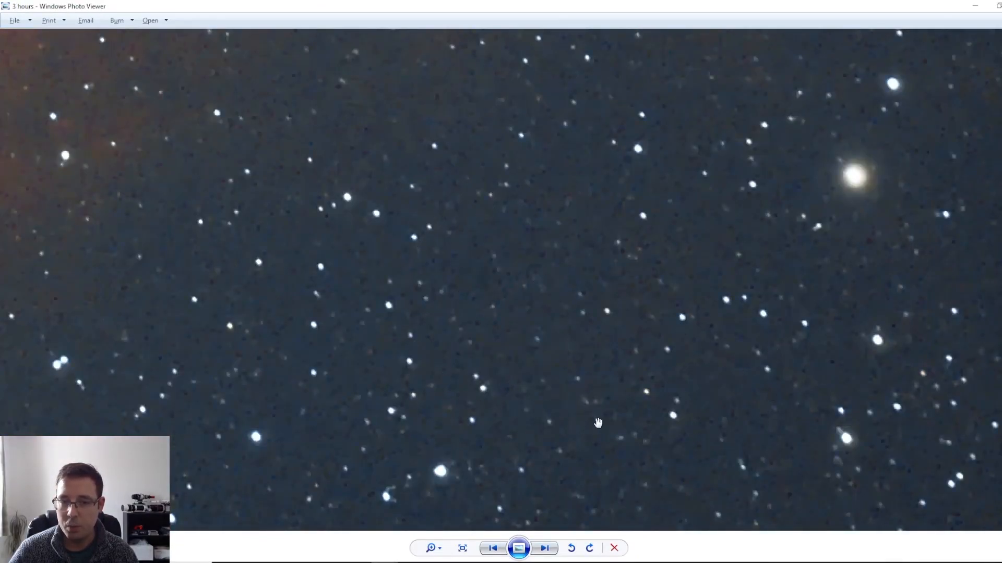
pyautogui.click(545, 548)
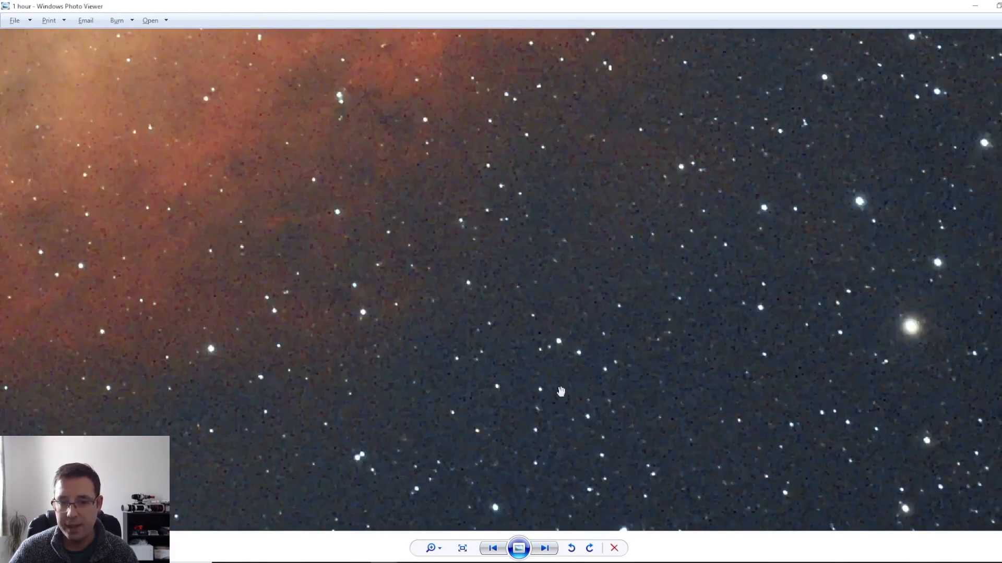
pyautogui.click(544, 548)
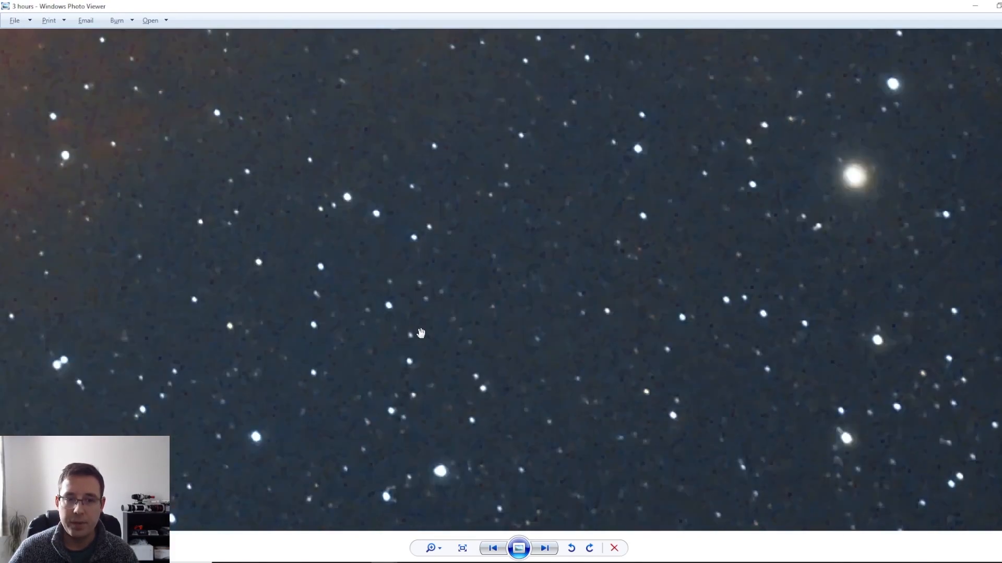
pyautogui.click(544, 548)
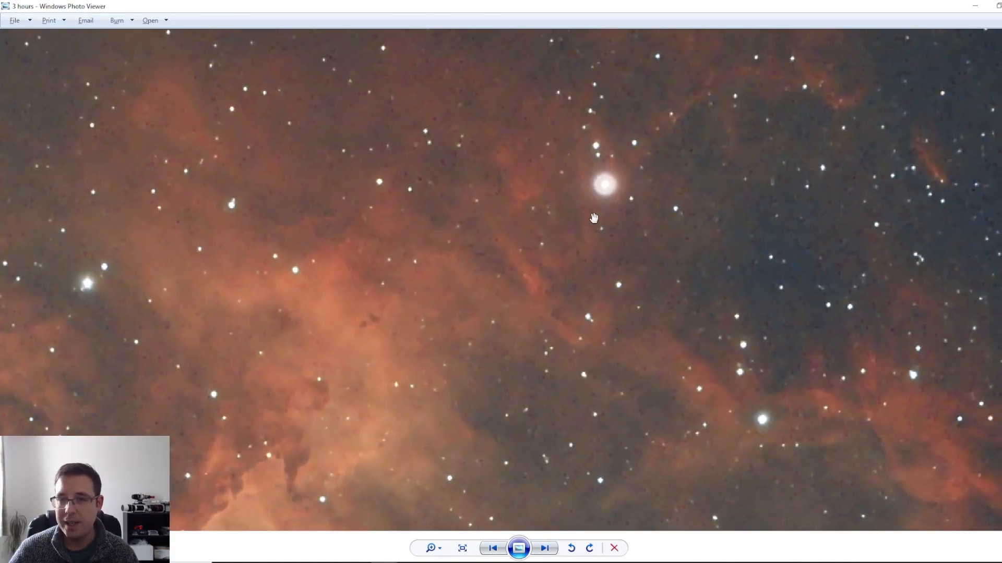
pyautogui.moveTo(593, 217); pyautogui.dragTo(681, 441)
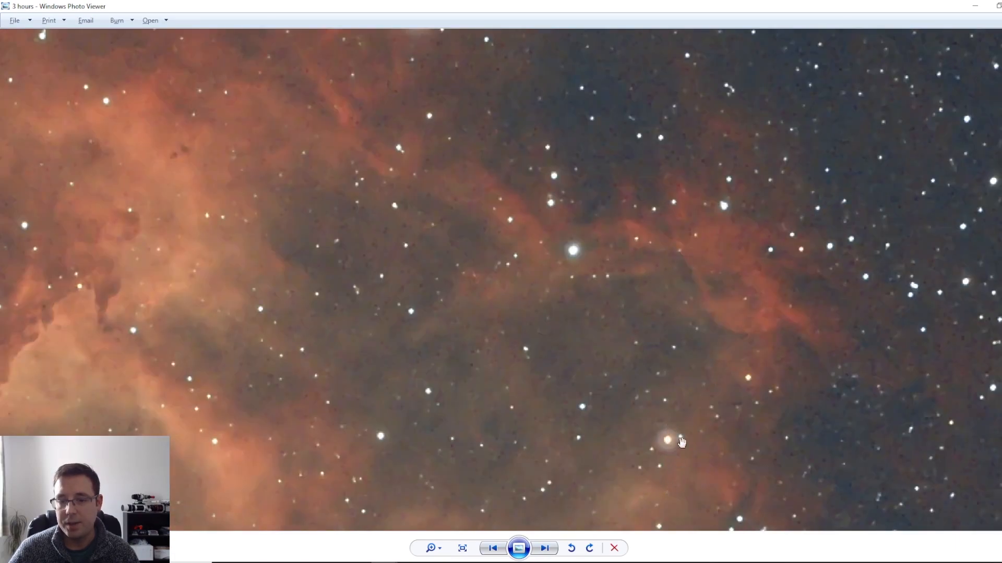
pyautogui.moveTo(544, 256)
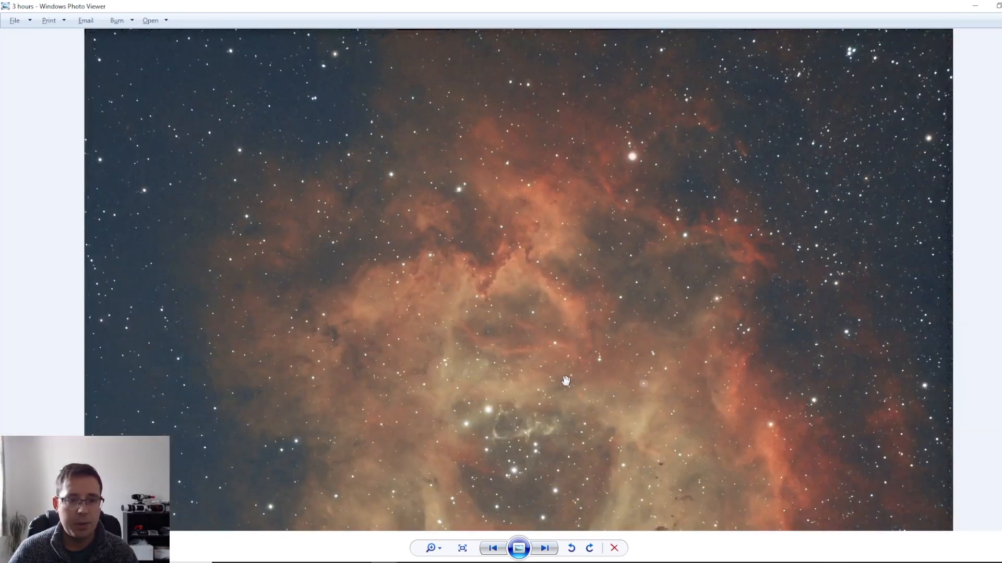
pyautogui.moveTo(584, 453)
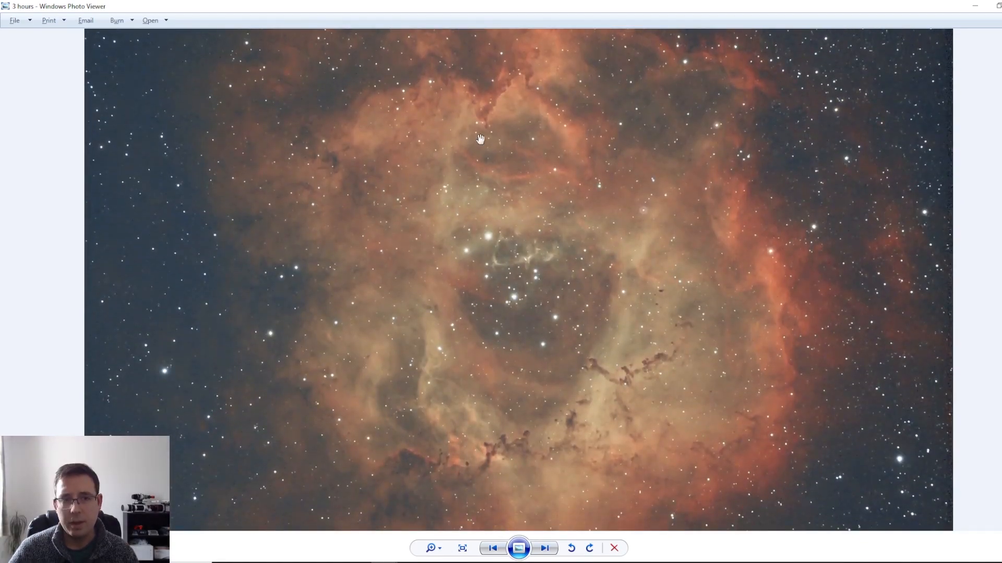
pyautogui.moveTo(591, 207)
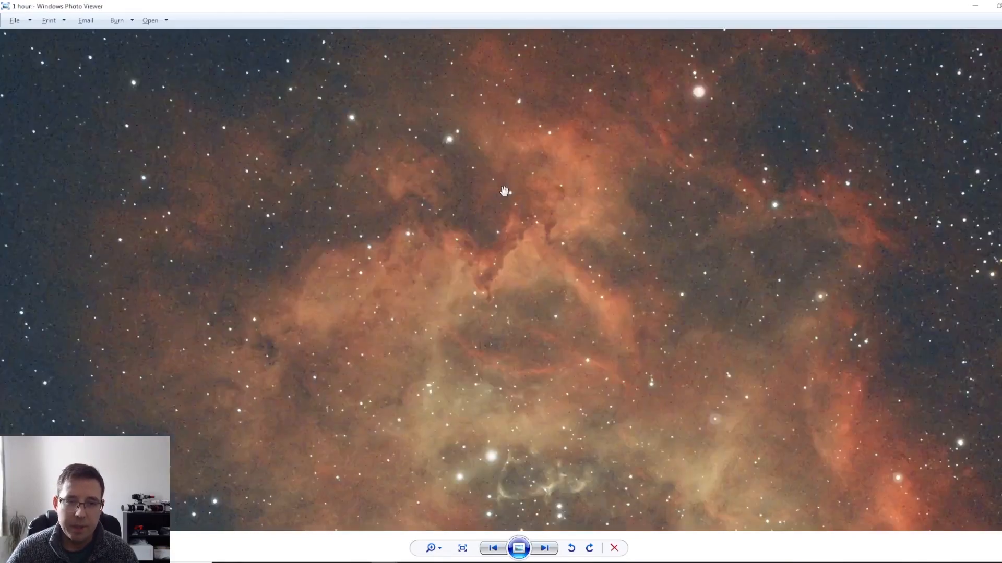
# Flip between the 1-hour and 3-hour stacks, ending on the full 3-hour image
pyautogui.click(543, 548)
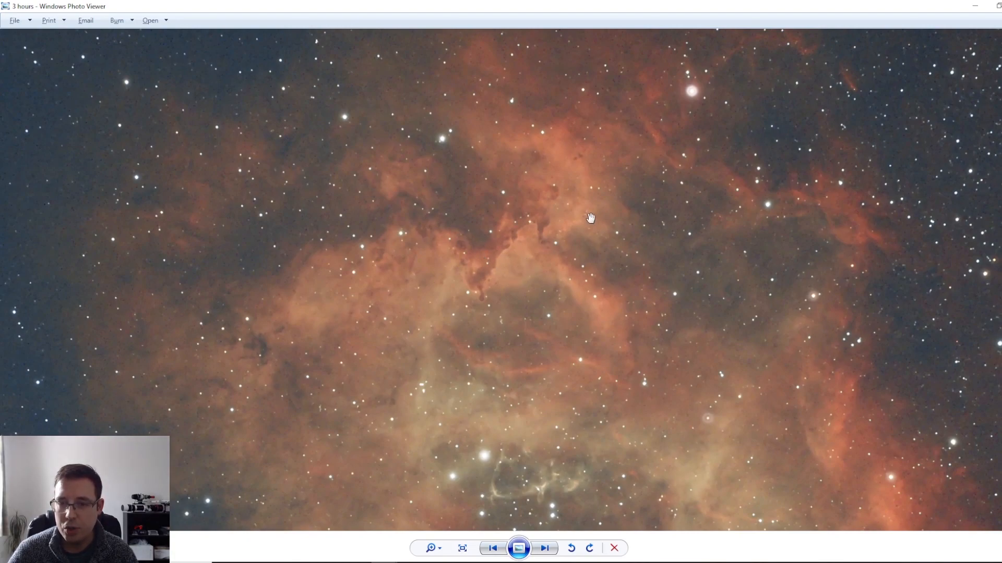
pyautogui.click(544, 549)
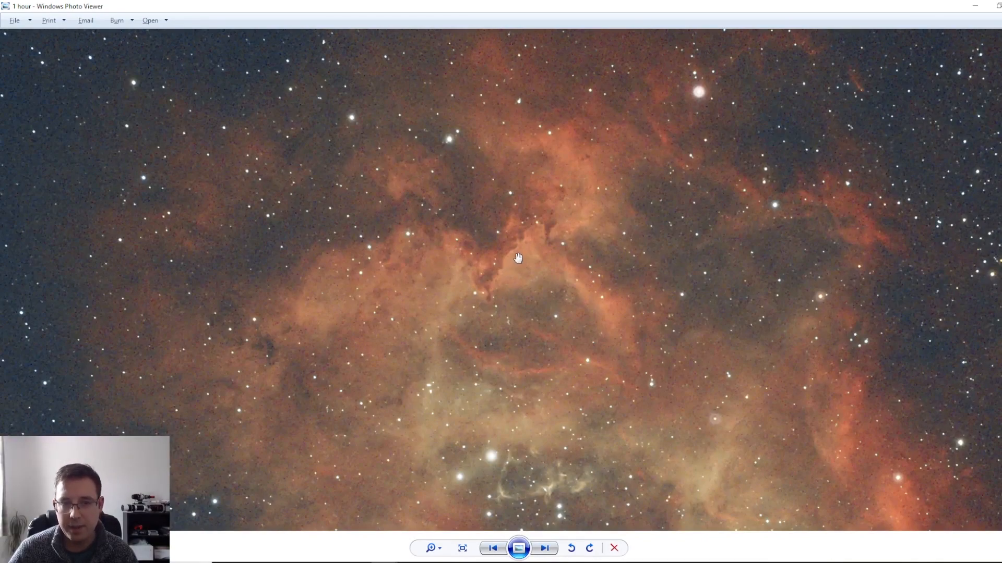
pyautogui.click(544, 548)
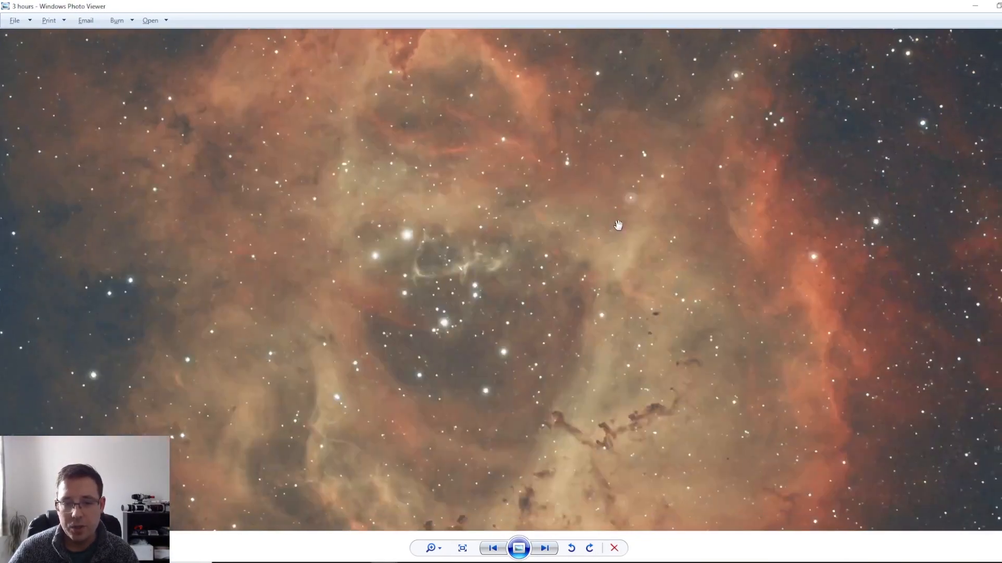
pyautogui.click(543, 549)
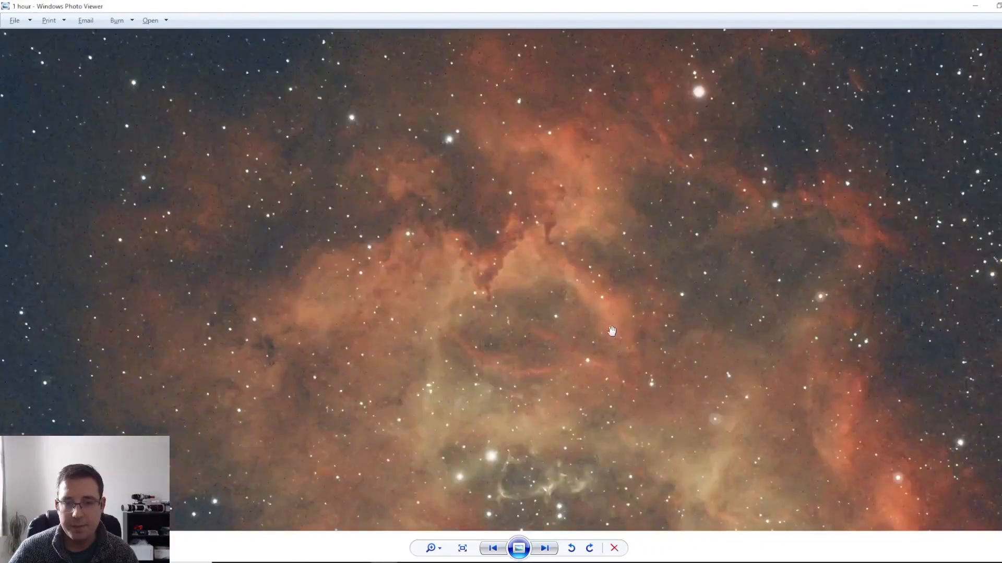
pyautogui.click(544, 548)
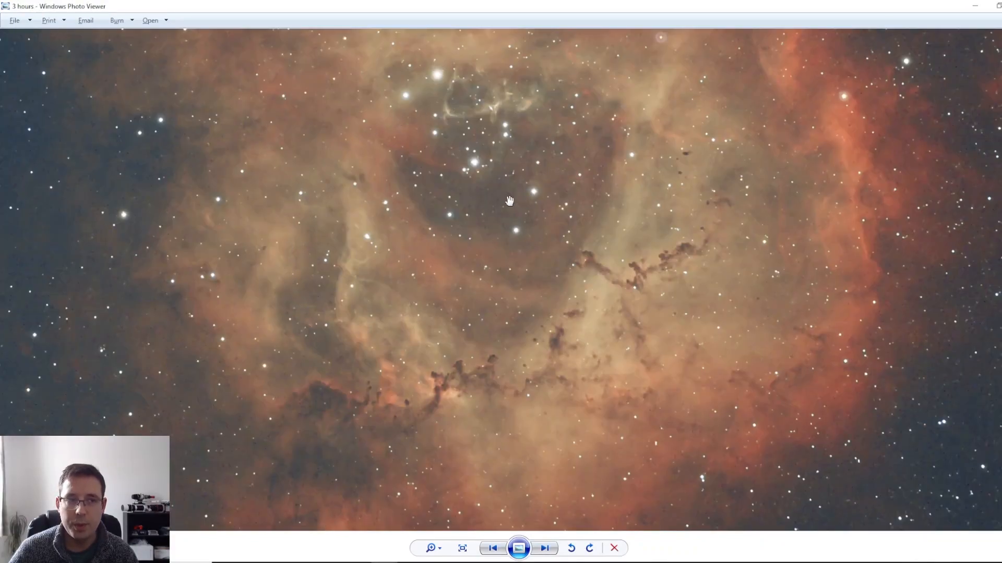
pyautogui.click(461, 549)
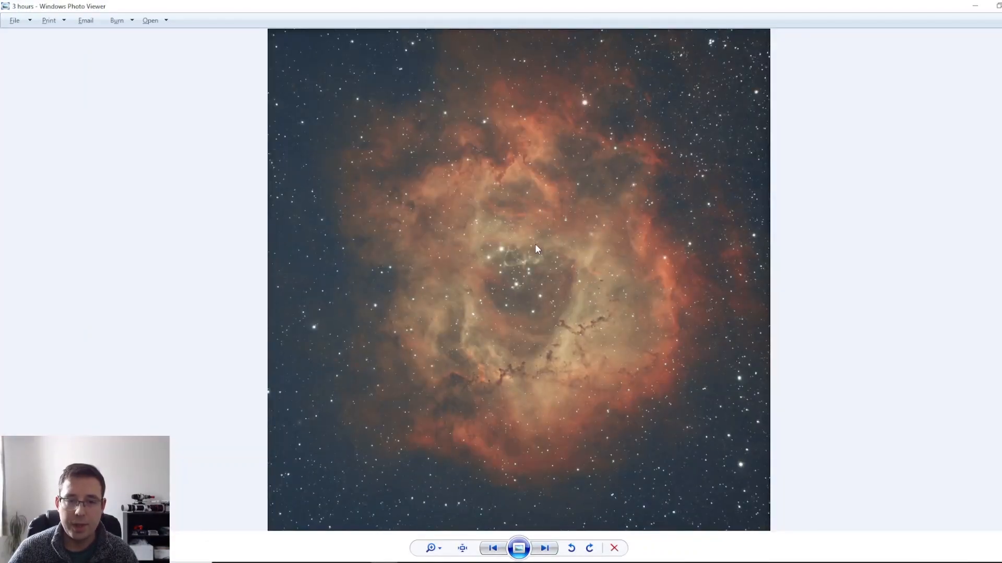
pyautogui.moveTo(536, 264)
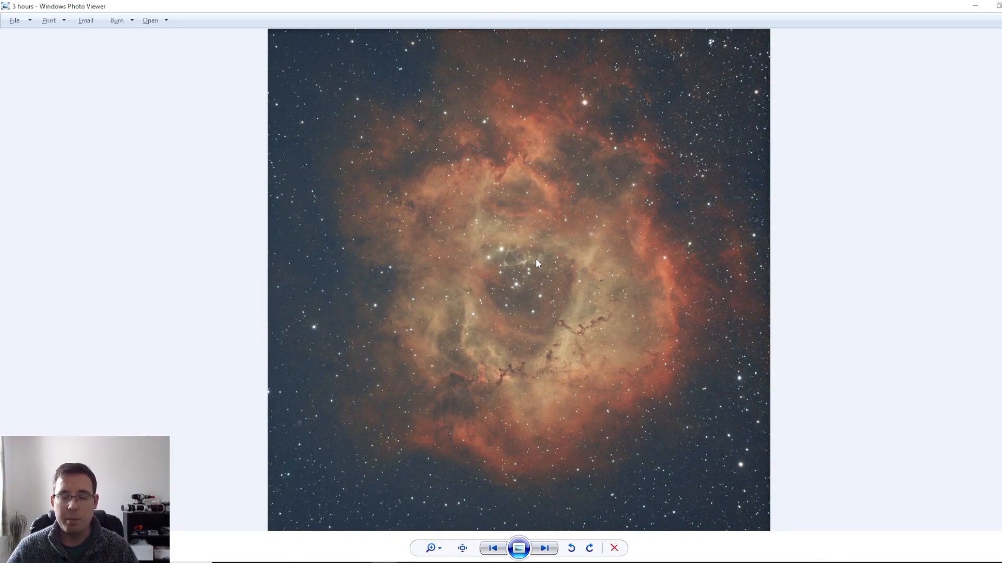
pyautogui.moveTo(619, 195)
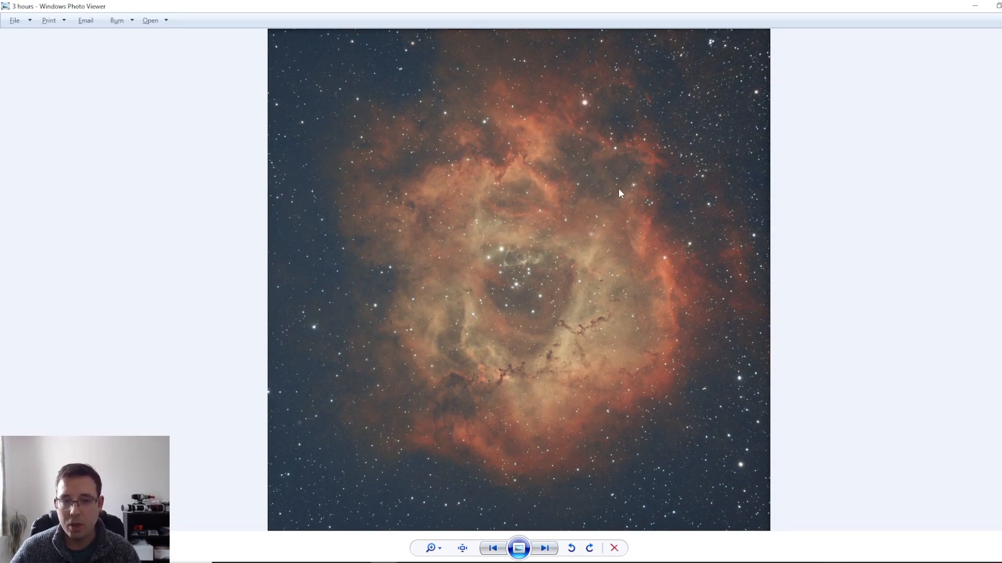
pyautogui.moveTo(629, 173)
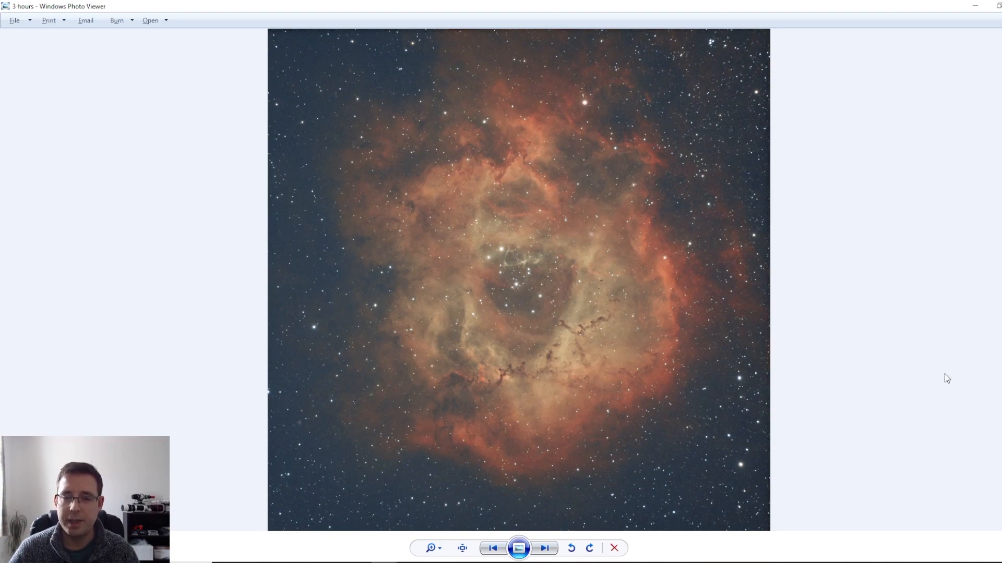
pyautogui.moveTo(935, 358)
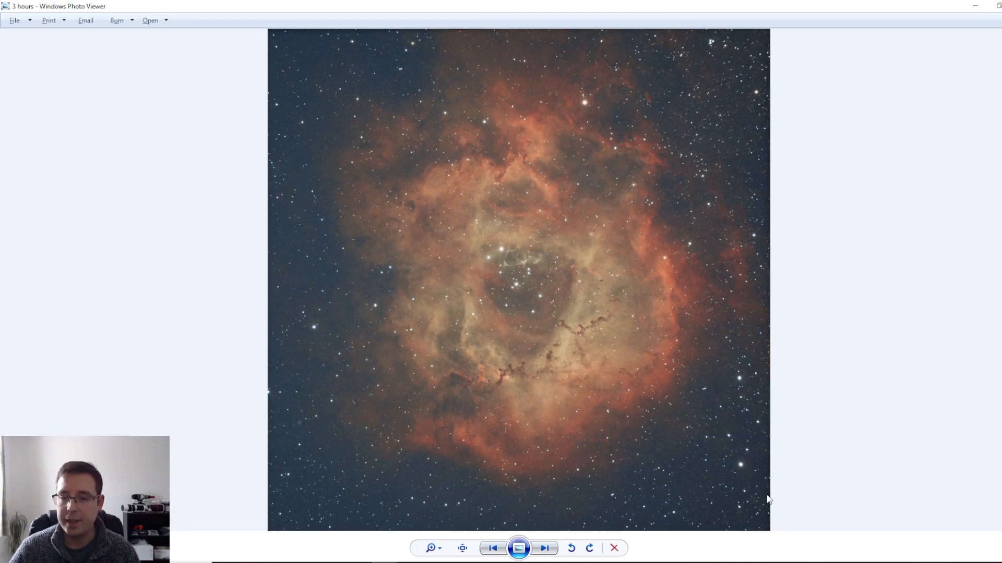
pyautogui.moveTo(766, 356)
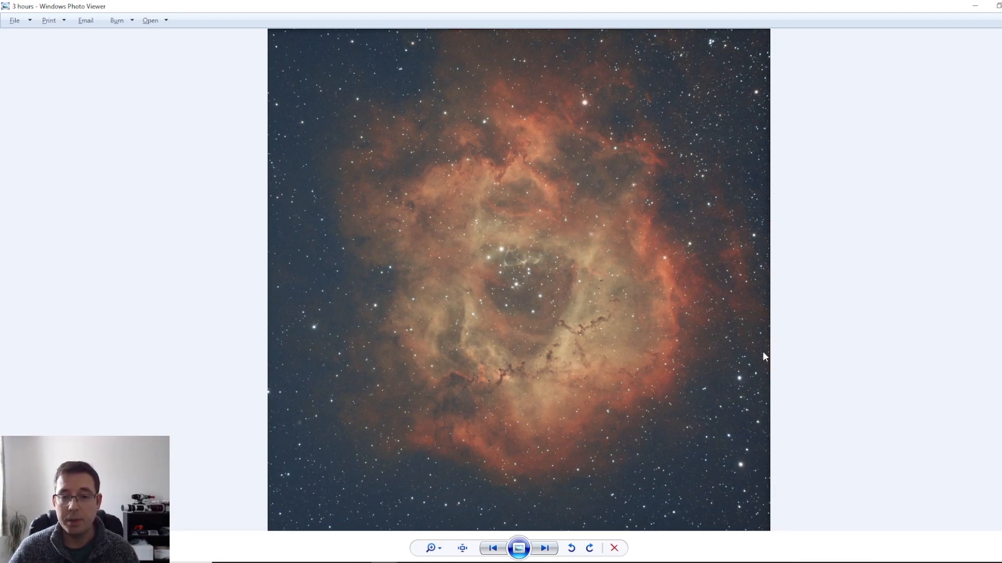
pyautogui.moveTo(822, 268)
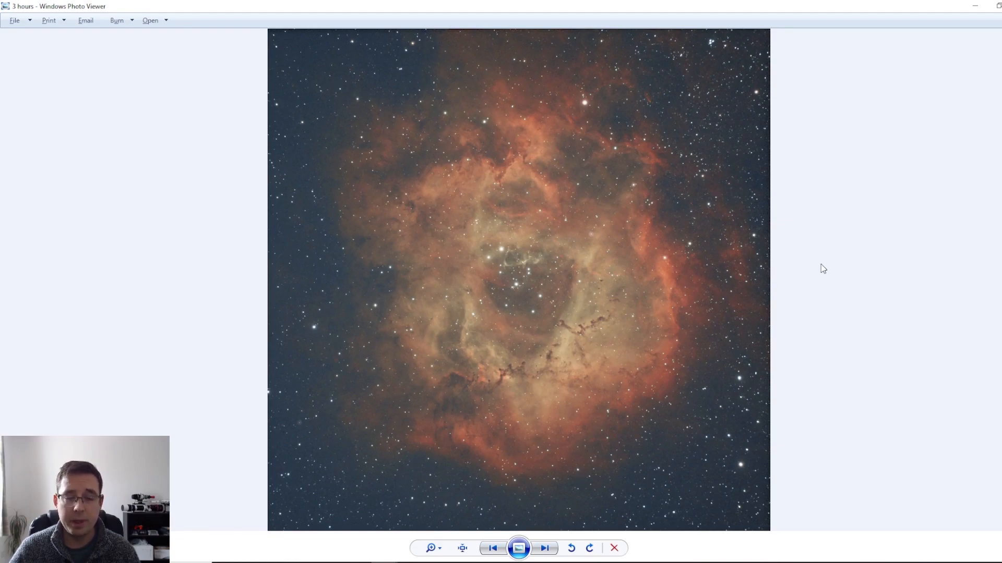
pyautogui.moveTo(805, 332)
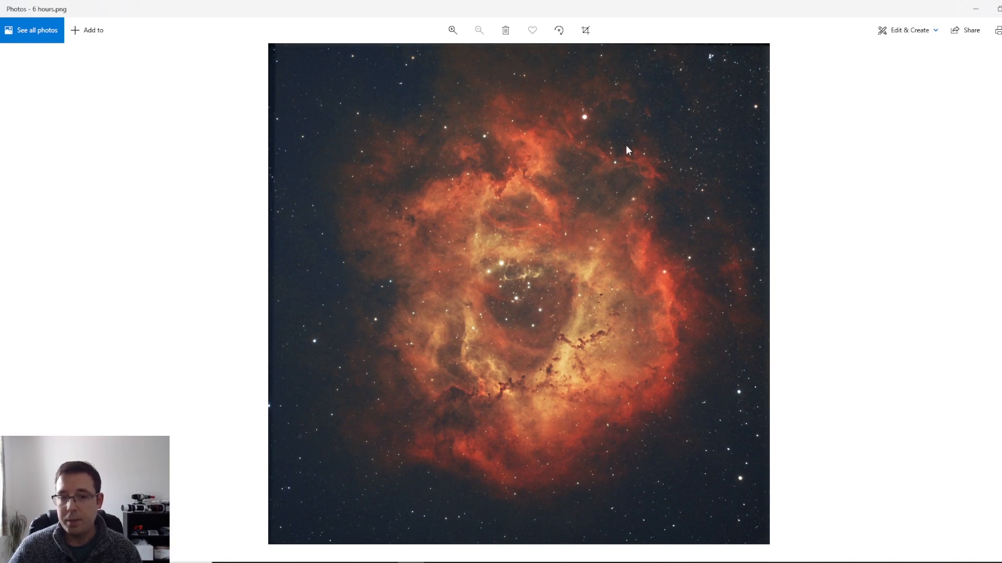
pyautogui.moveTo(662, 352)
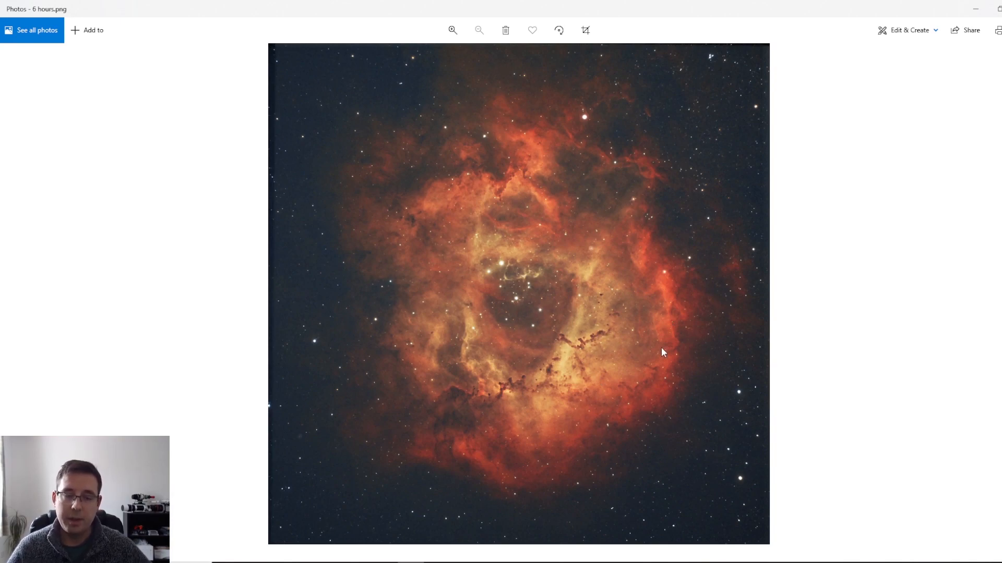
pyautogui.moveTo(593, 157)
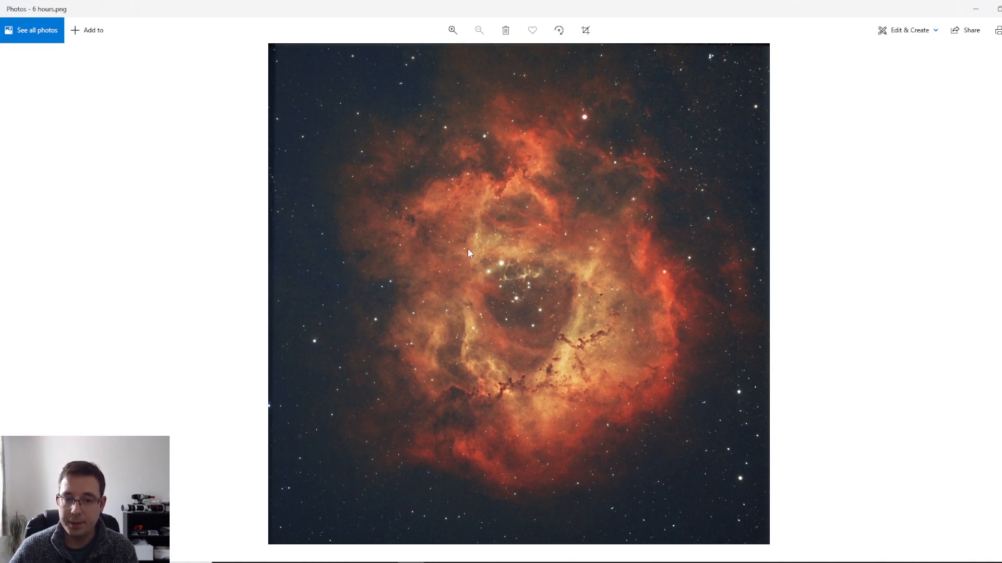
pyautogui.moveTo(770, 390)
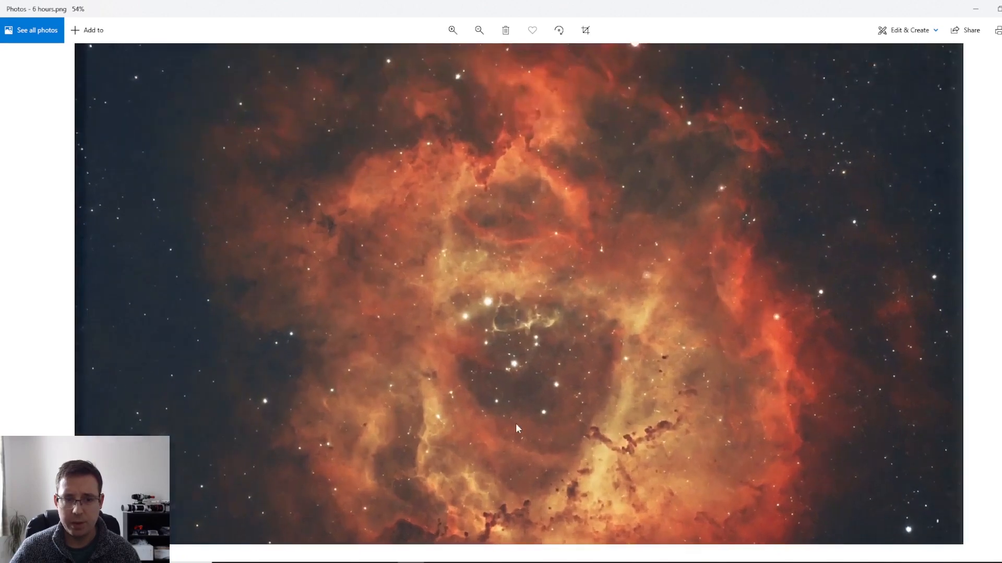
pyautogui.click(452, 30)
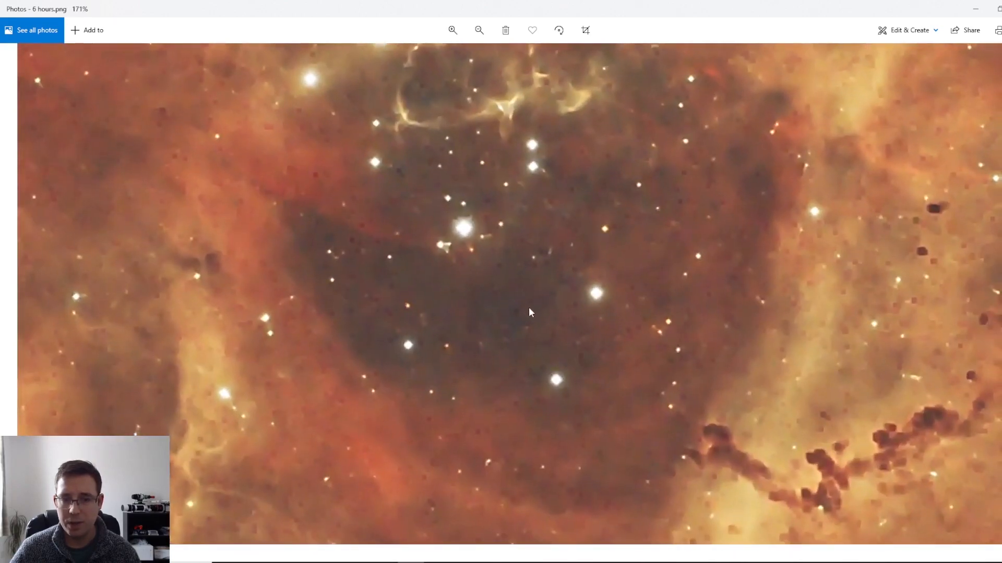
pyautogui.moveTo(635, 267)
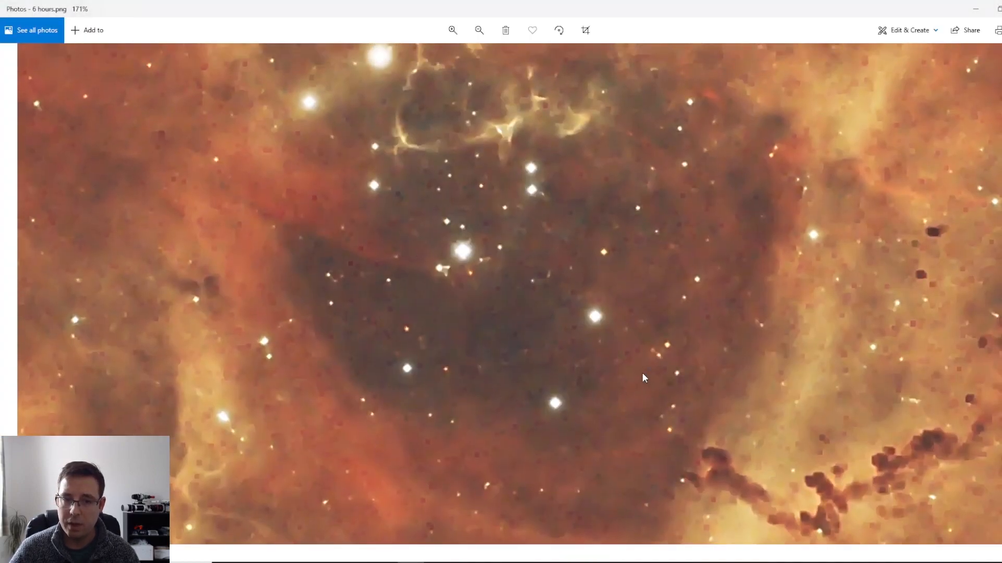
pyautogui.moveTo(690, 247)
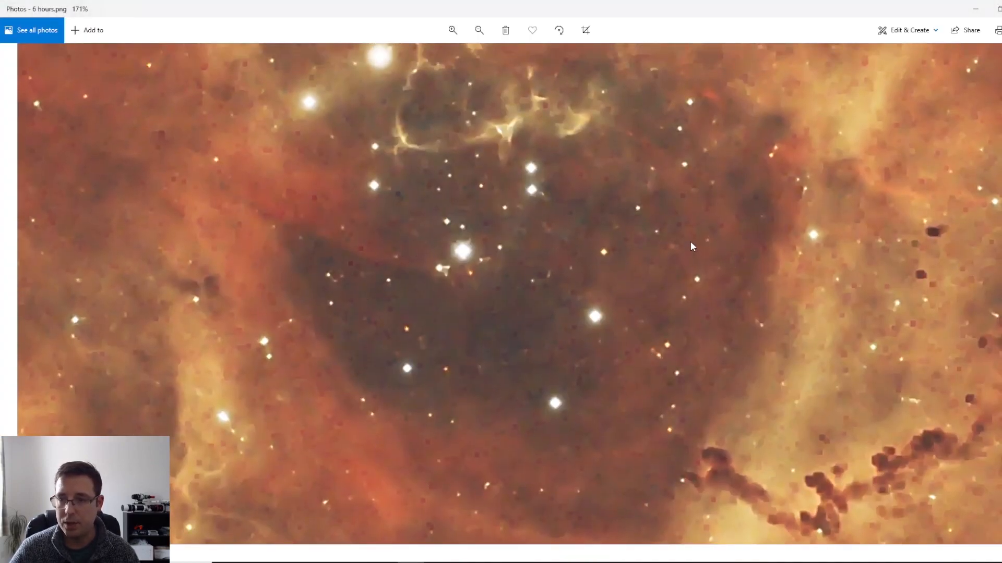
pyautogui.click(479, 30)
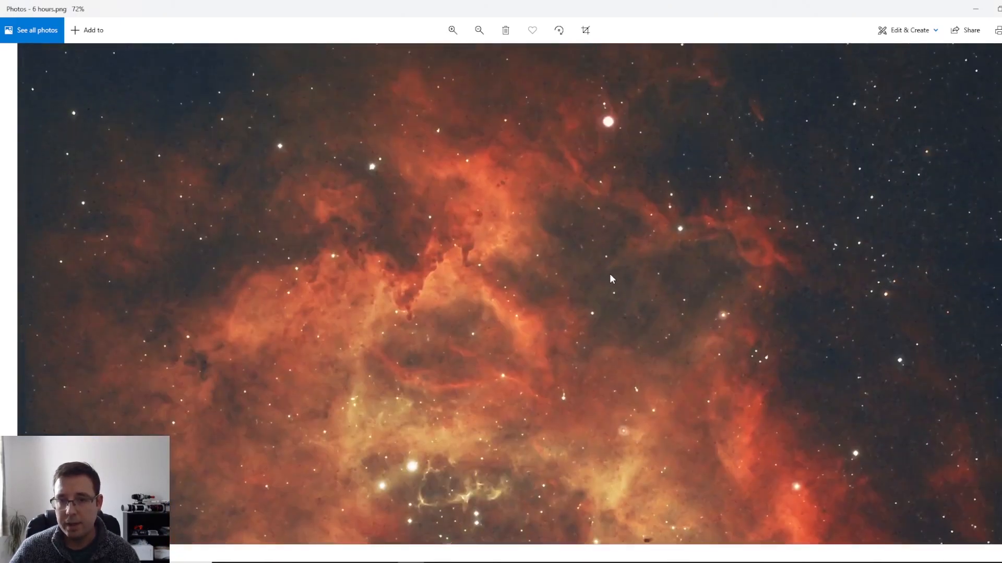
pyautogui.click(453, 30)
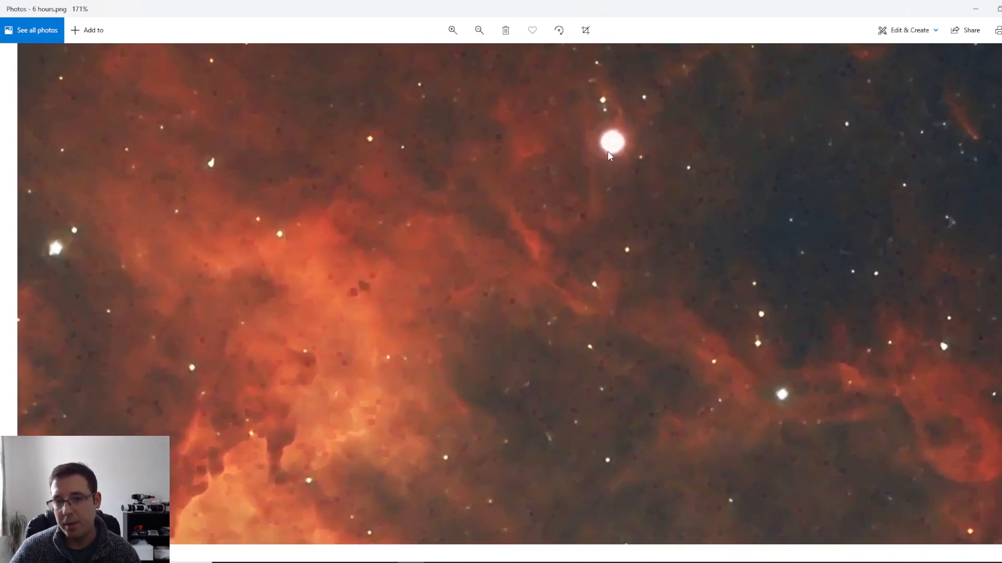
pyautogui.moveTo(606, 161)
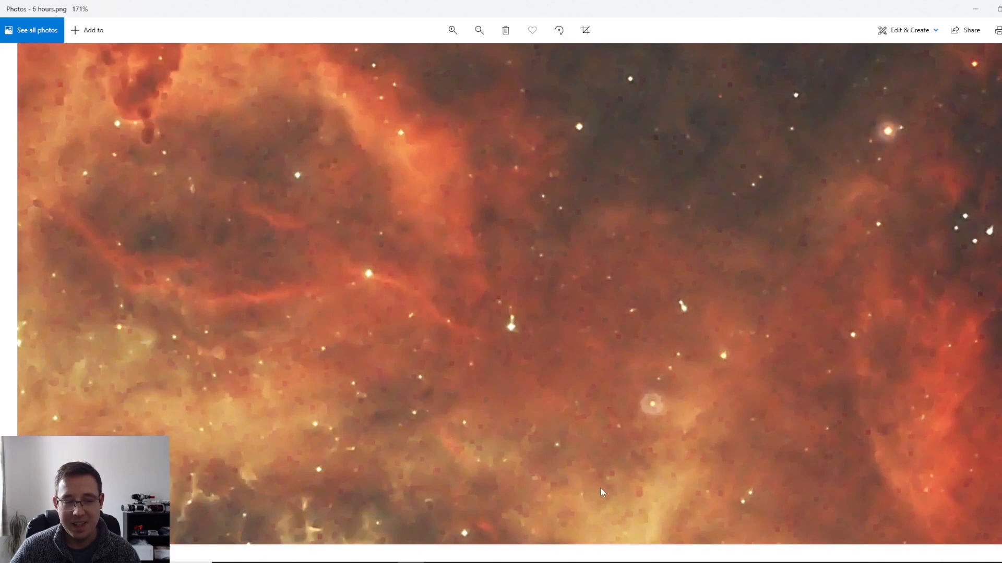
pyautogui.moveTo(396, 249)
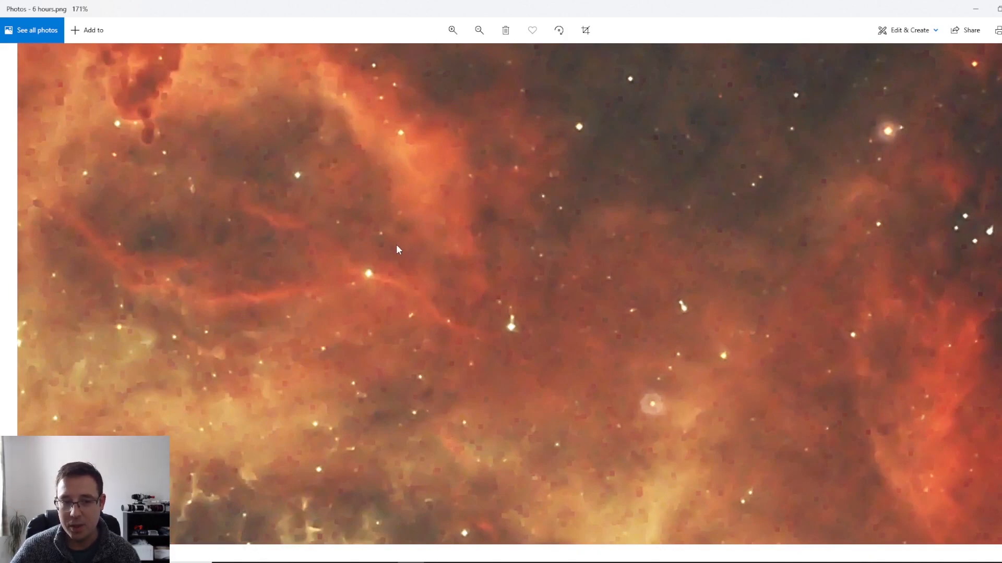
pyautogui.click(478, 30)
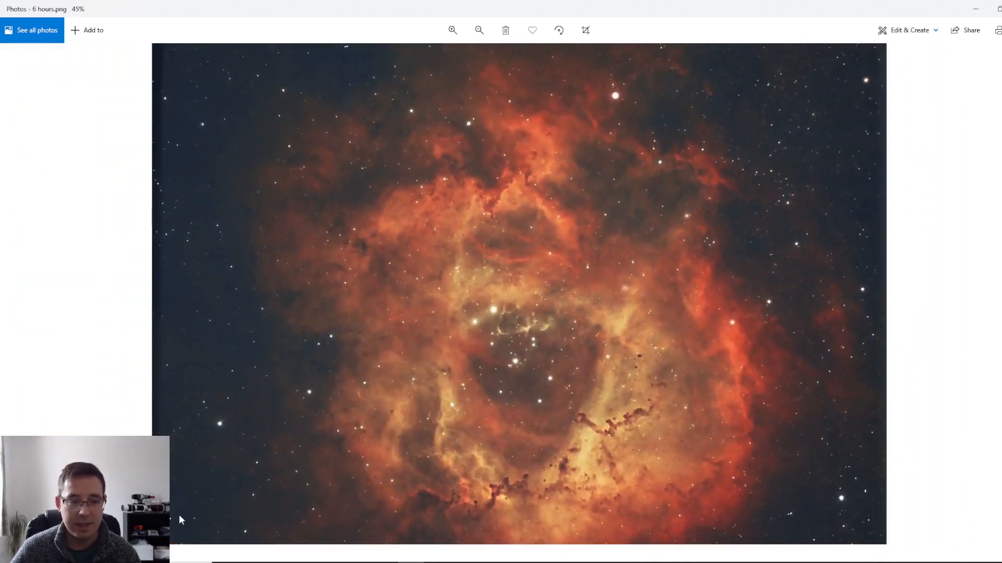
# Switch to the Windows Photo Viewer window showing the 3-hour stack
pyautogui.click(453, 30)
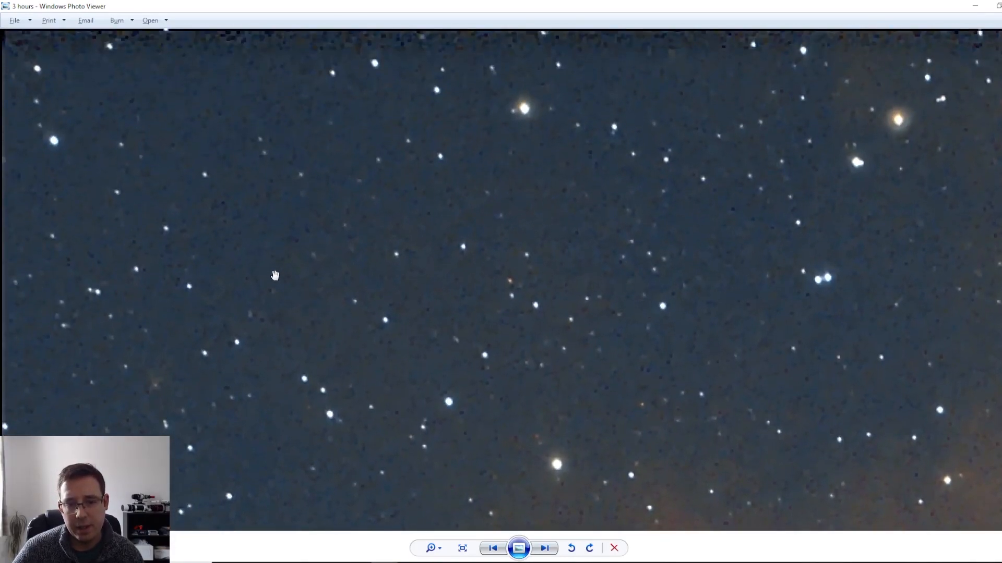
pyautogui.moveTo(288, 392)
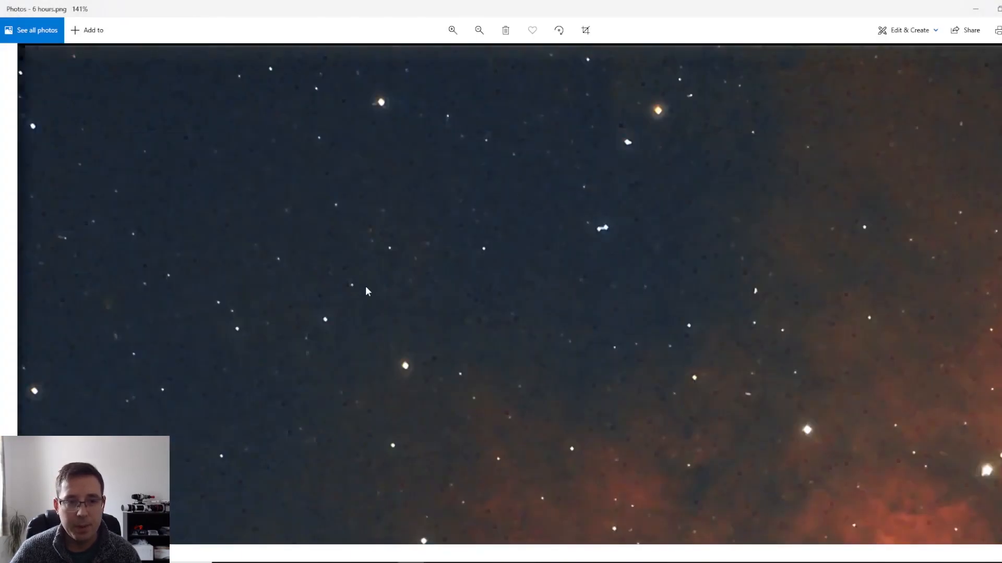
pyautogui.moveTo(204, 316)
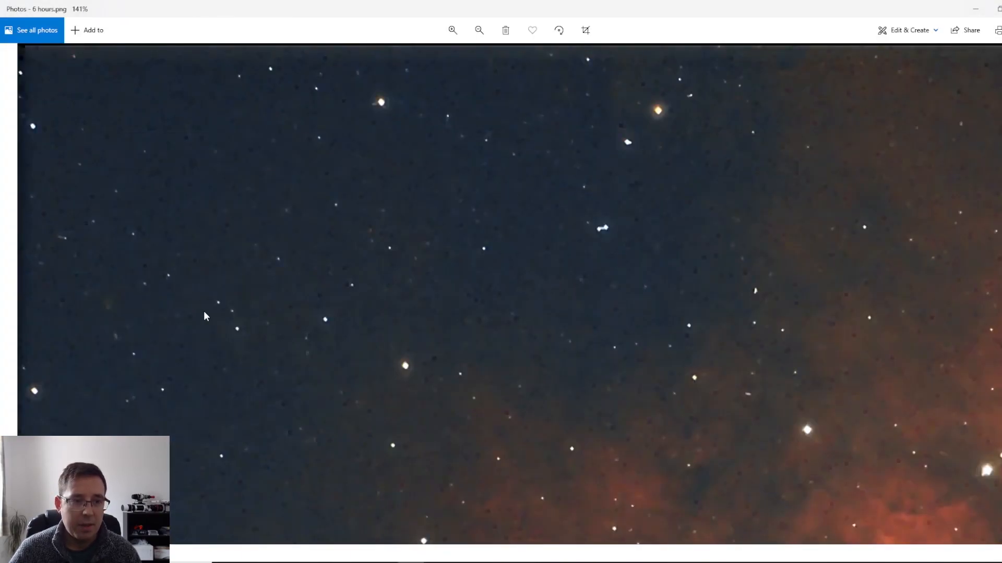
pyautogui.moveTo(563, 363)
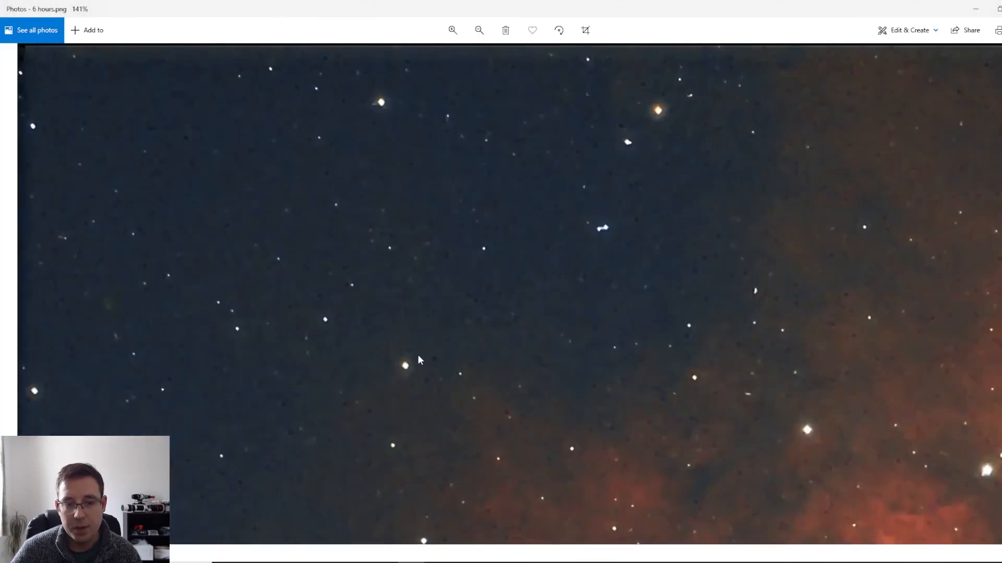
pyautogui.moveTo(425, 355)
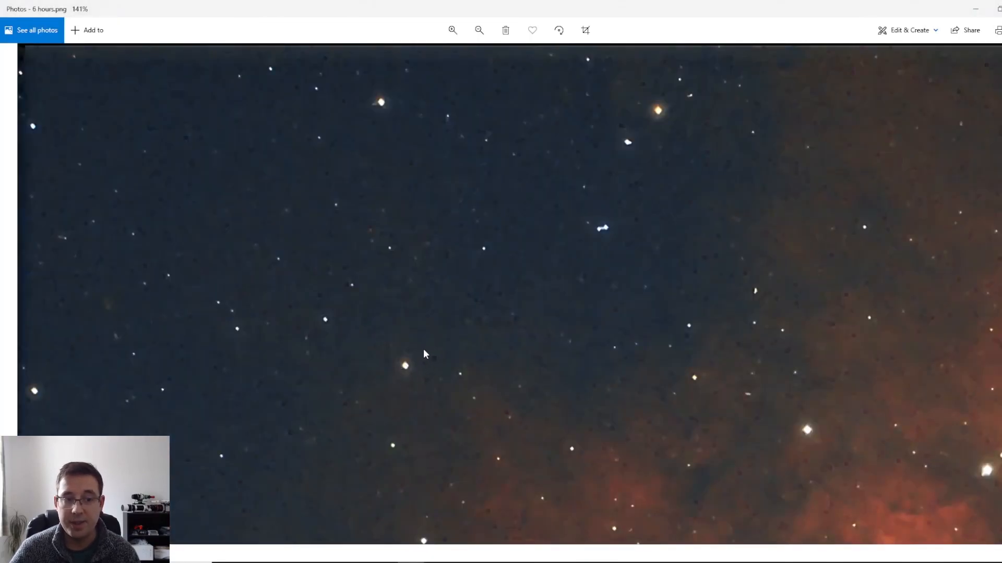
pyautogui.moveTo(430, 313)
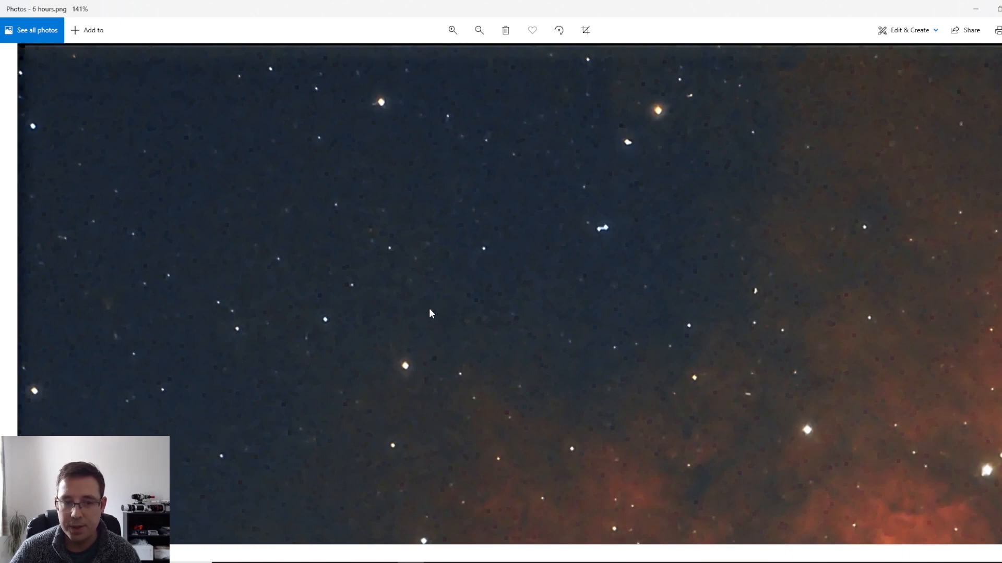
pyautogui.moveTo(574, 242)
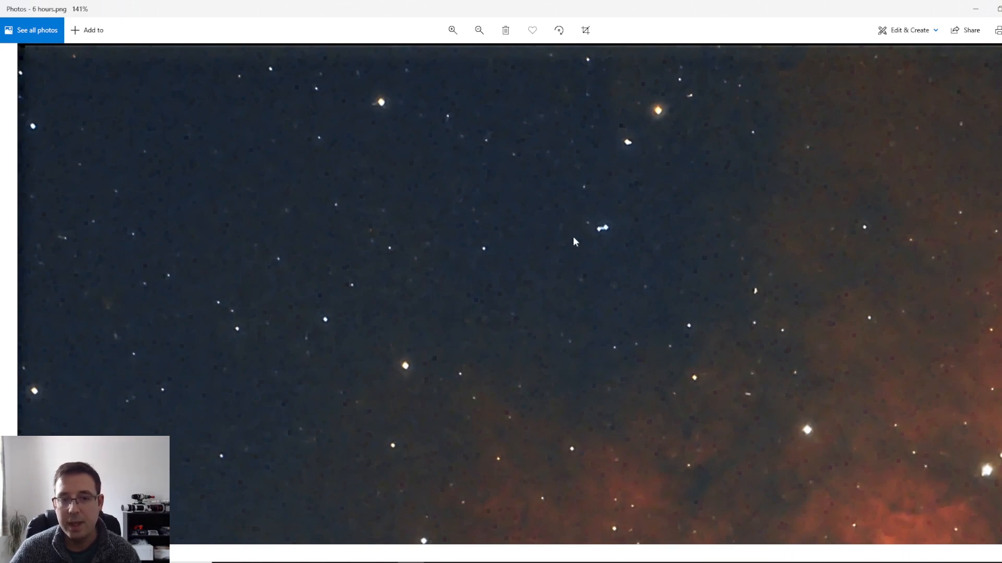
# Switch to the Photos window with the 6-hour star field
pyautogui.click(479, 30)
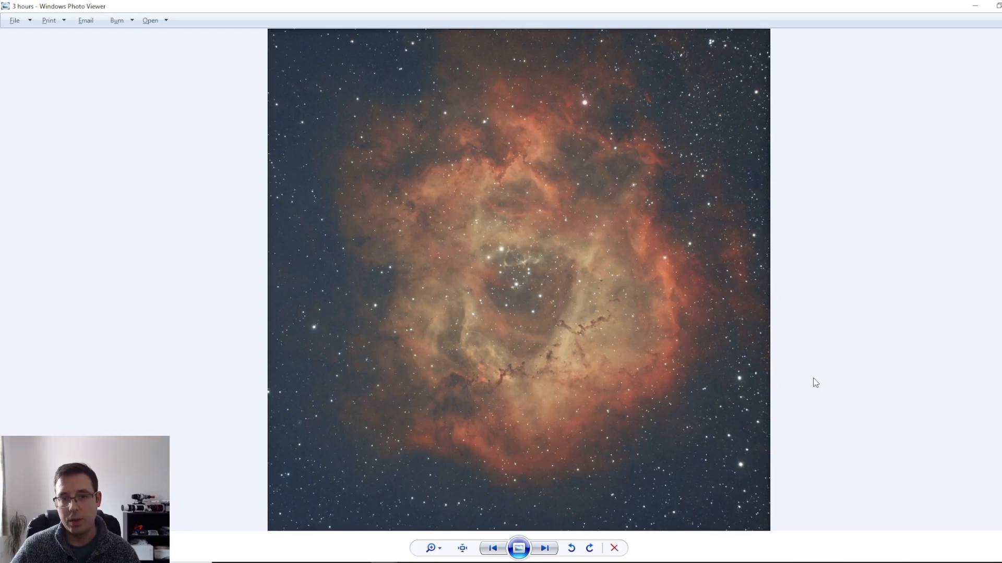
pyautogui.moveTo(773, 359)
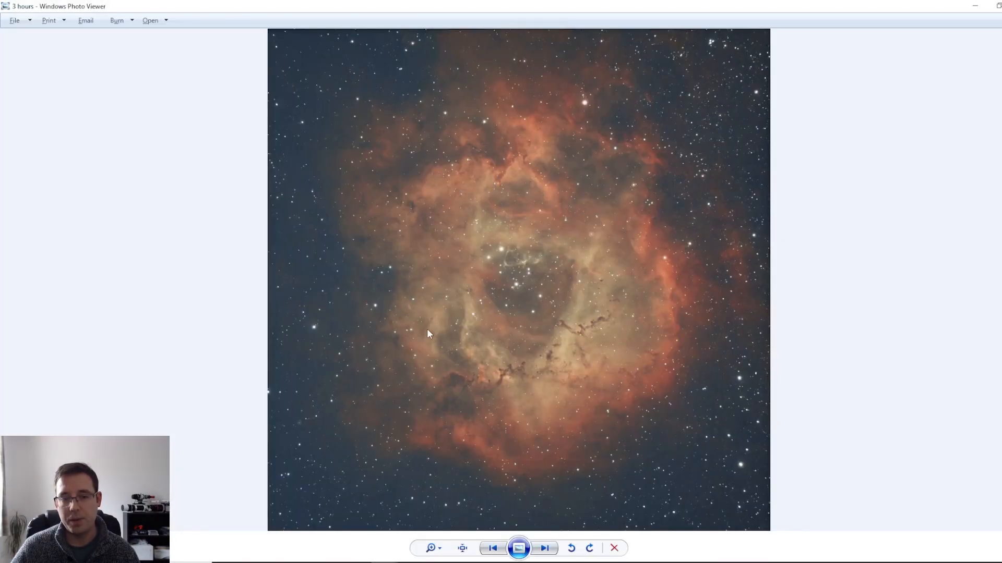
pyautogui.moveTo(909, 310)
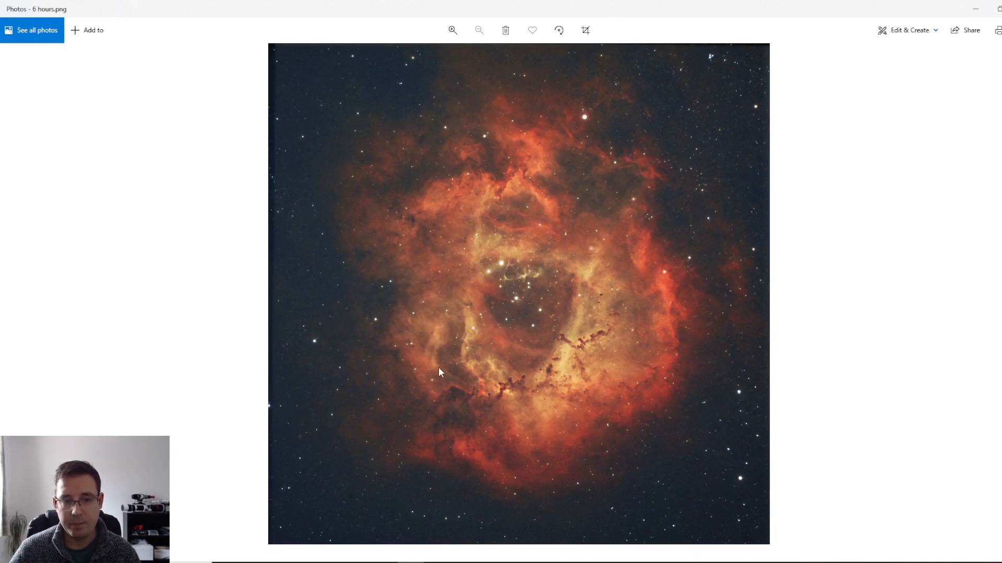
pyautogui.moveTo(629, 356)
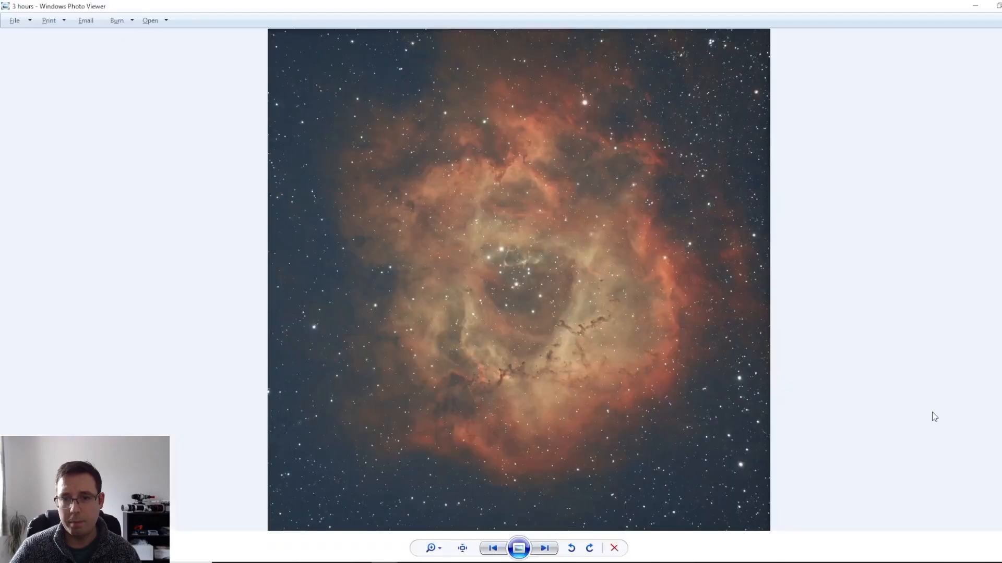
pyautogui.moveTo(400, 502)
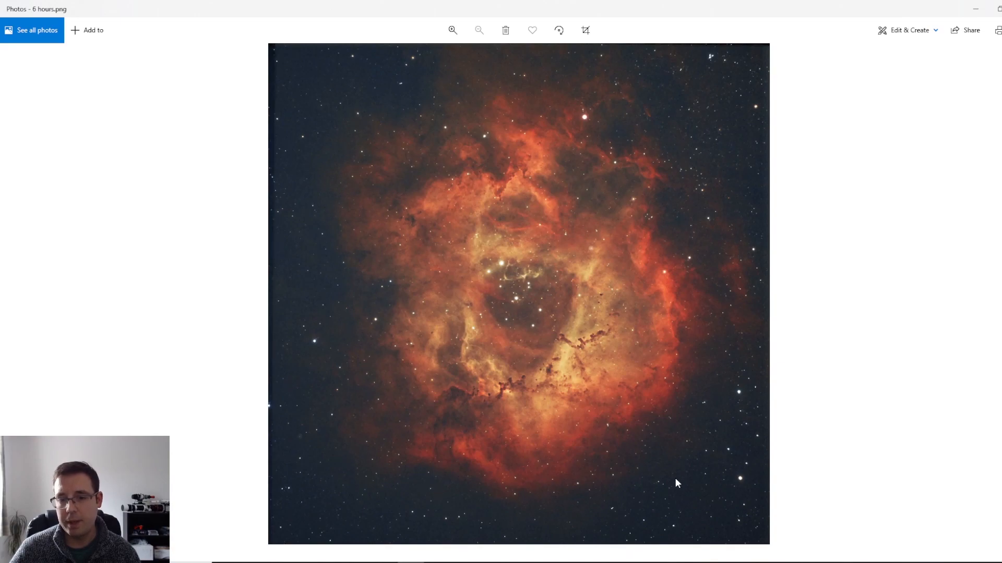
pyautogui.moveTo(655, 475)
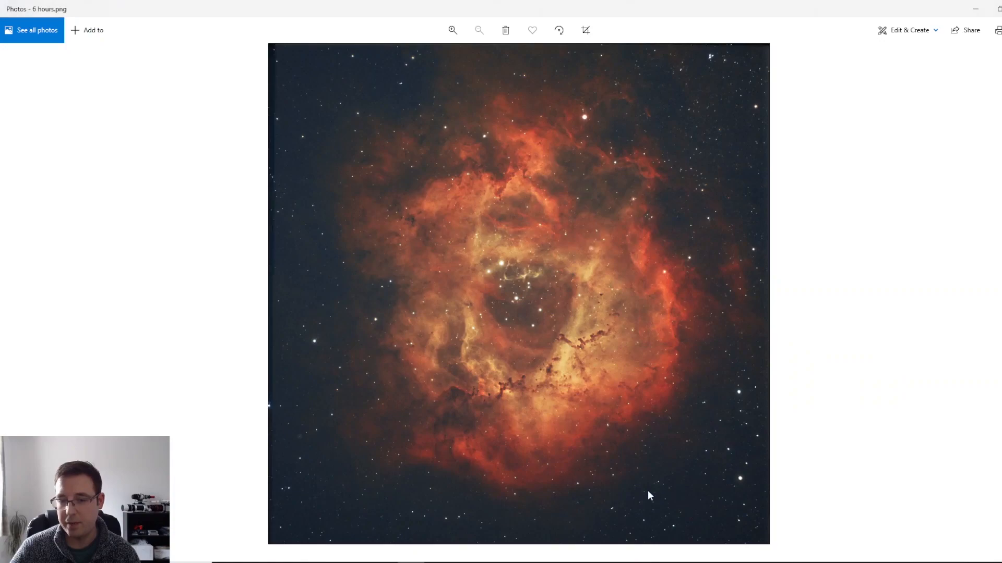
pyautogui.moveTo(546, 512)
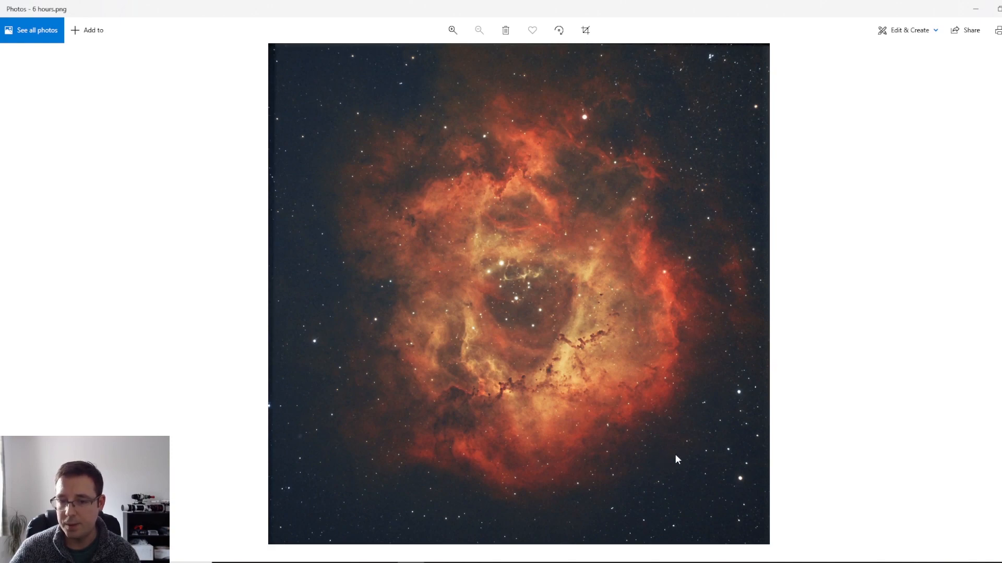
pyautogui.moveTo(671, 493)
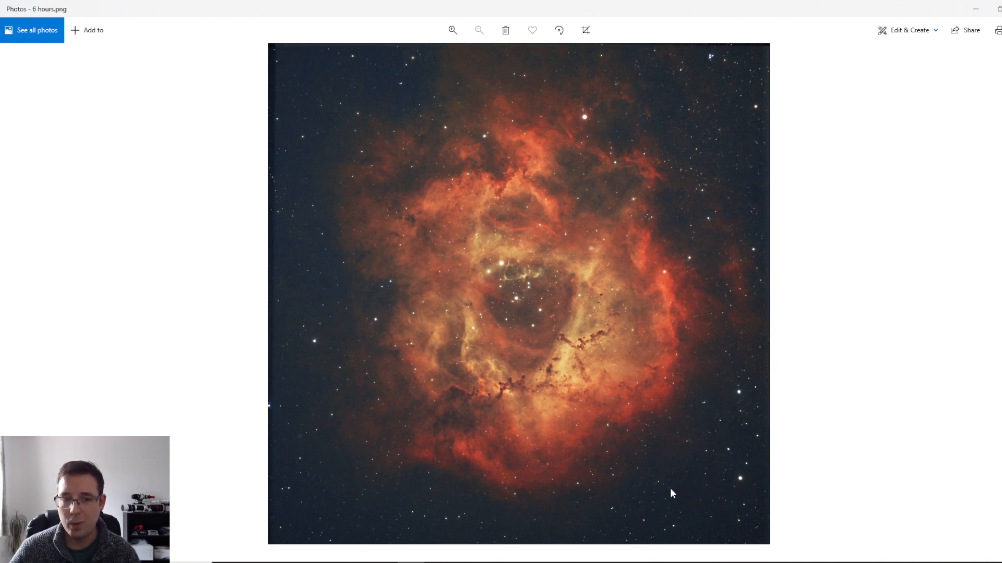
pyautogui.moveTo(685, 497)
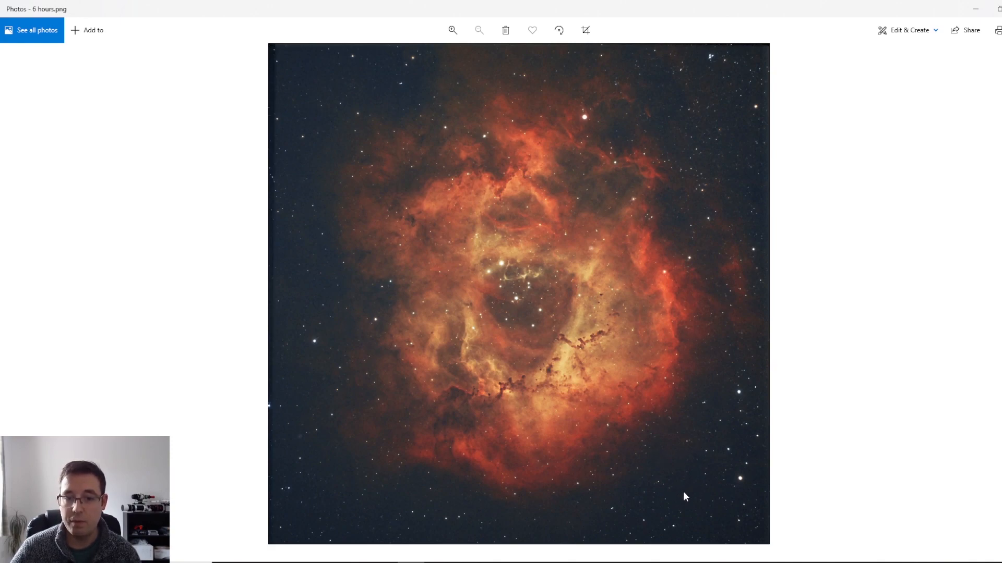
# Enlarge the 6-hour image, then magnify the 3-hour nebula's core in Photo Viewer
pyautogui.click(452, 30)
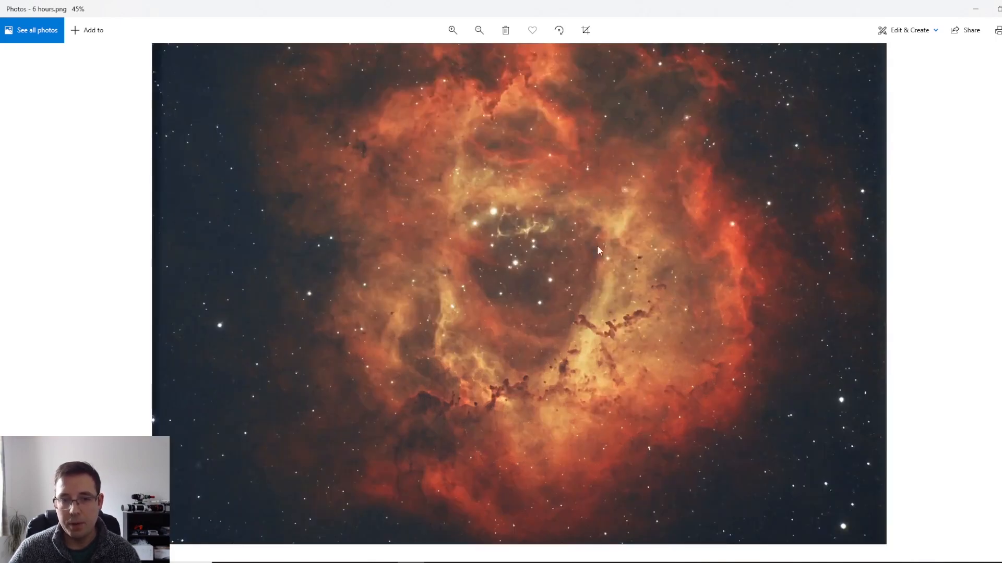
pyautogui.moveTo(500, 404)
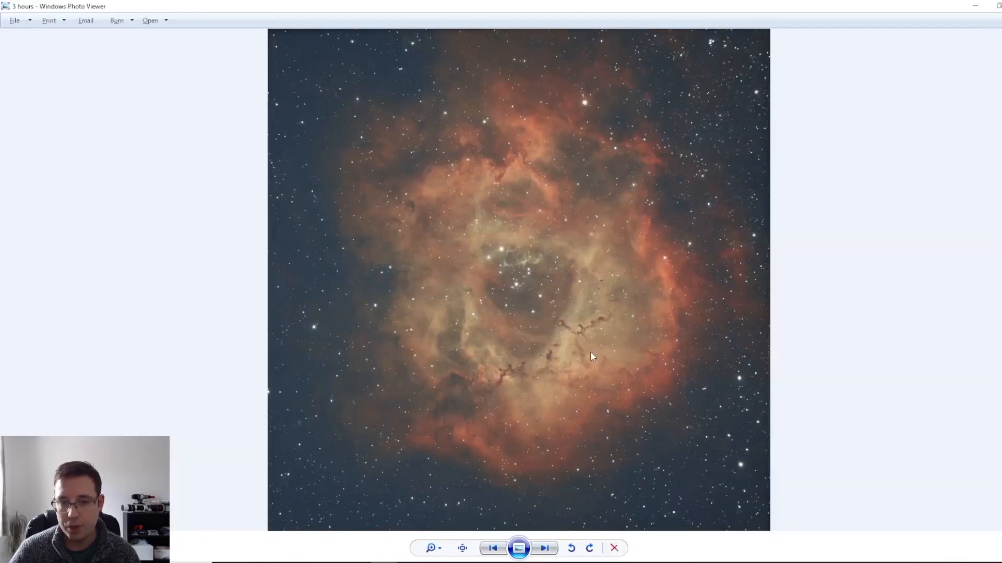
pyautogui.click(461, 548)
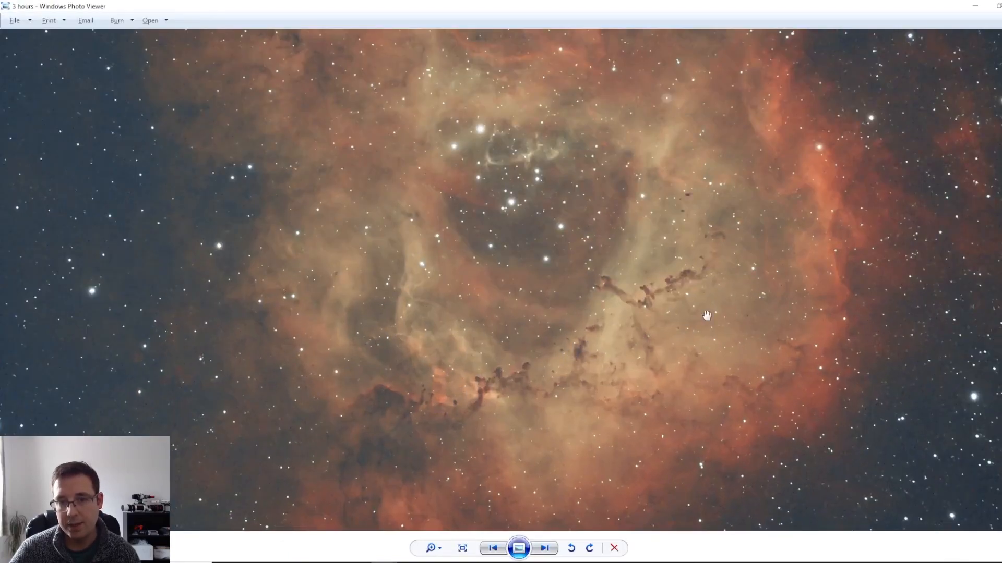
pyautogui.moveTo(709, 244)
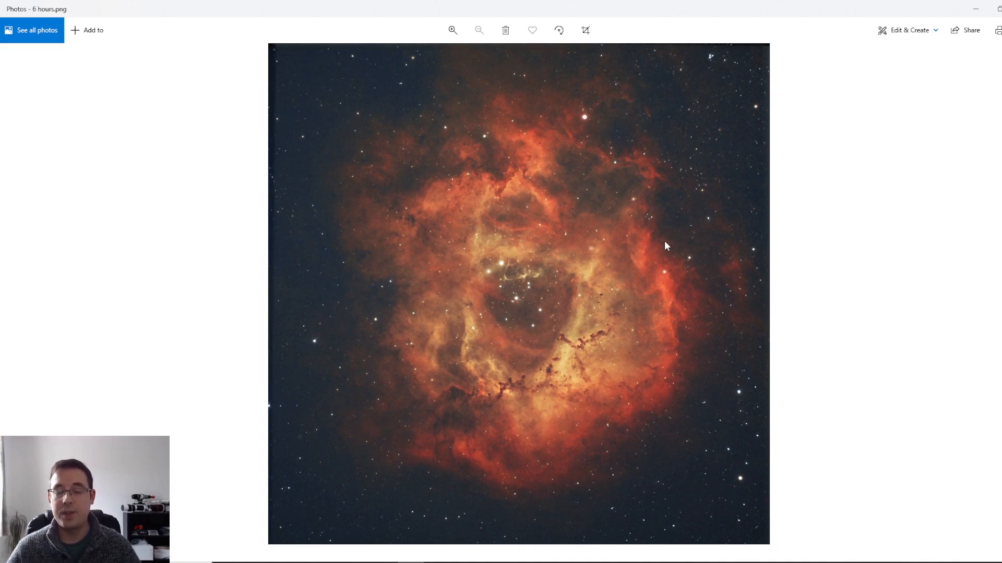
pyautogui.moveTo(962, 313)
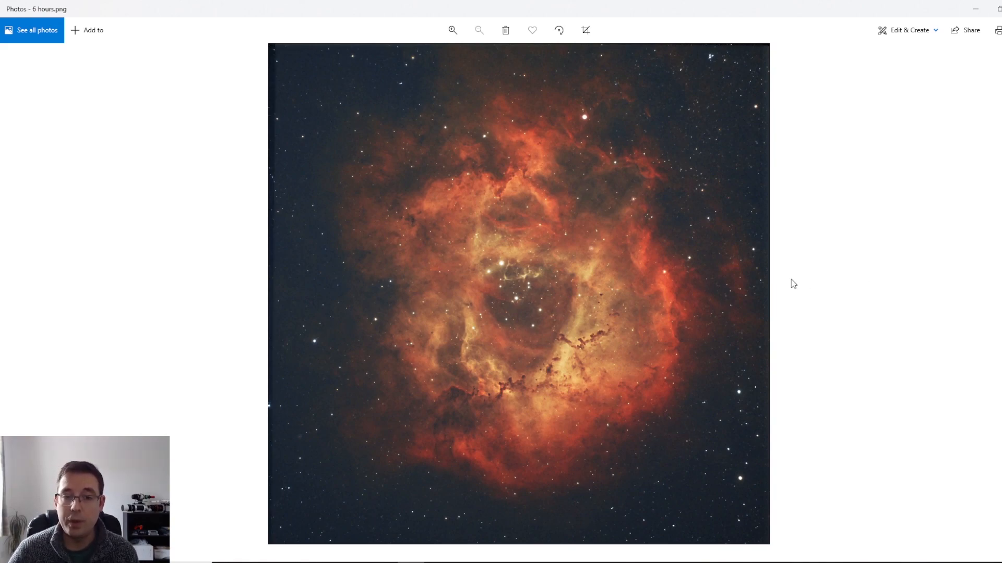
pyautogui.moveTo(894, 324)
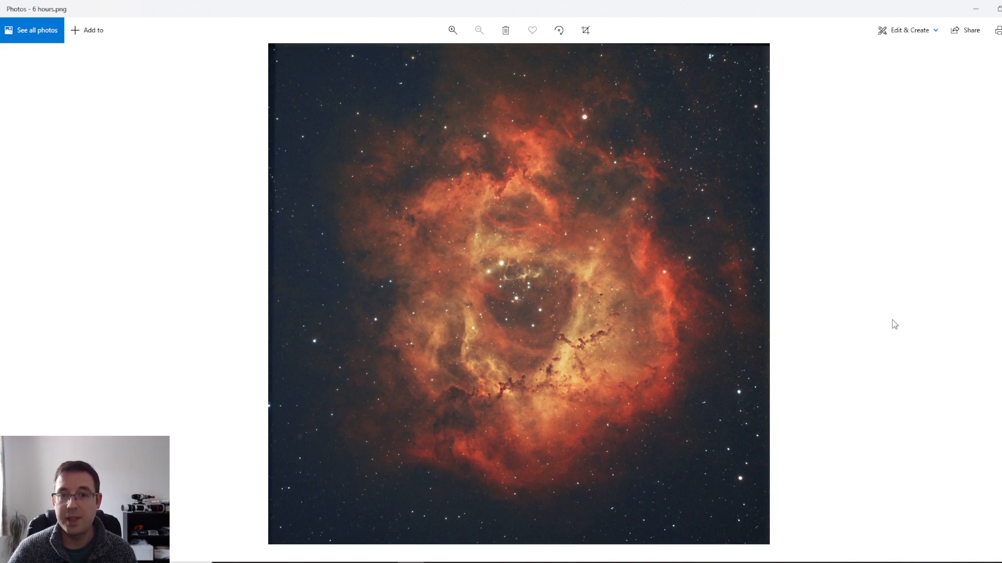
pyautogui.moveTo(871, 319)
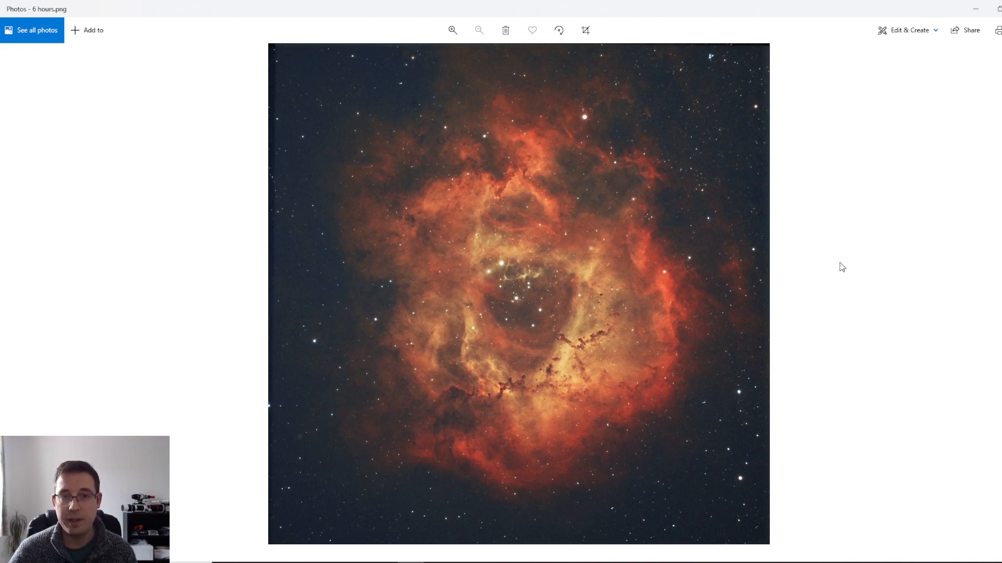
pyautogui.moveTo(367, 366)
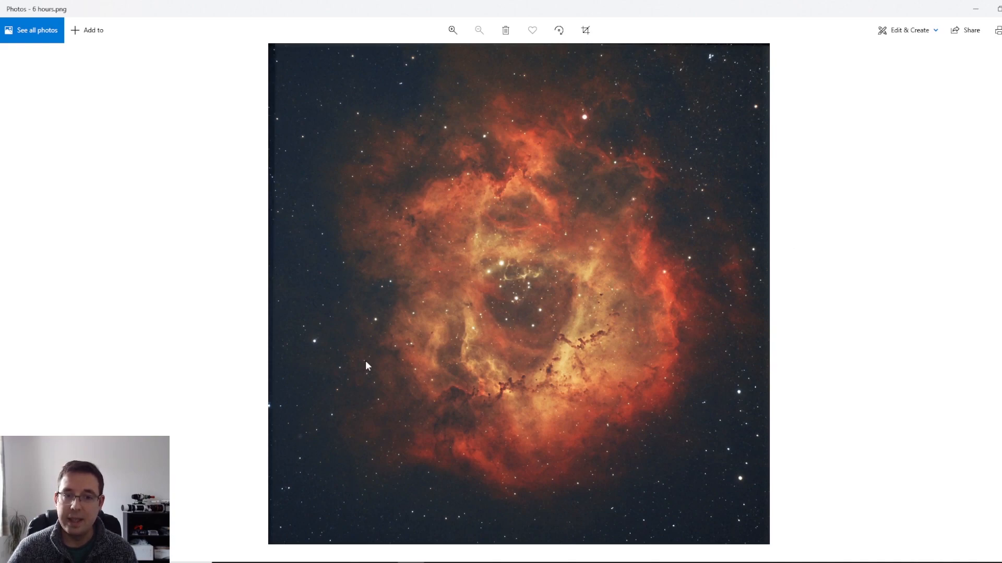
pyautogui.moveTo(989, 270)
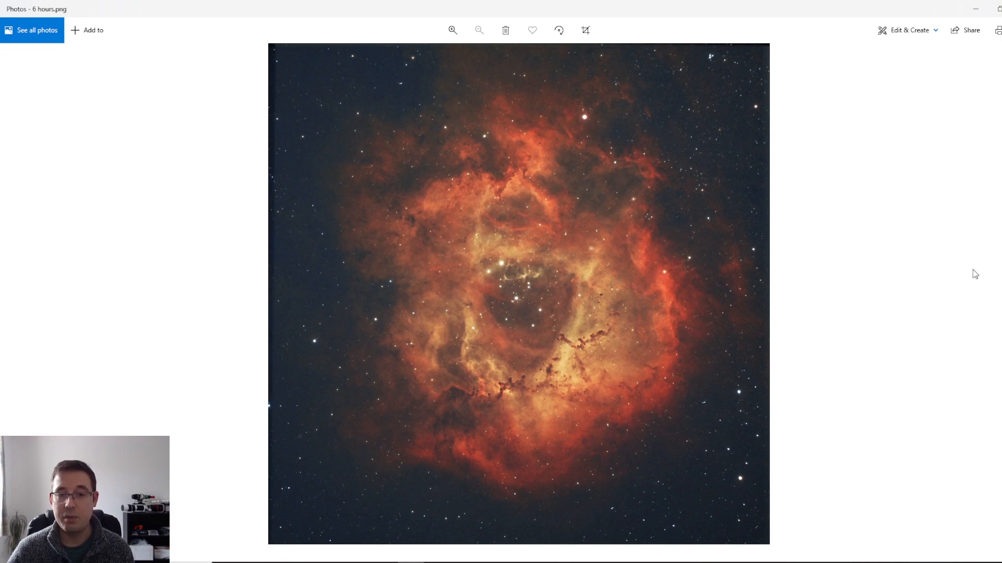
pyautogui.moveTo(936, 256)
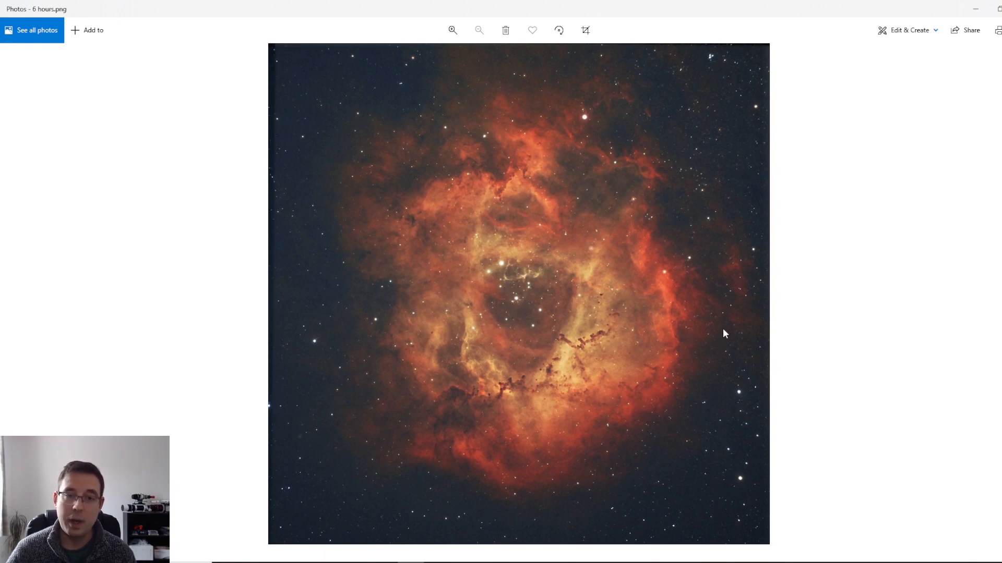
pyautogui.moveTo(663, 204)
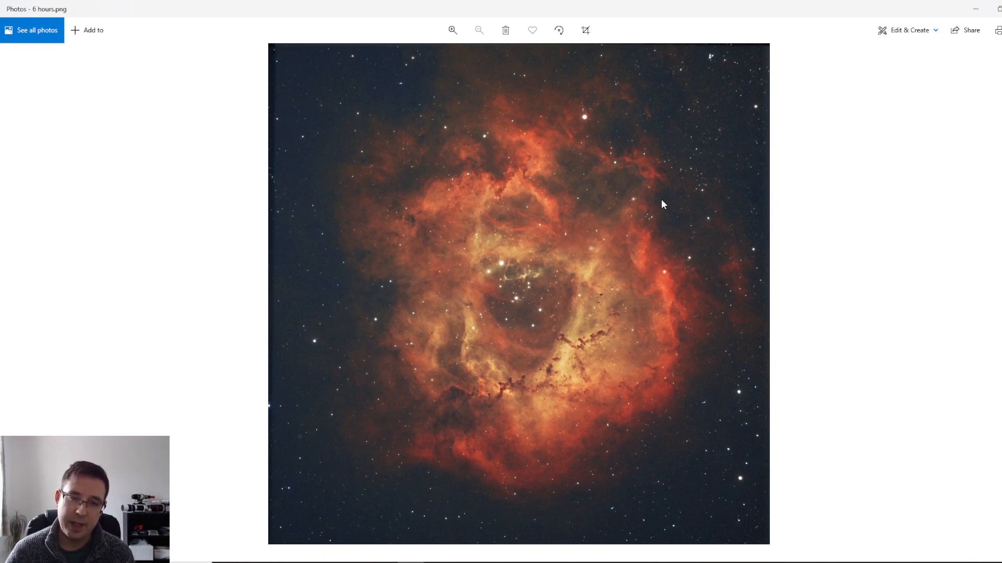
pyautogui.moveTo(740, 327)
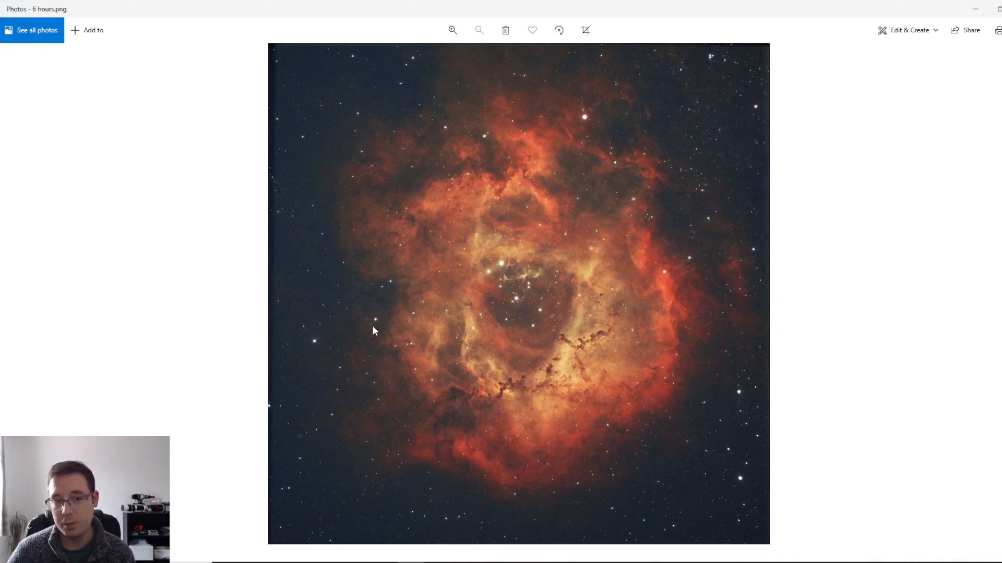
pyautogui.moveTo(370, 276)
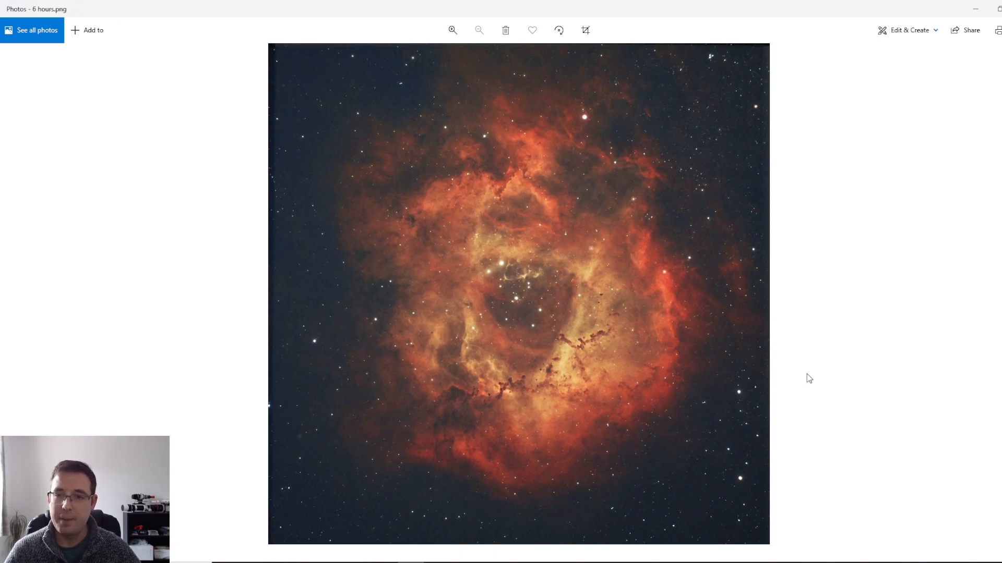
pyautogui.click(479, 30)
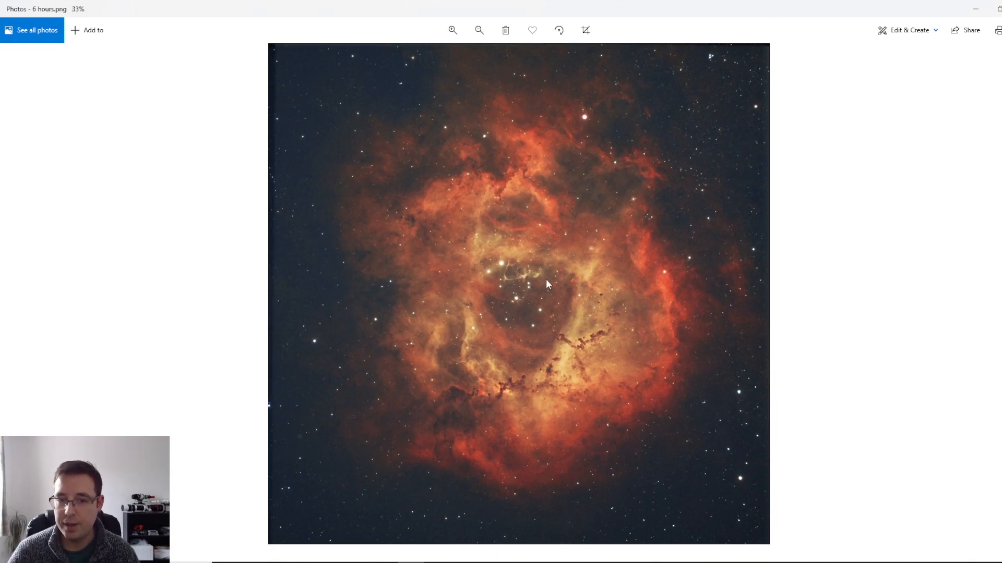
pyautogui.click(452, 30)
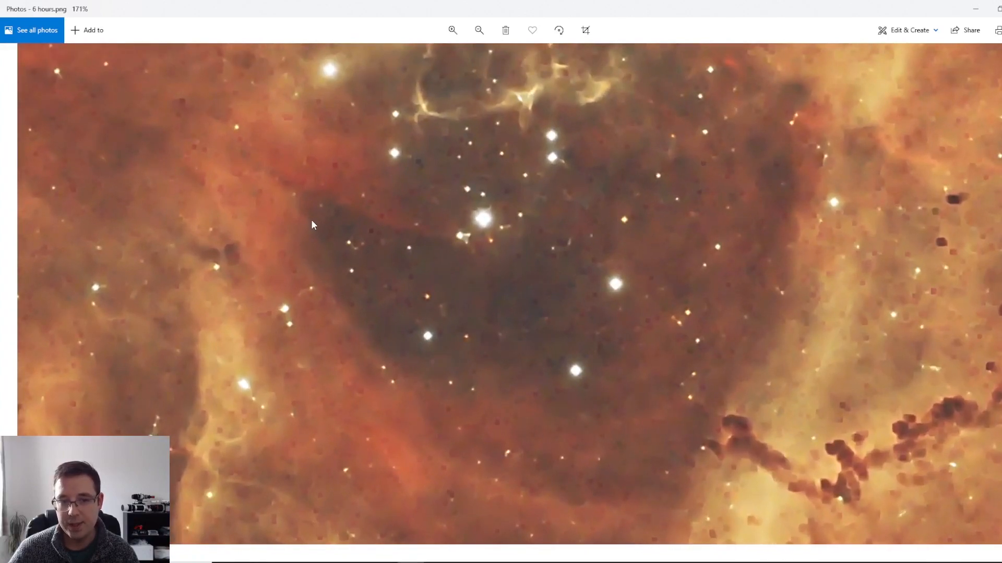
pyautogui.moveTo(538, 294)
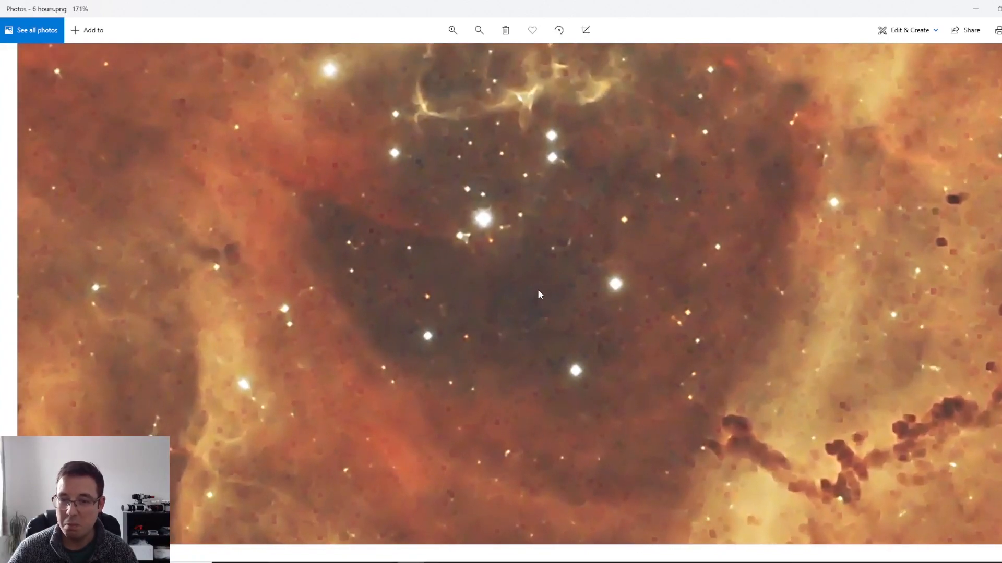
pyautogui.click(479, 30)
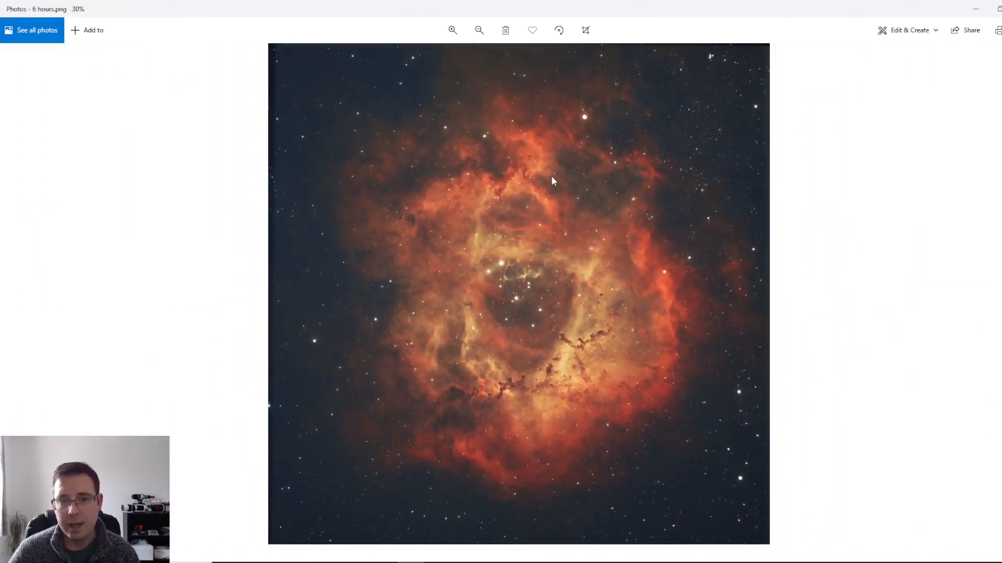
pyautogui.moveTo(613, 106)
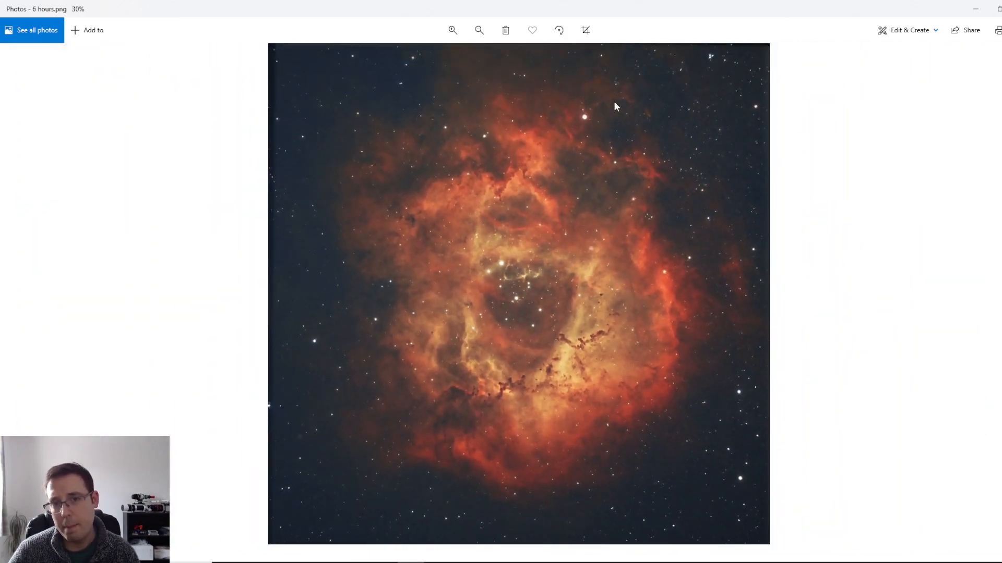
pyautogui.moveTo(660, 171)
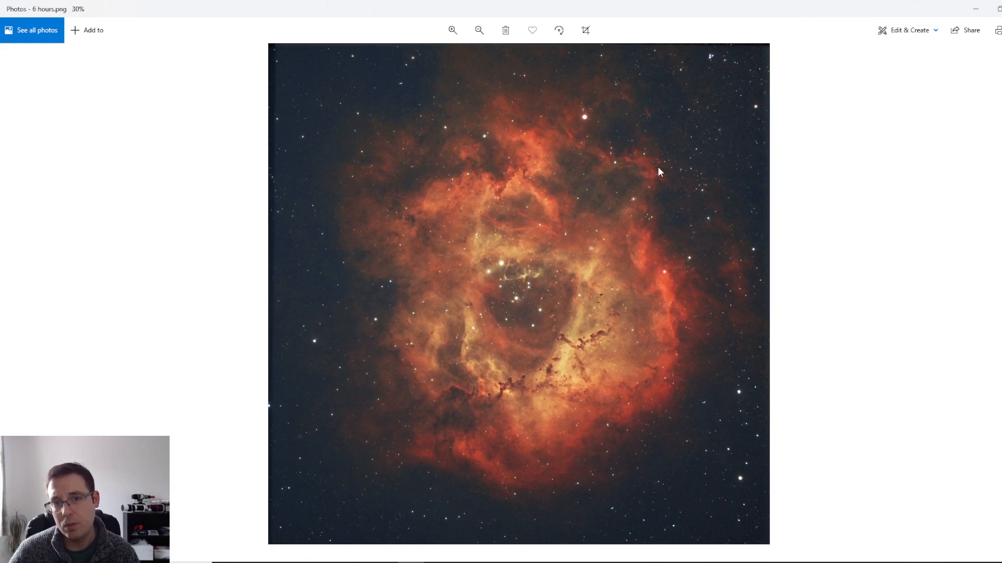
pyautogui.moveTo(454, 495)
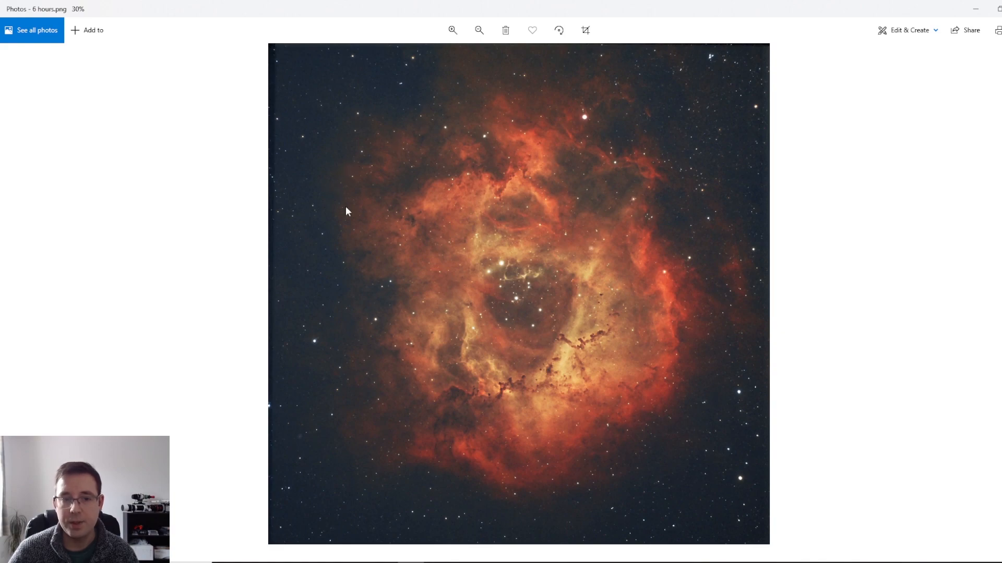
pyautogui.moveTo(778, 343)
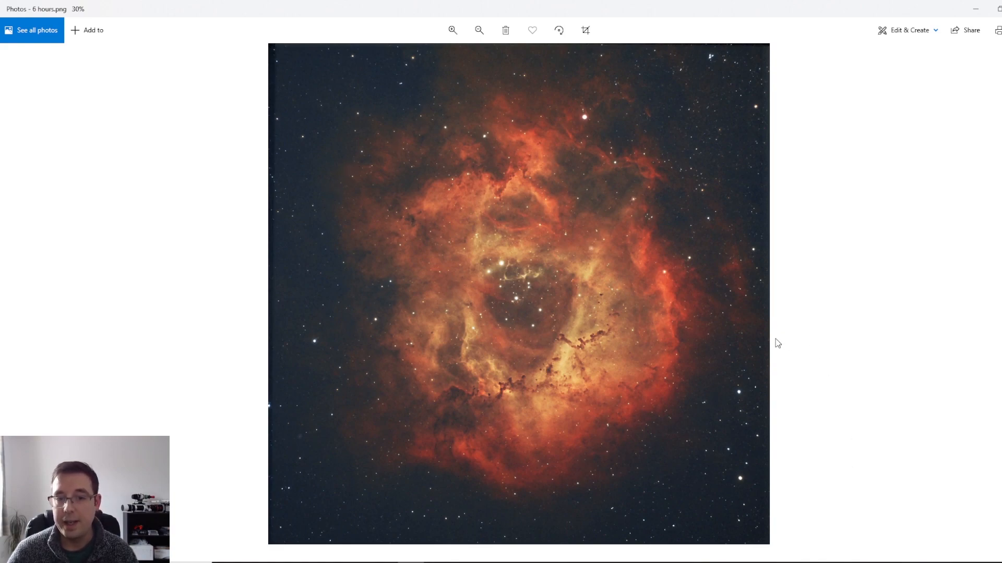
pyautogui.moveTo(765, 345)
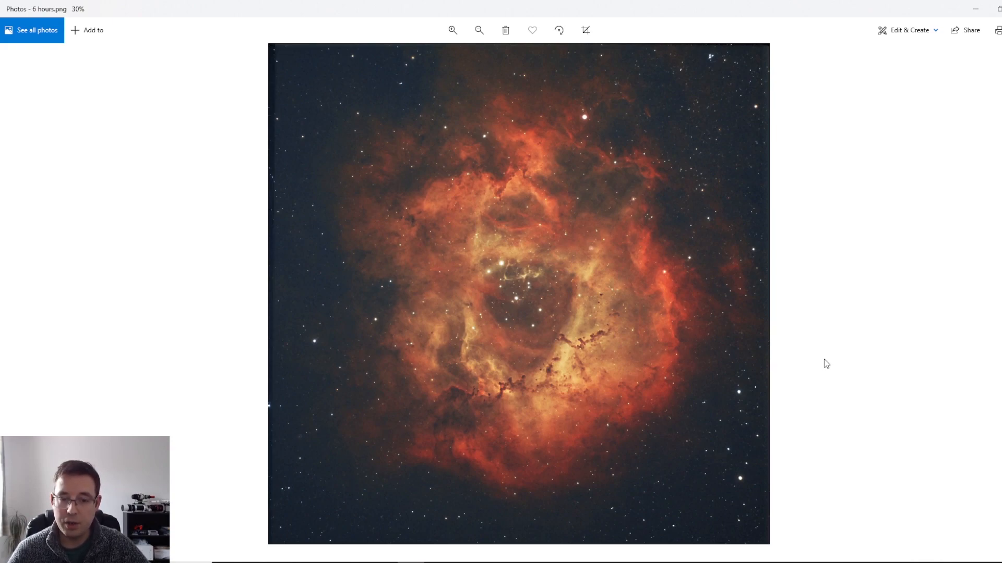
pyautogui.moveTo(829, 370)
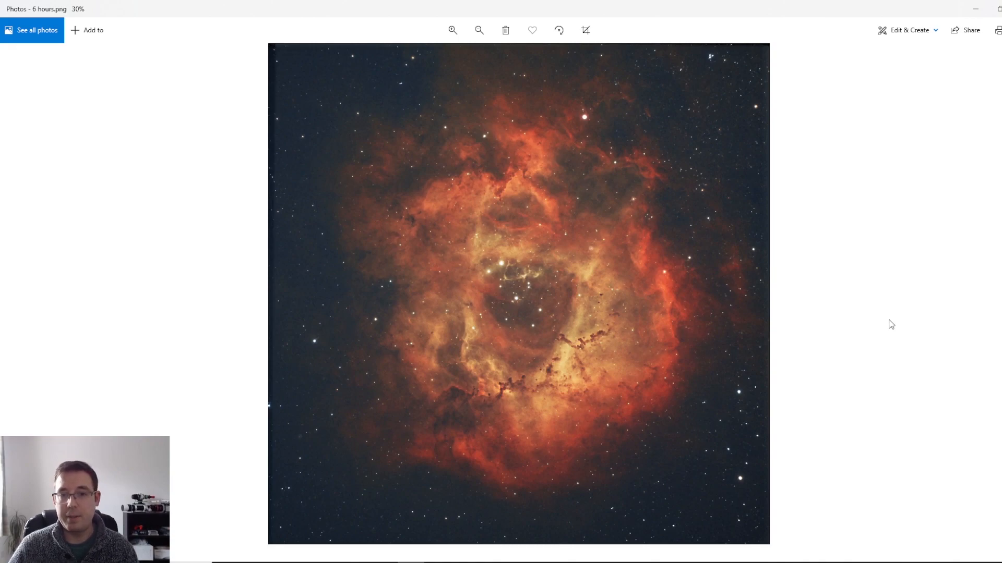
pyautogui.moveTo(390, 287)
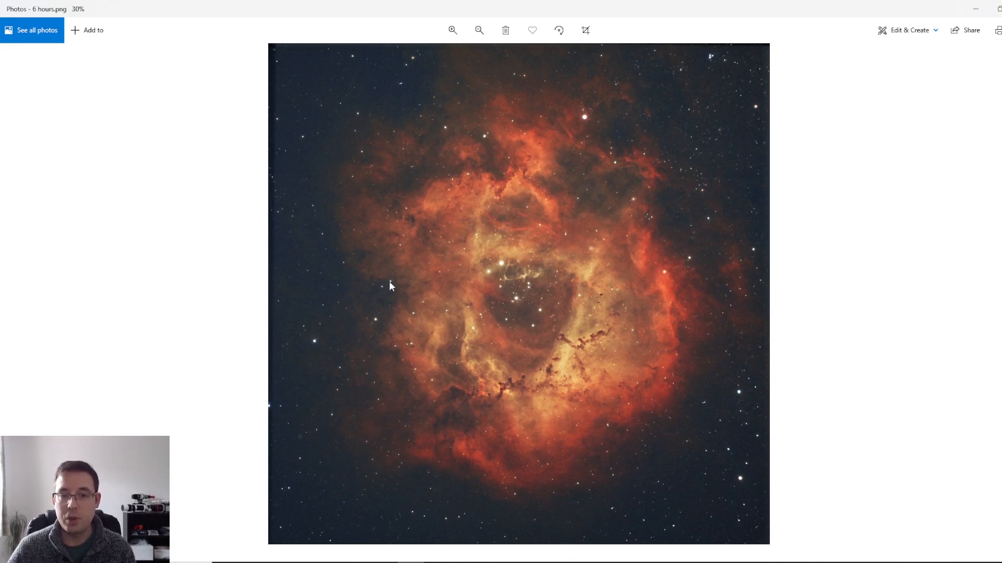
pyautogui.moveTo(760, 398)
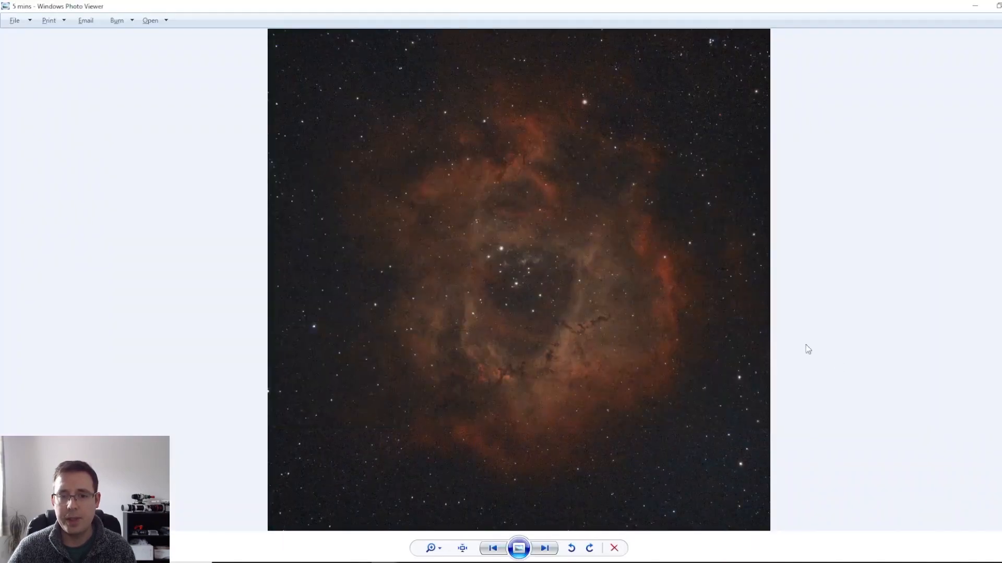
pyautogui.moveTo(932, 242)
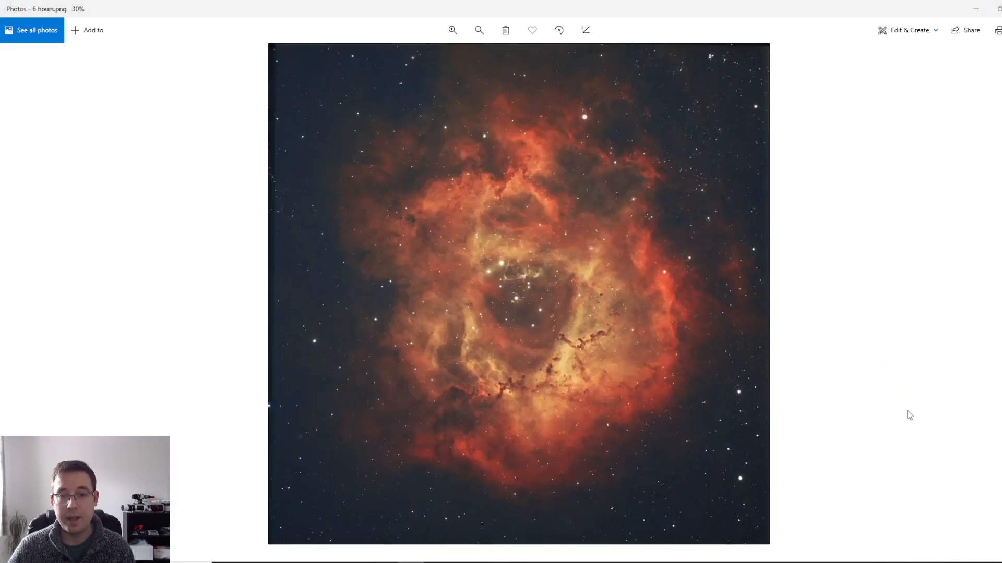
pyautogui.moveTo(811, 319)
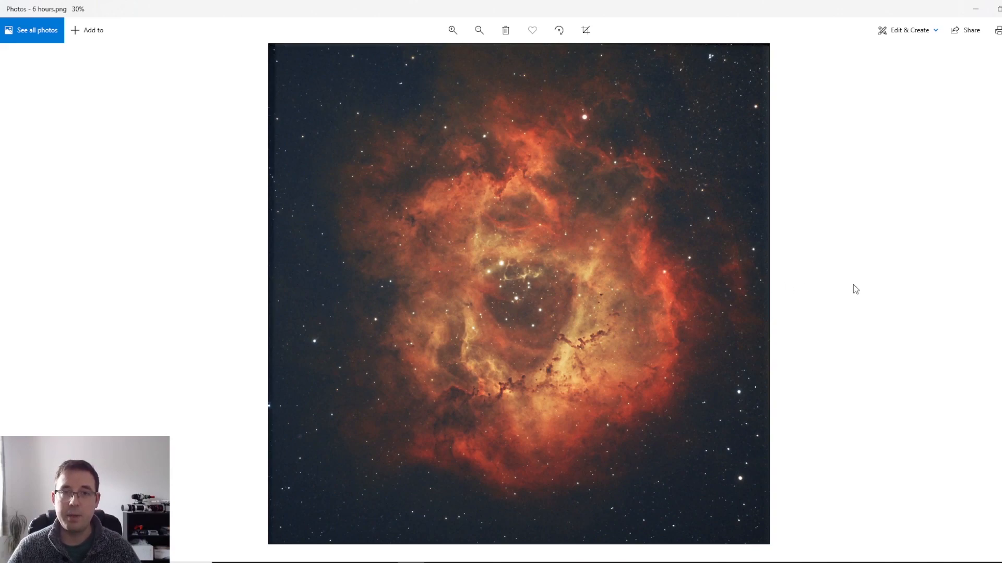
pyautogui.moveTo(834, 283)
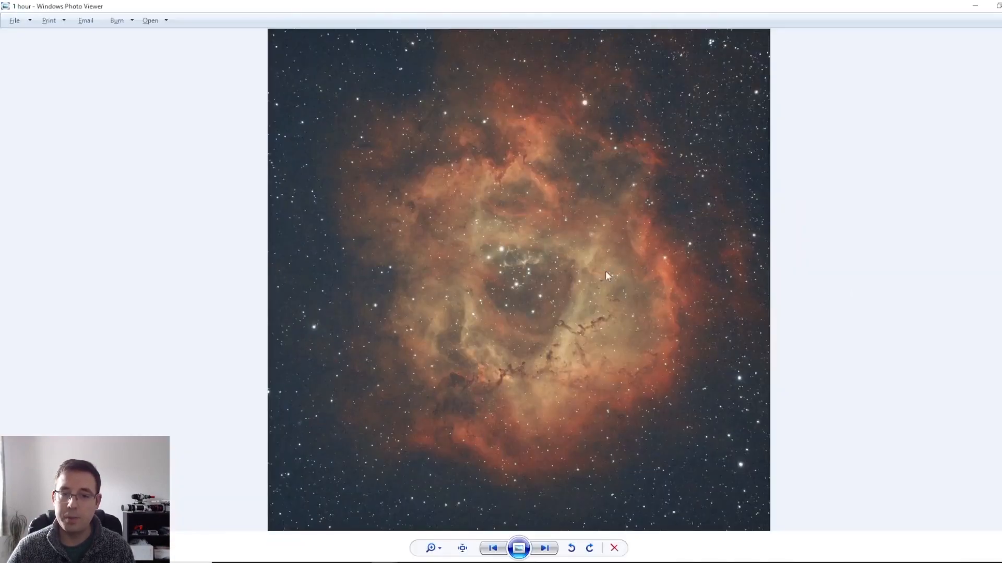
pyautogui.moveTo(905, 355)
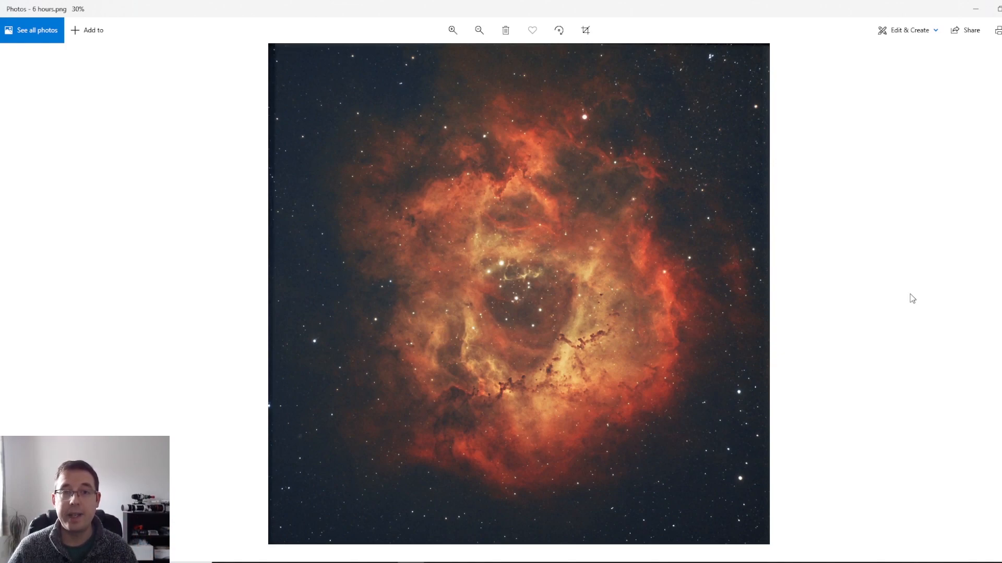
pyautogui.moveTo(956, 226)
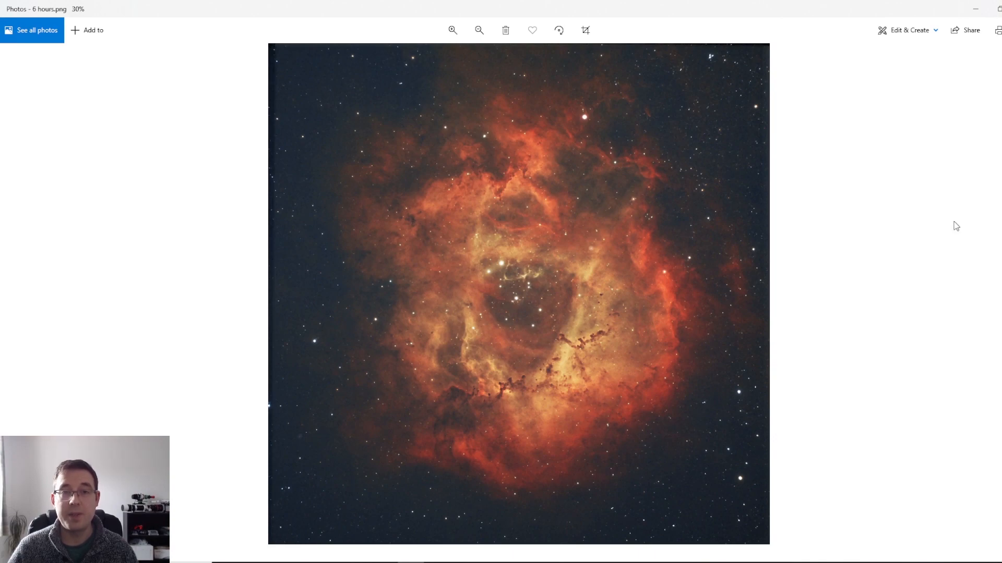